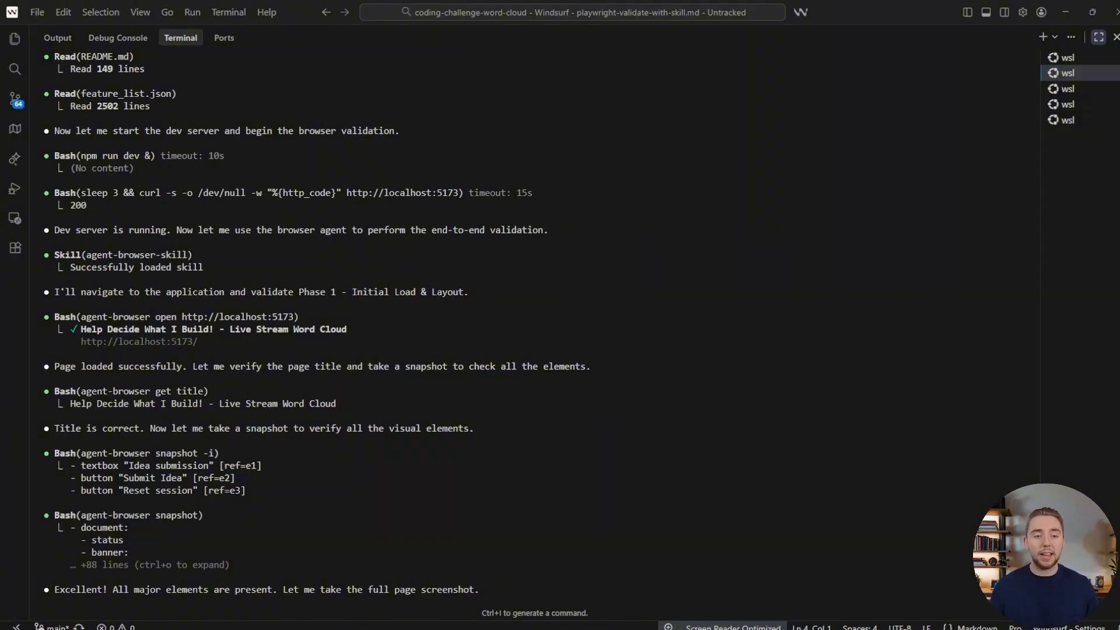
mouse_move(653, 408)
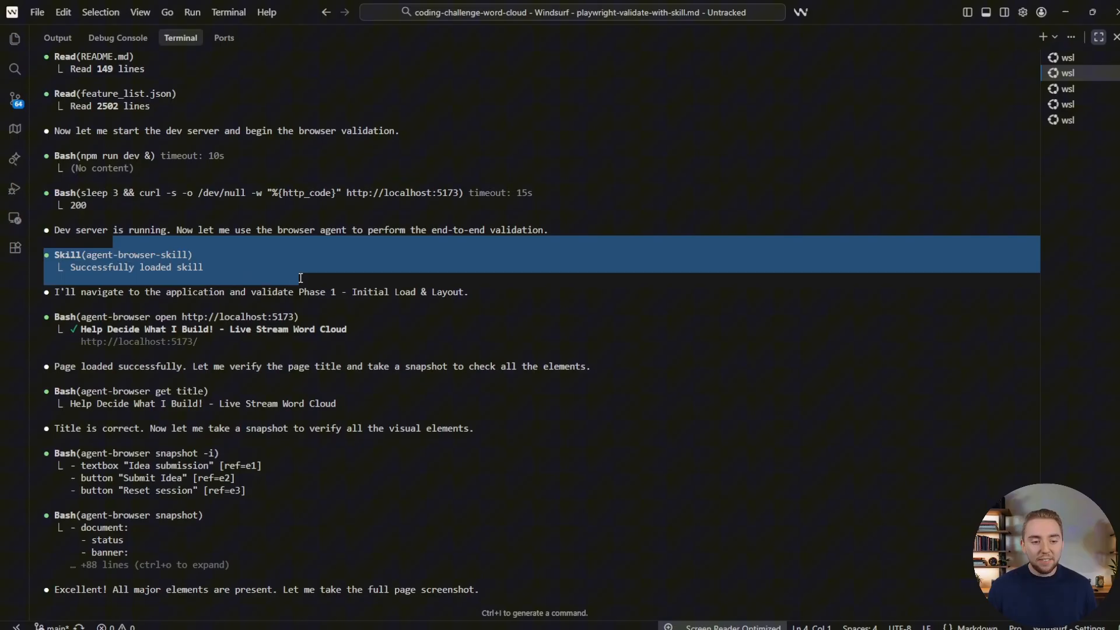
Step: Scroll down the explainer and add a red freehand mark near the top-left of the page
scroll(down, 3)
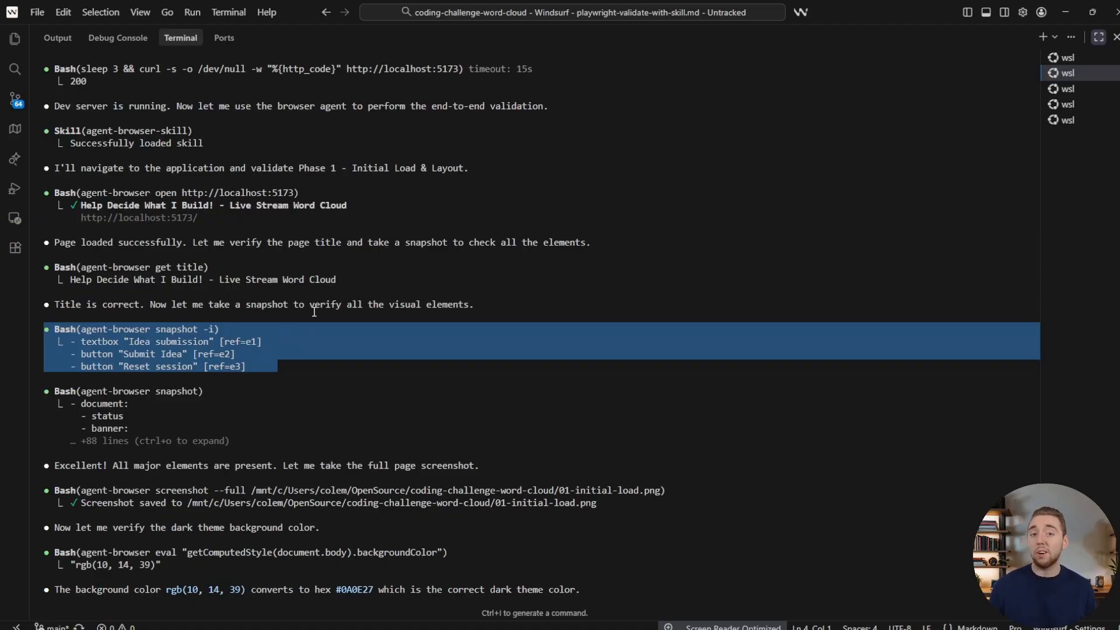
scroll(down, 3)
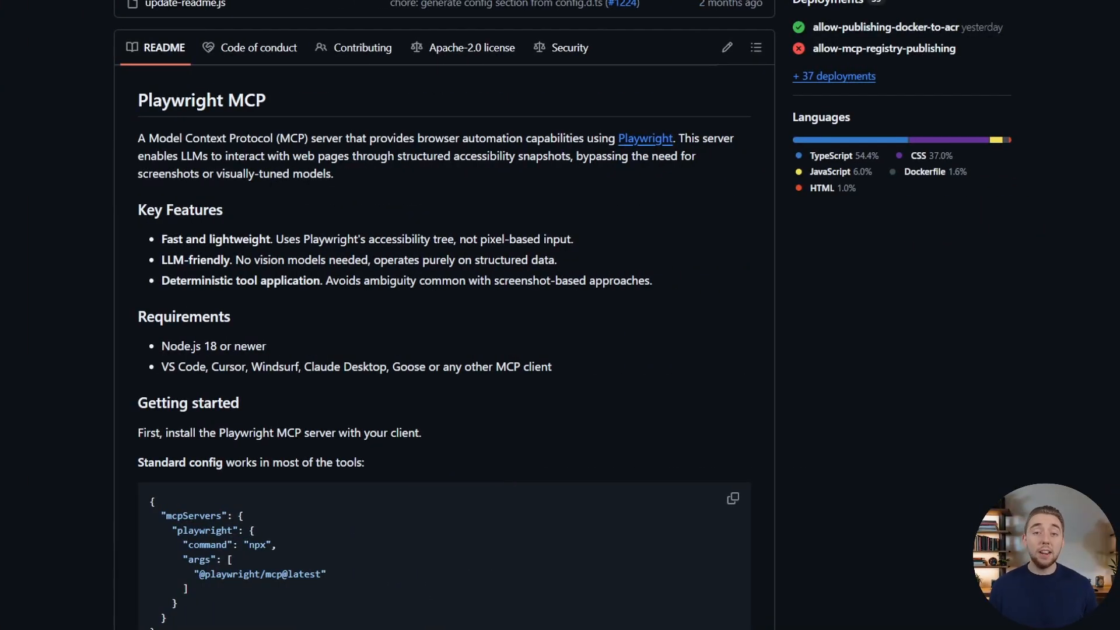
mouse_move(322, 93)
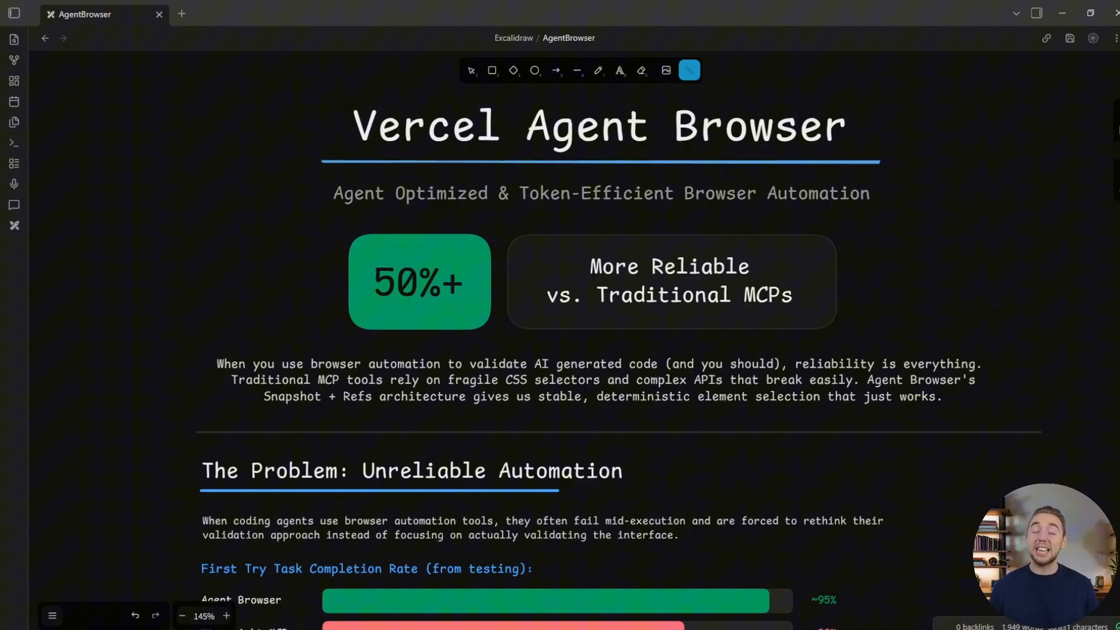
scroll(down, 3)
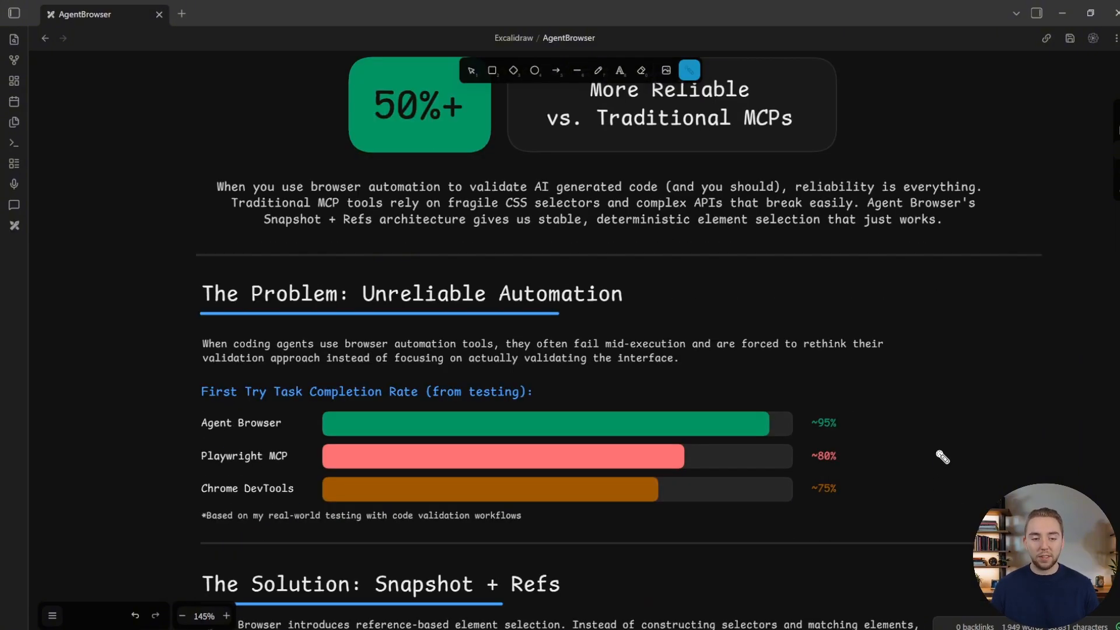
scroll(down, 3)
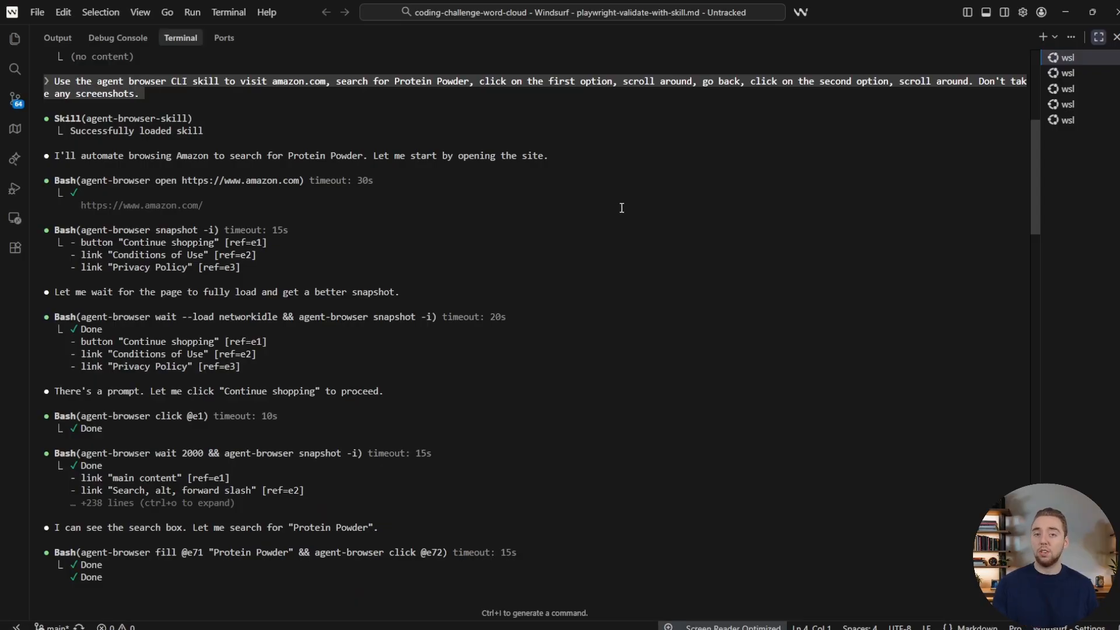
mouse_move(495, 177)
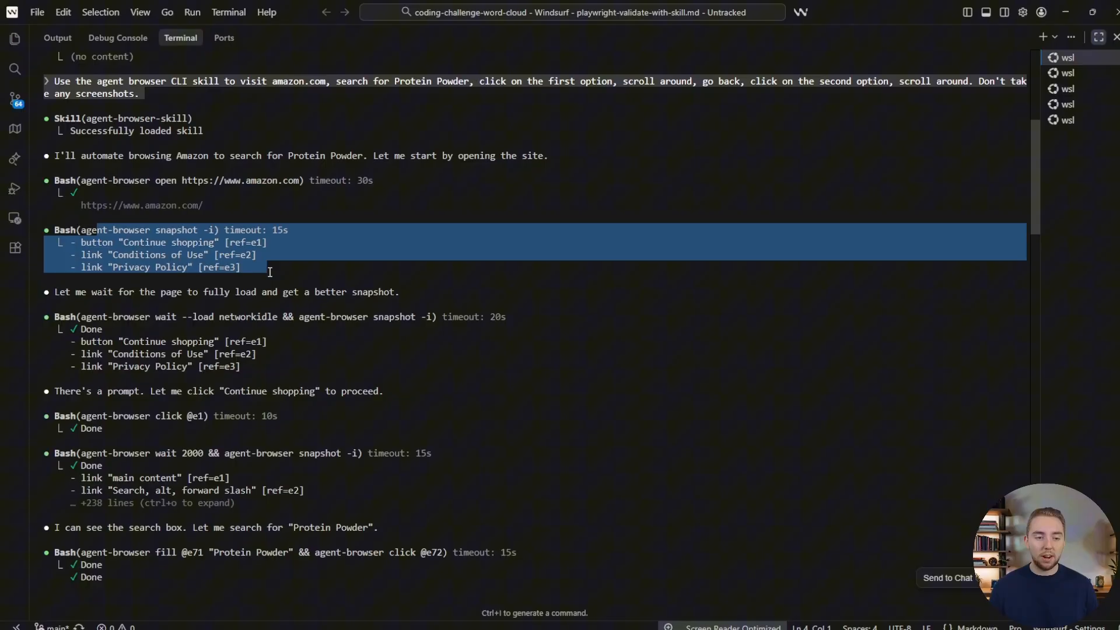
mouse_move(105, 453)
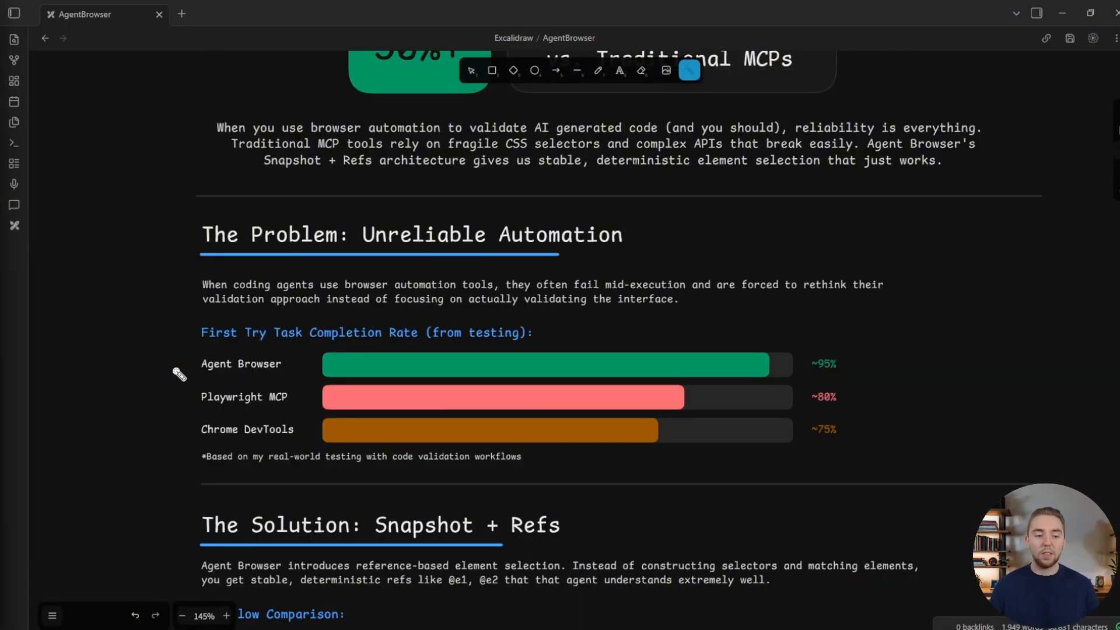
mouse_move(818, 380)
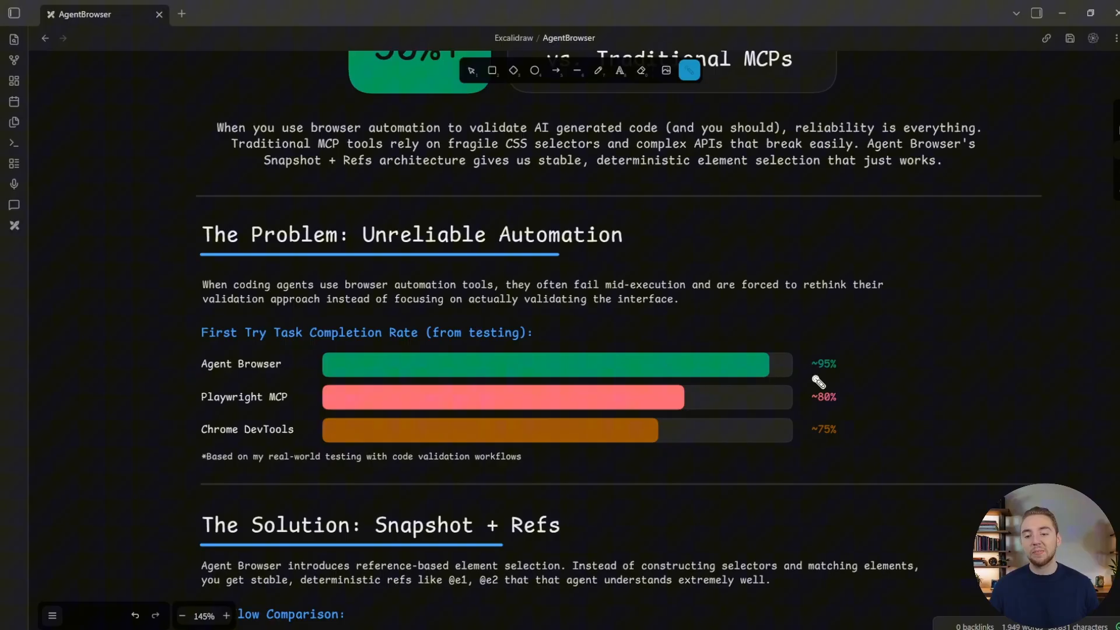
mouse_move(844, 385)
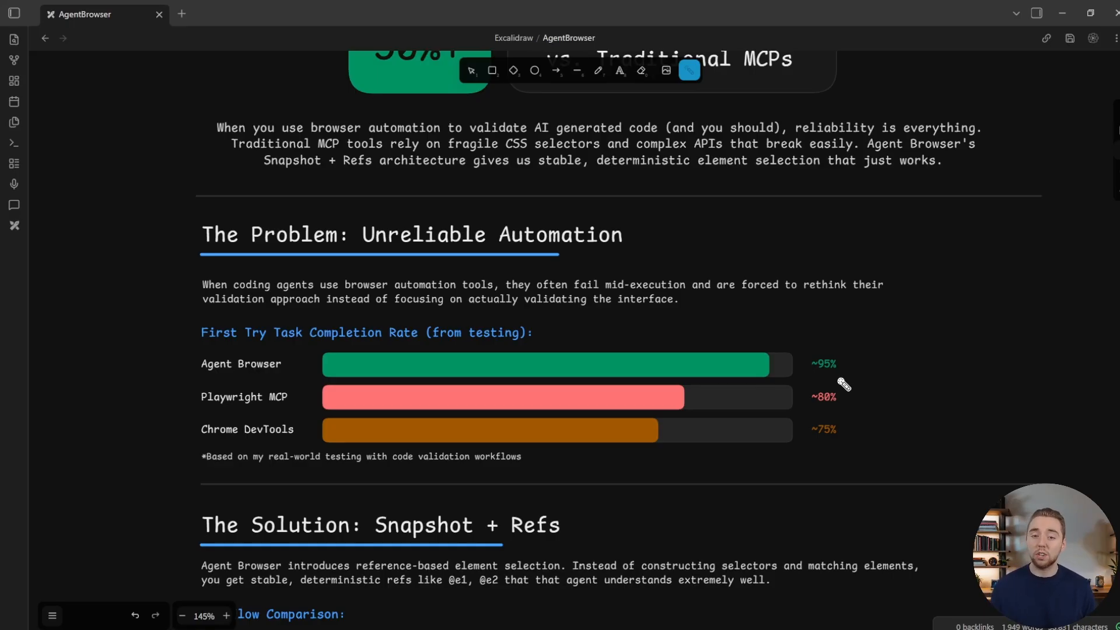
mouse_move(835, 410)
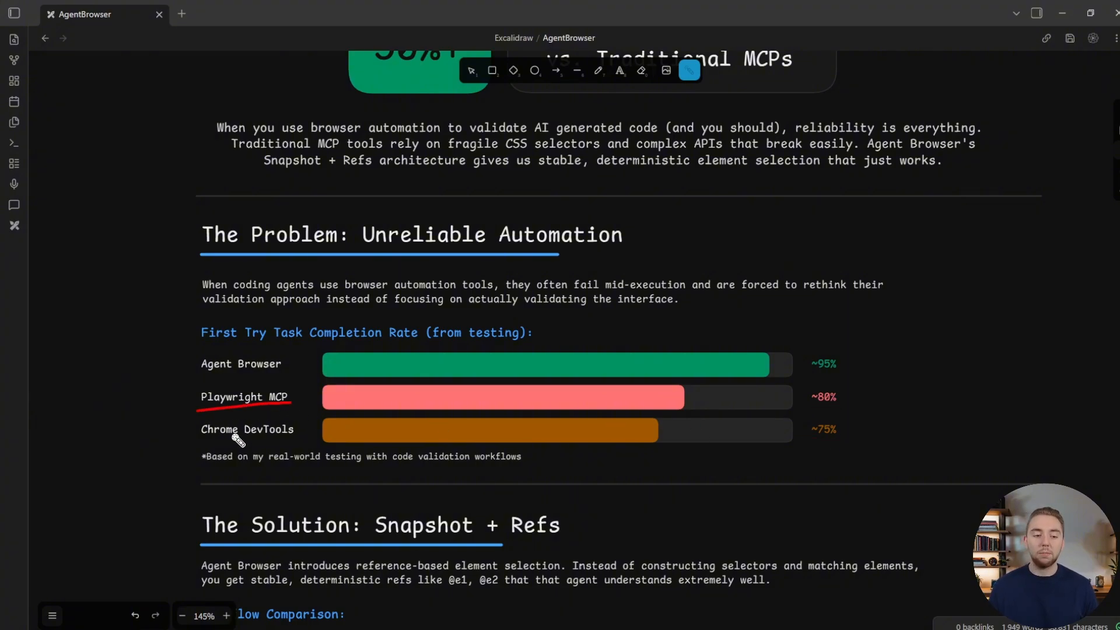
mouse_move(329, 351)
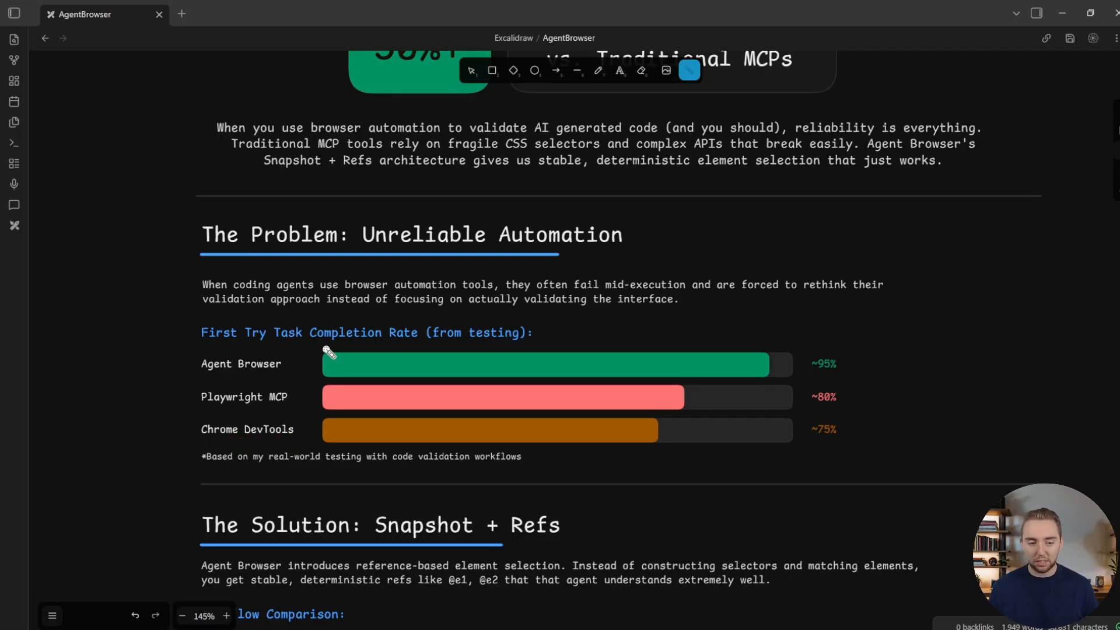
mouse_move(821, 380)
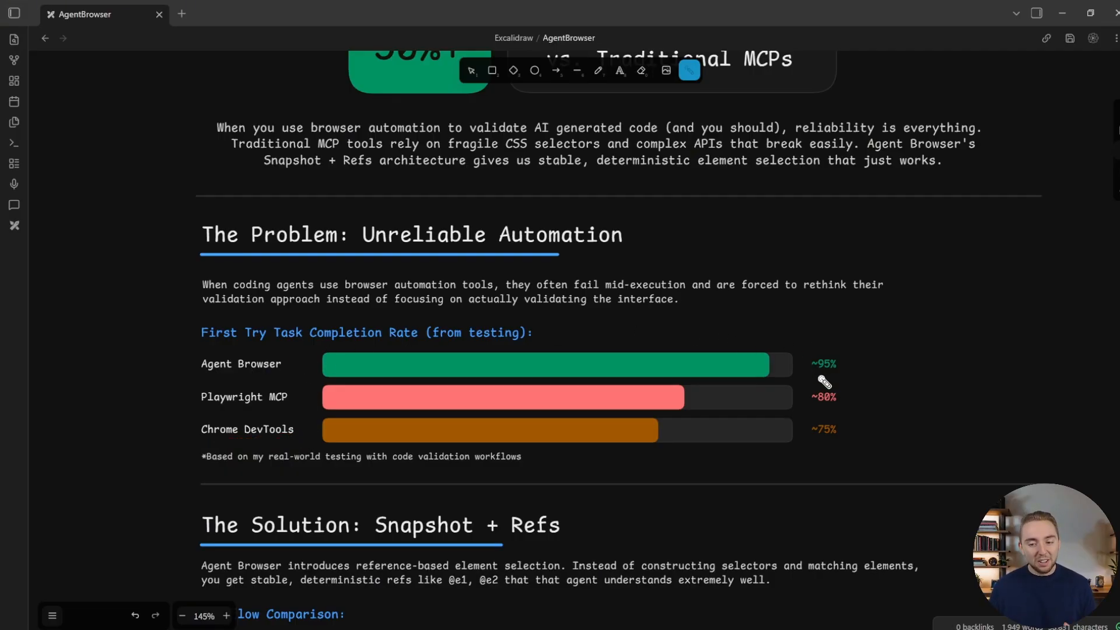
mouse_move(842, 352)
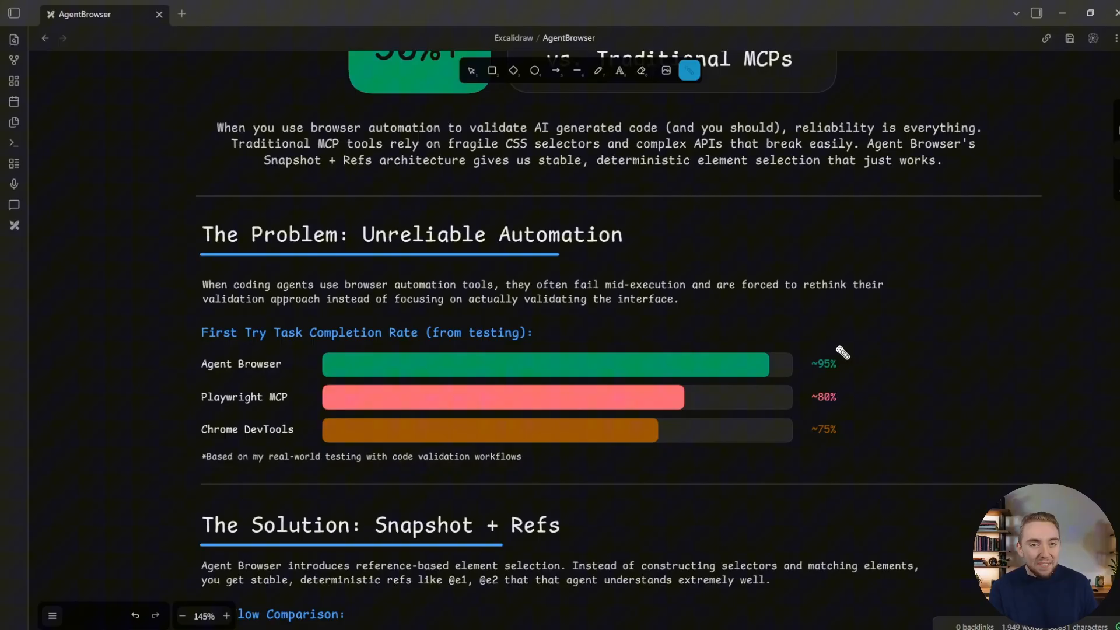
scroll(down, 3)
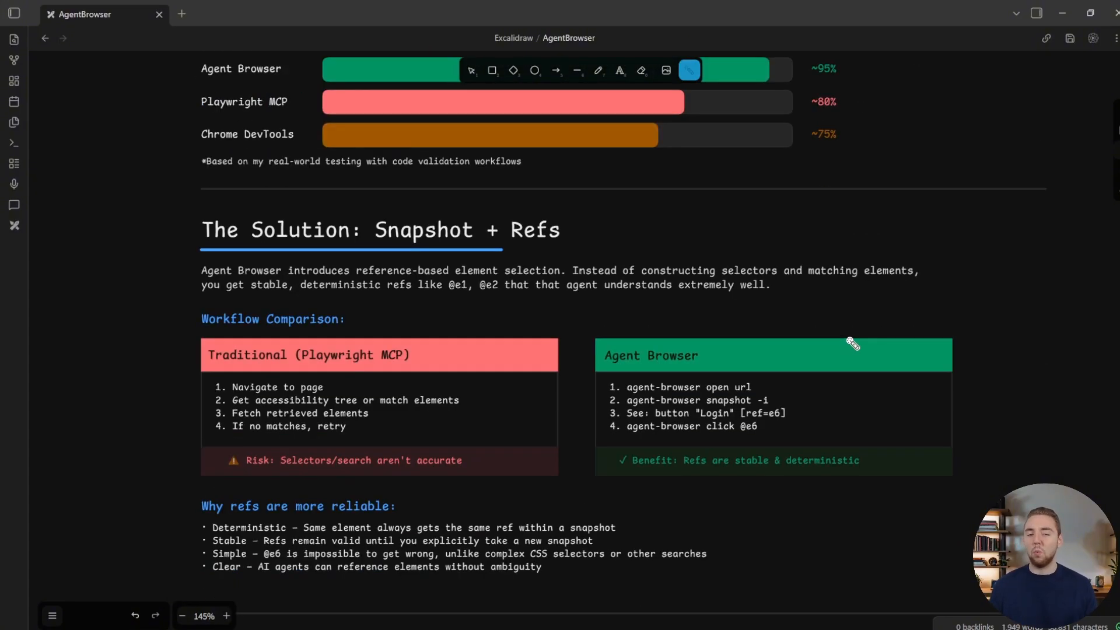
scroll(down, 3)
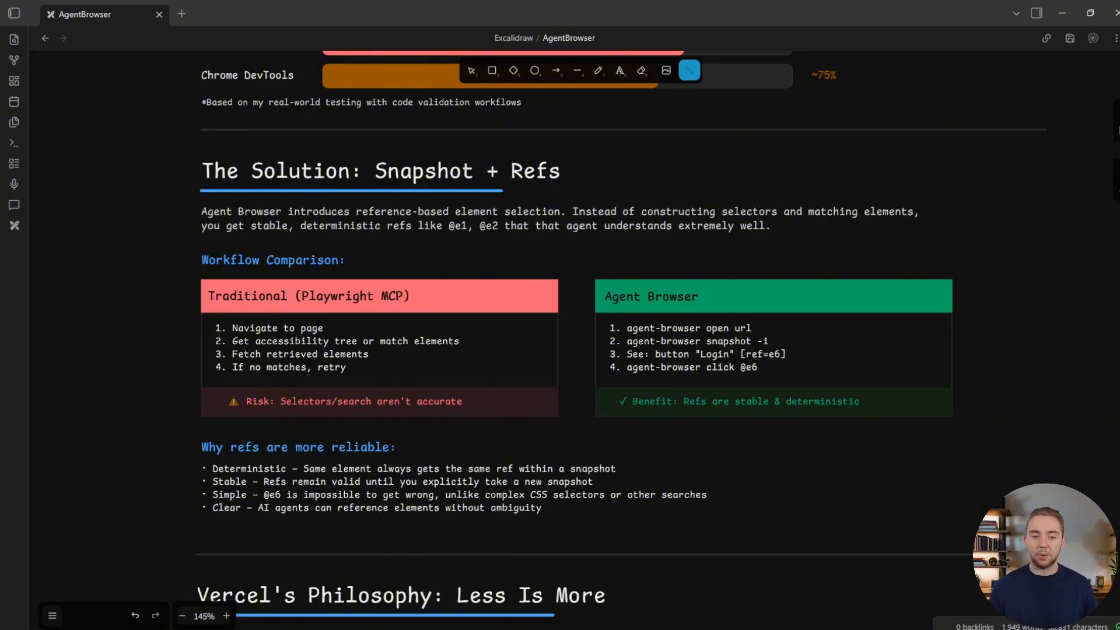
drag(171, 200, 200, 235)
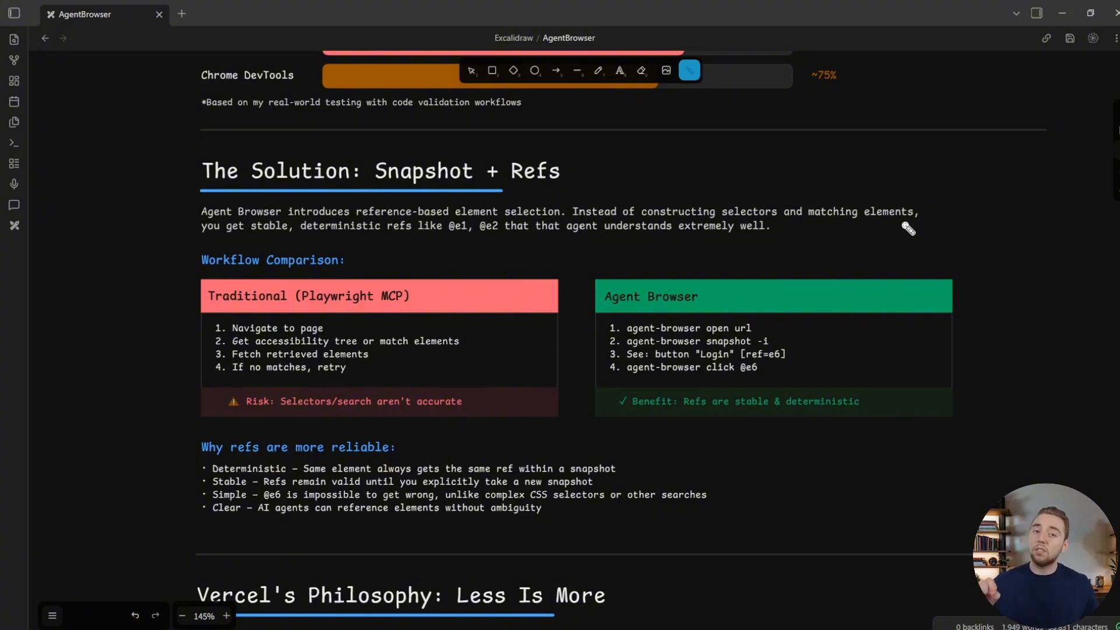
mouse_move(351, 313)
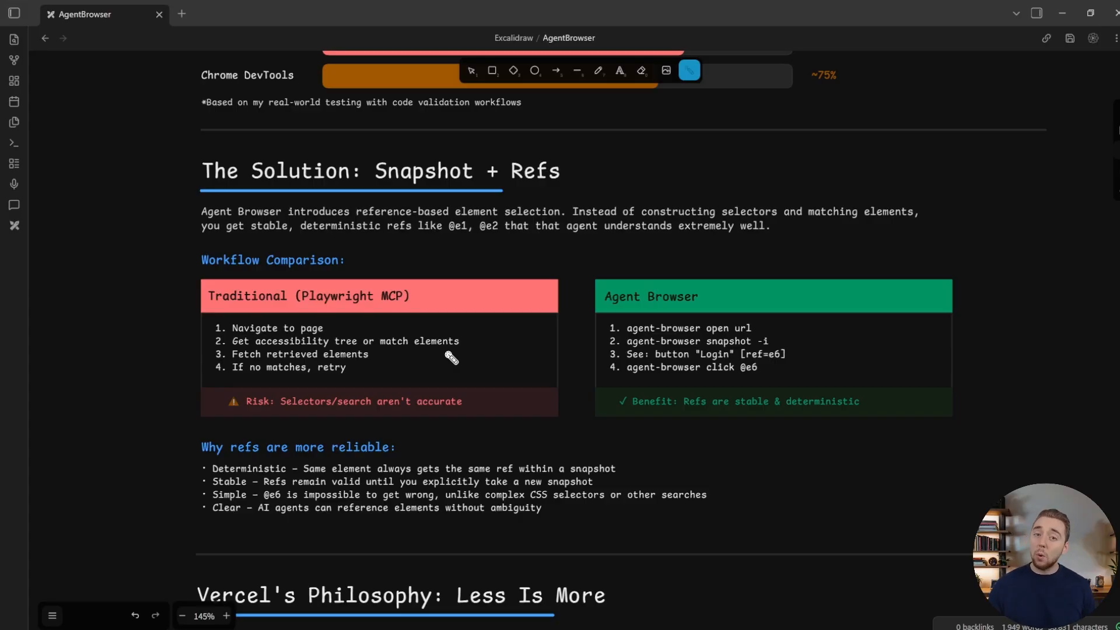
Step: Underline 'Fetch retrieved elements' in red and circle the Playwright MCP and Chrome DevTools percentages
drag(375, 353, 424, 377)
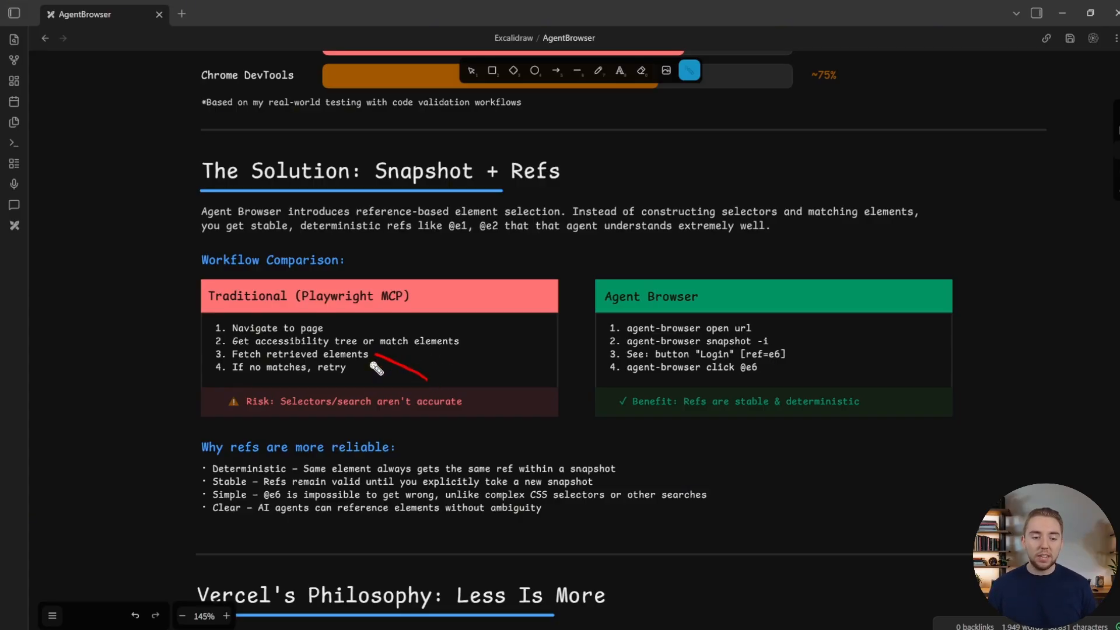
drag(371, 367, 346, 368)
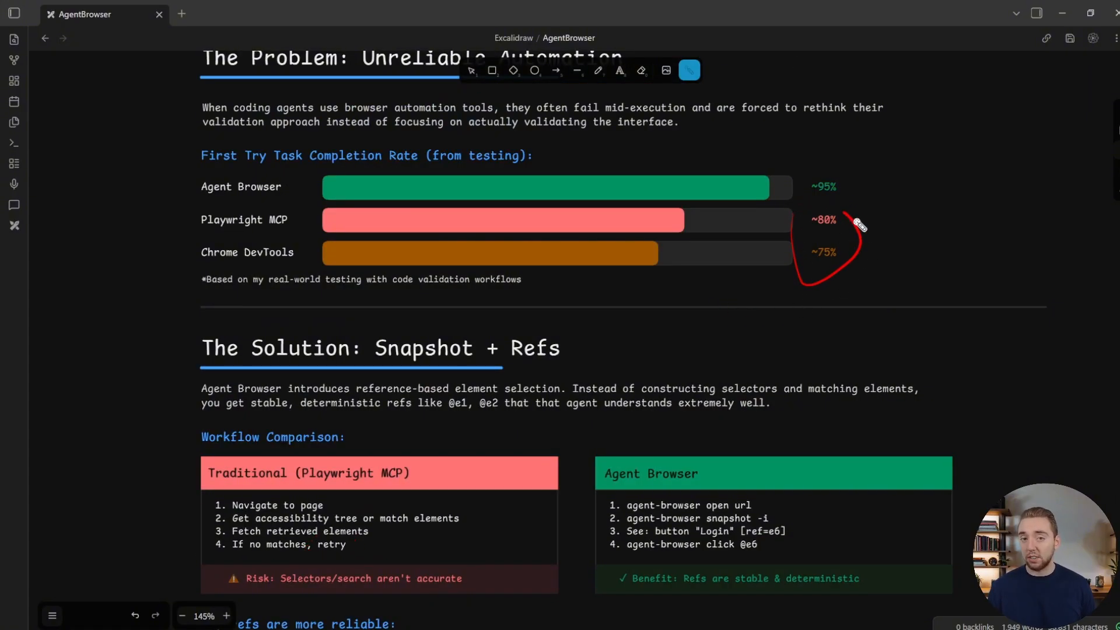
Step: Mark the open url/snapshot steps, underline 'refs' in the Solution text, and stroke 'If no matches, retry' in red
scroll(down, 3)
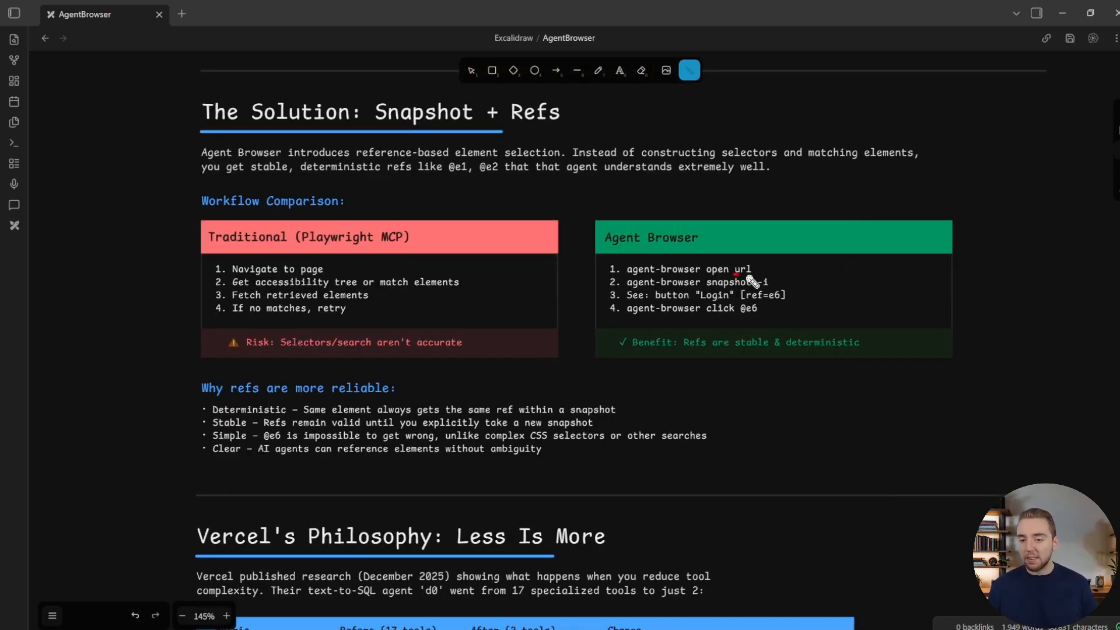
drag(757, 292, 785, 292)
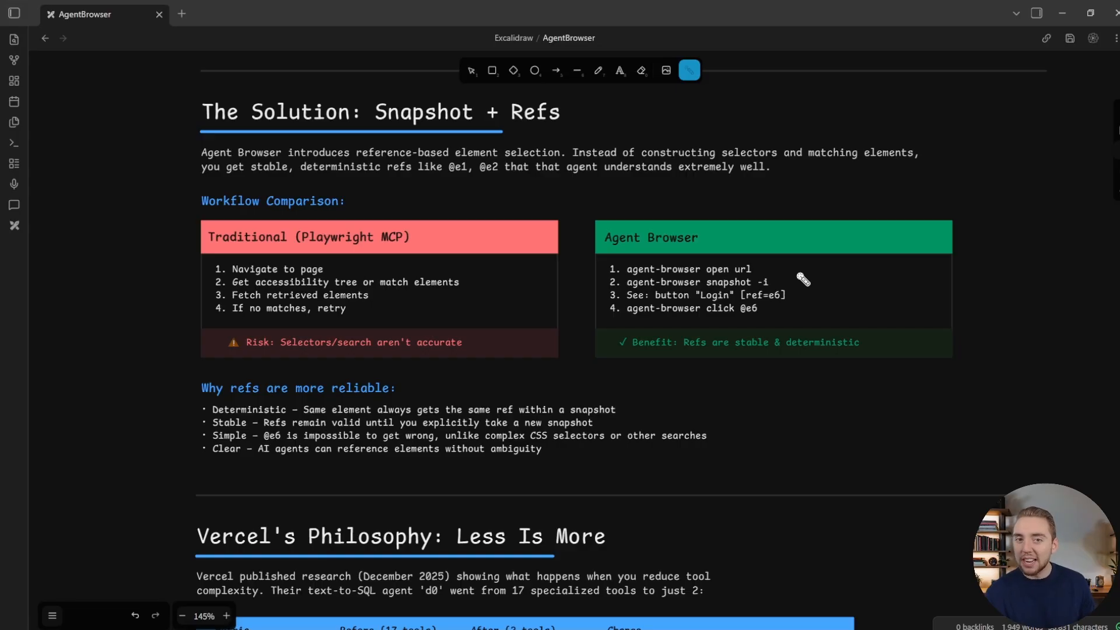
mouse_move(501, 203)
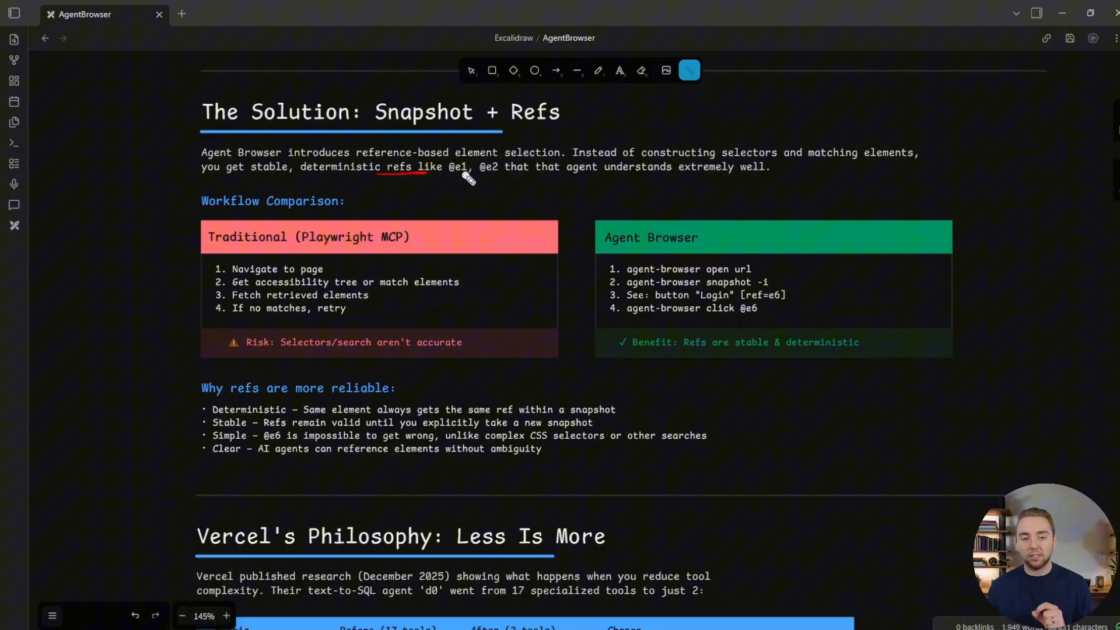
drag(468, 155, 471, 193)
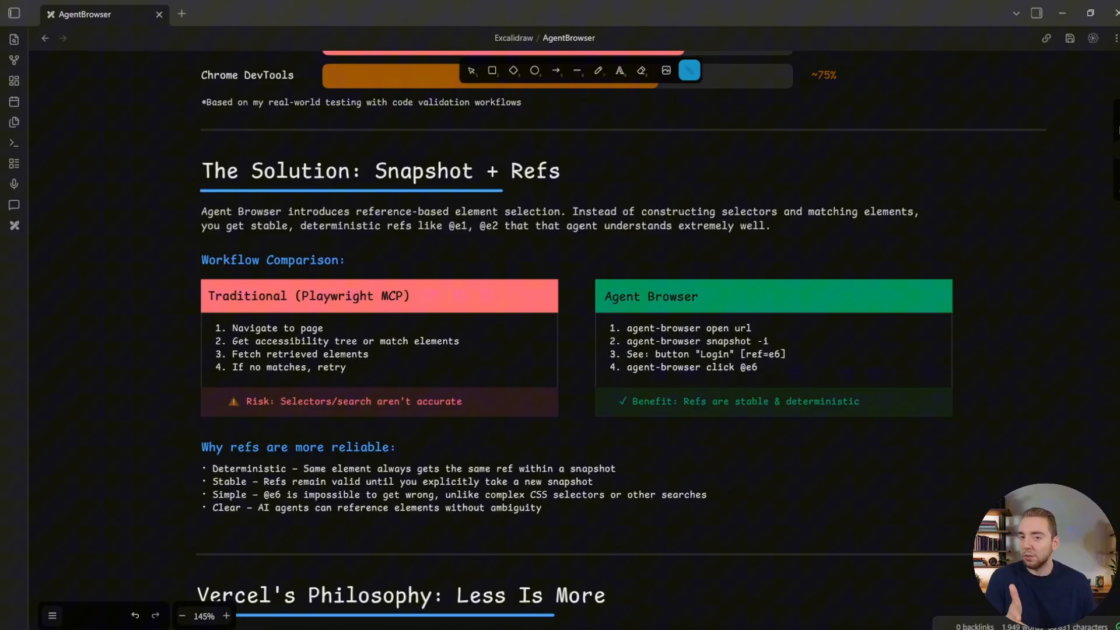
mouse_move(392, 352)
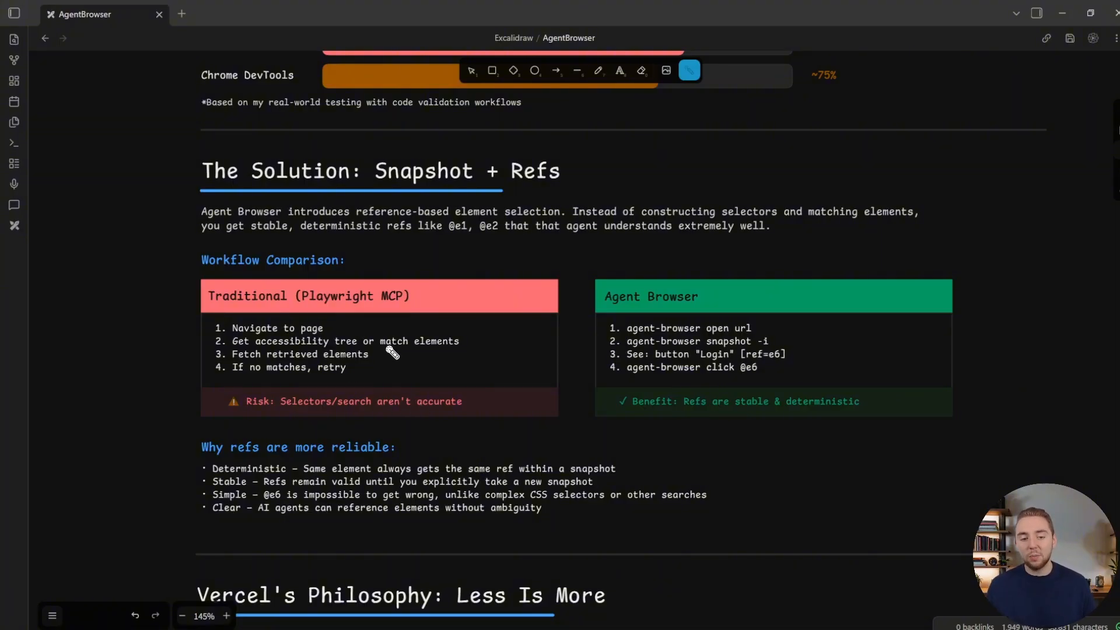
mouse_move(484, 358)
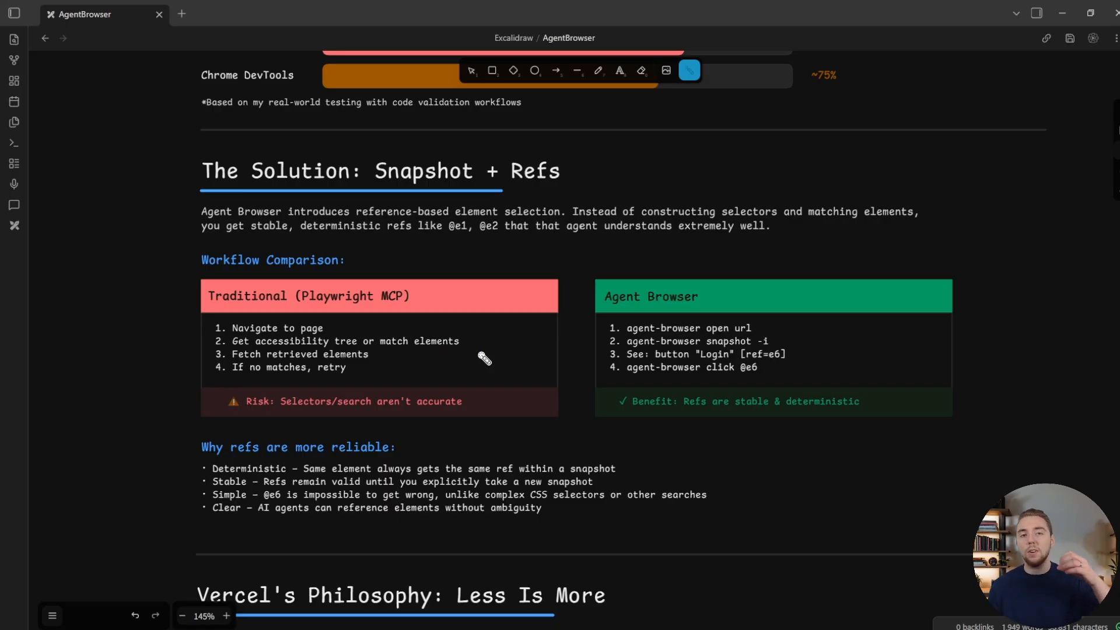
drag(414, 371, 472, 367)
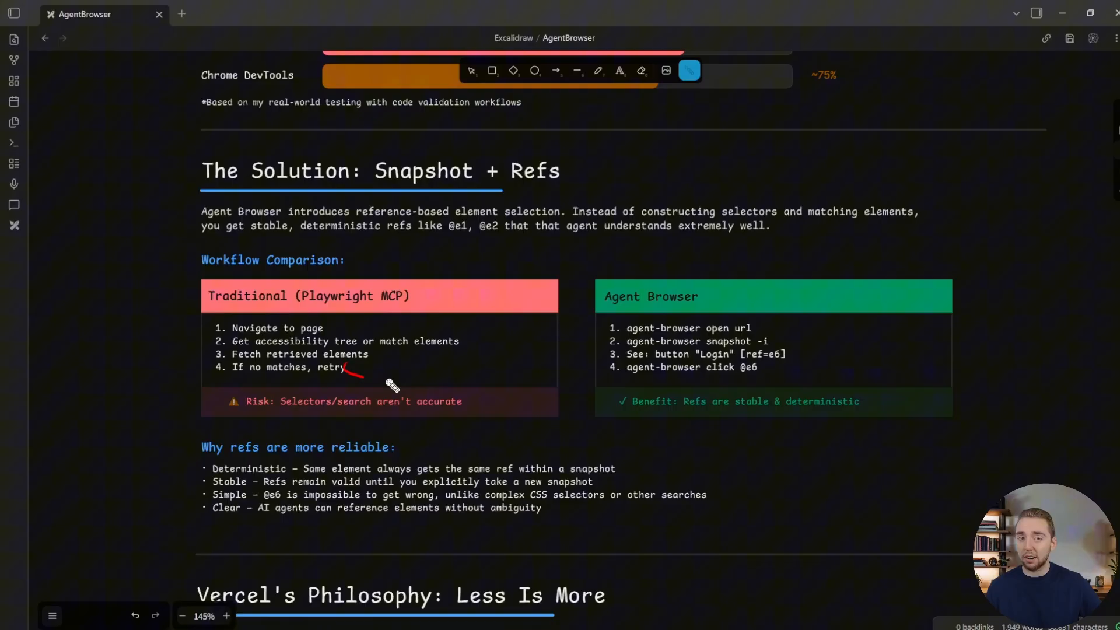
scroll(down, 3)
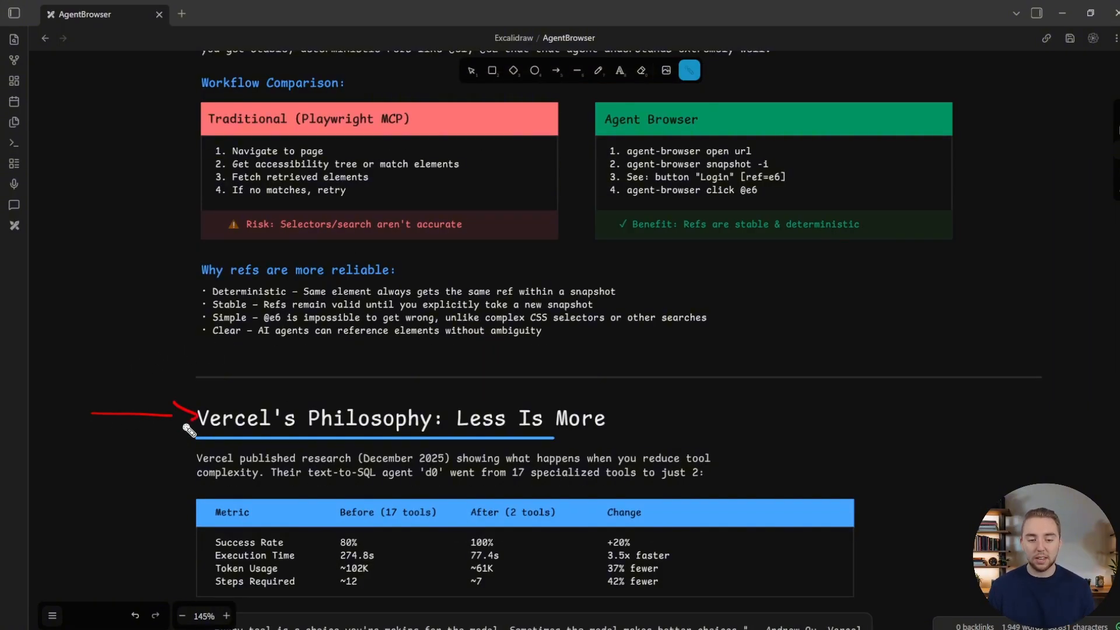
scroll(down, 3)
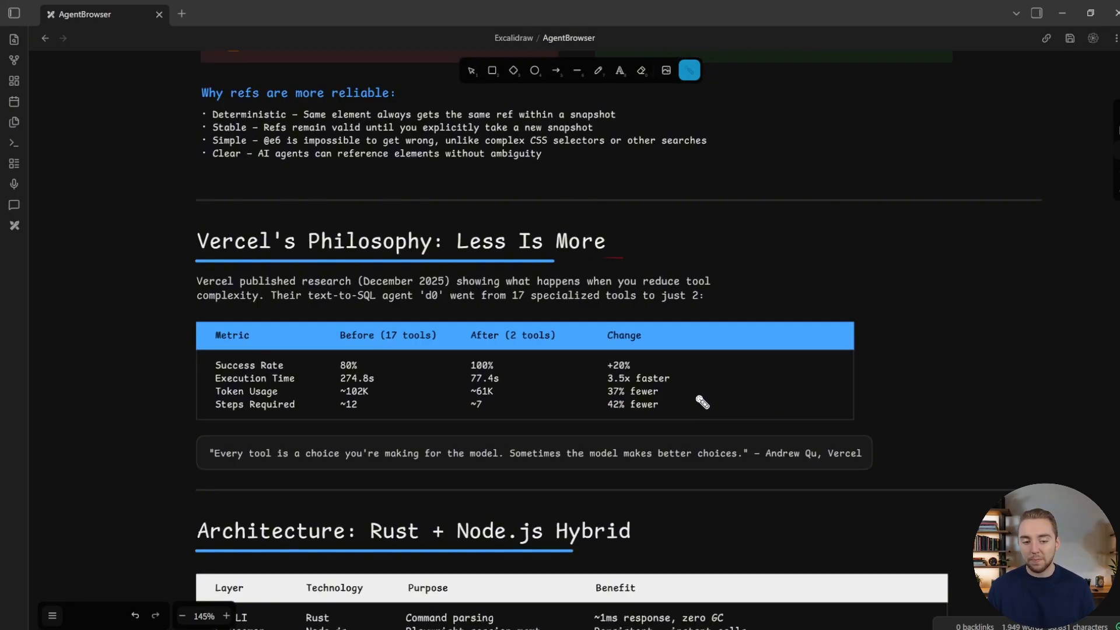
mouse_move(972, 454)
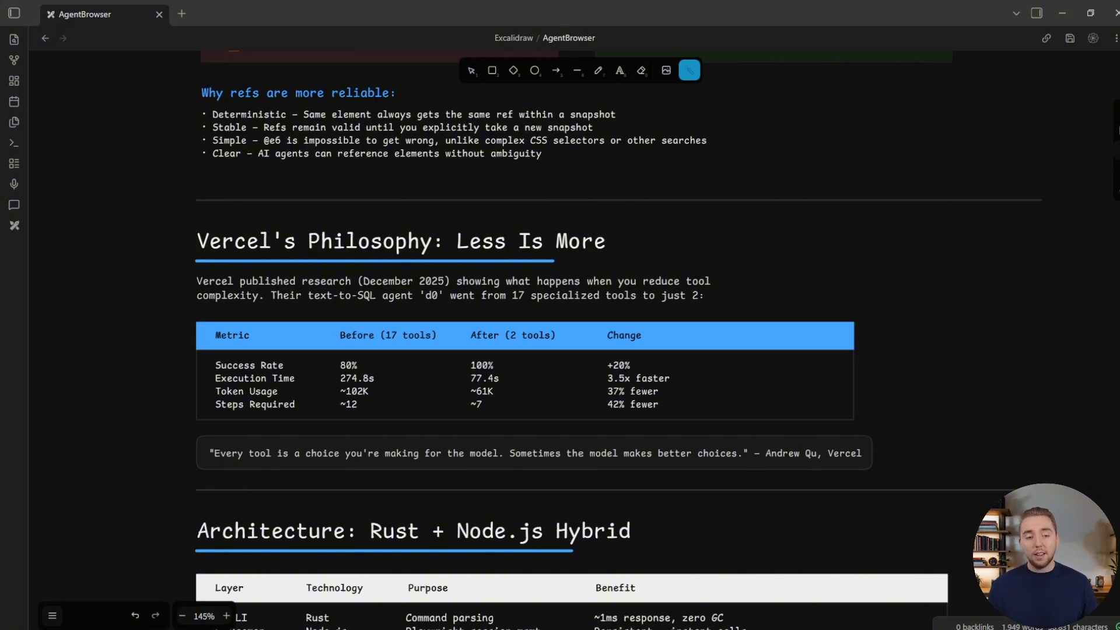
drag(196, 289, 350, 289)
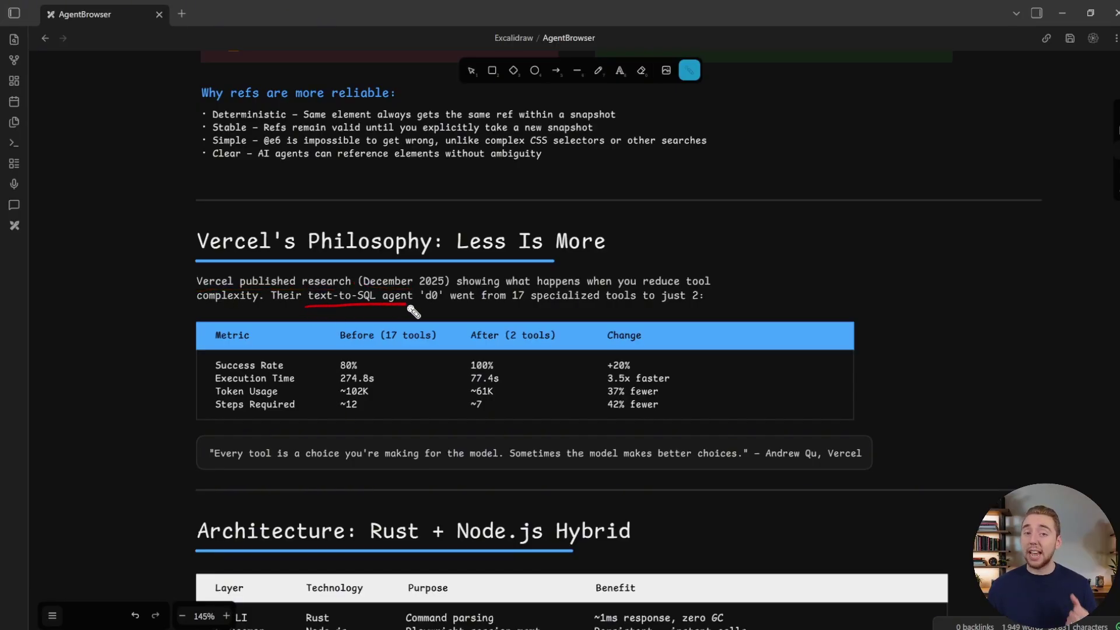
drag(400, 286, 443, 303)
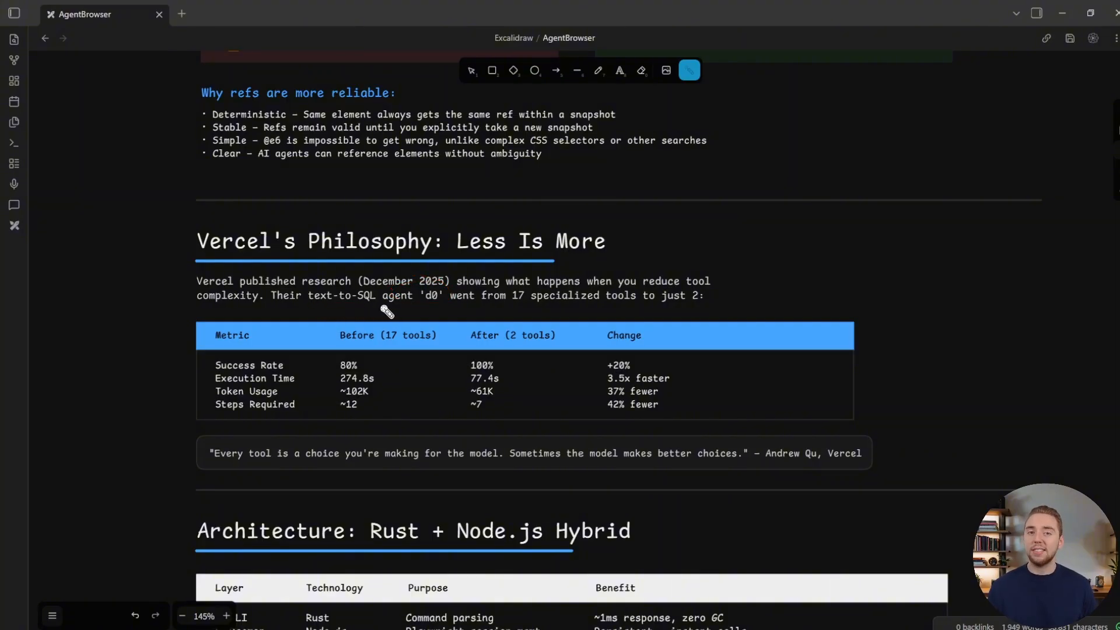
drag(511, 307, 625, 310)
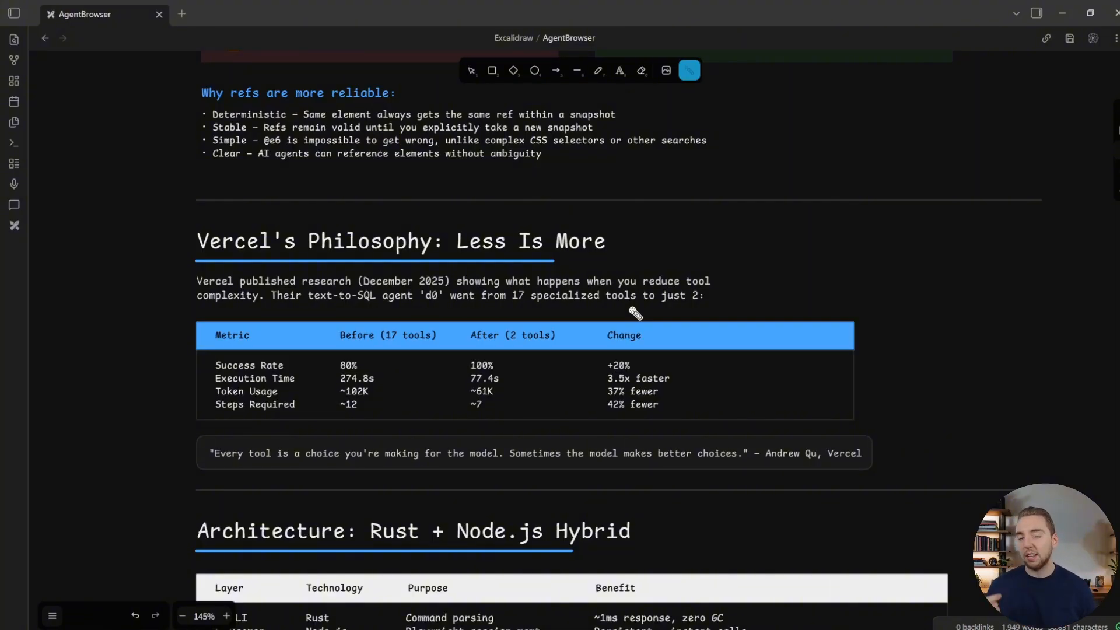
mouse_move(448, 349)
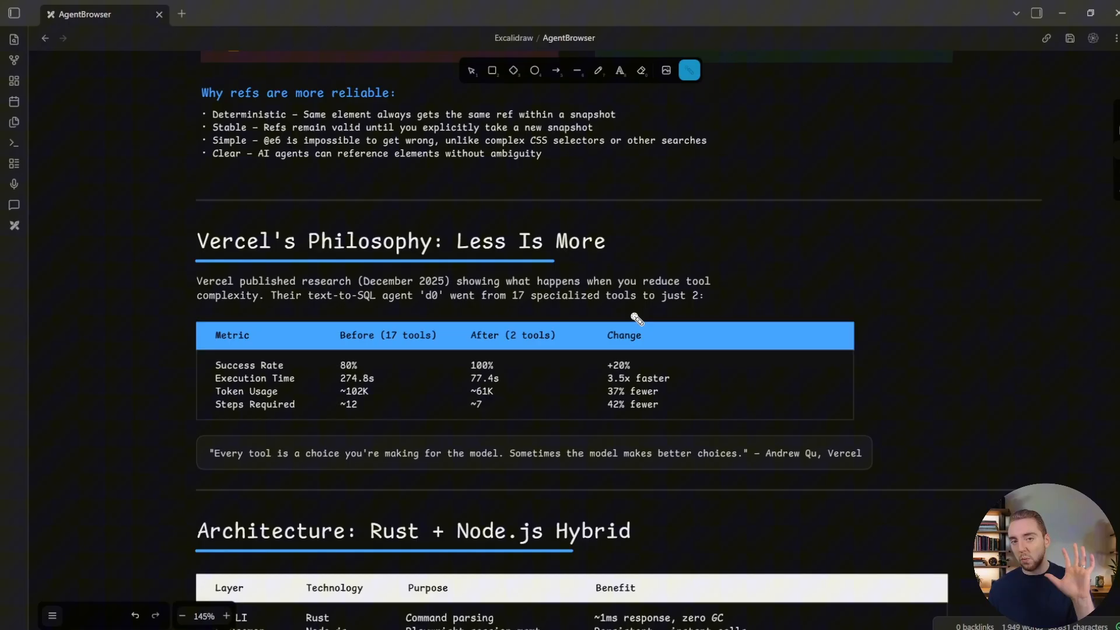
drag(508, 305, 596, 304)
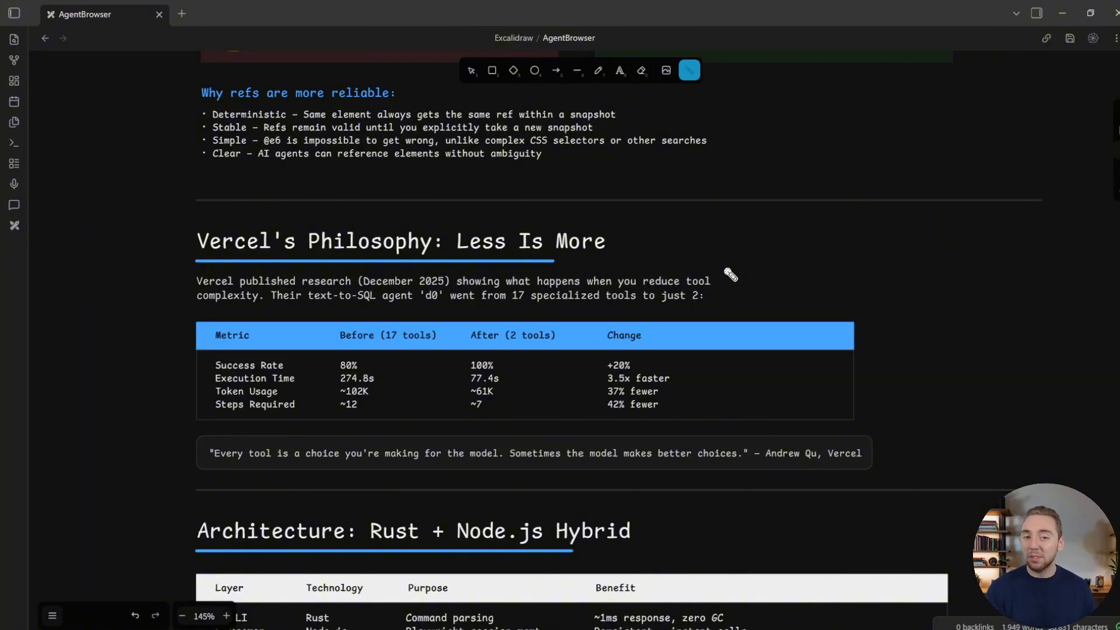
mouse_move(650, 322)
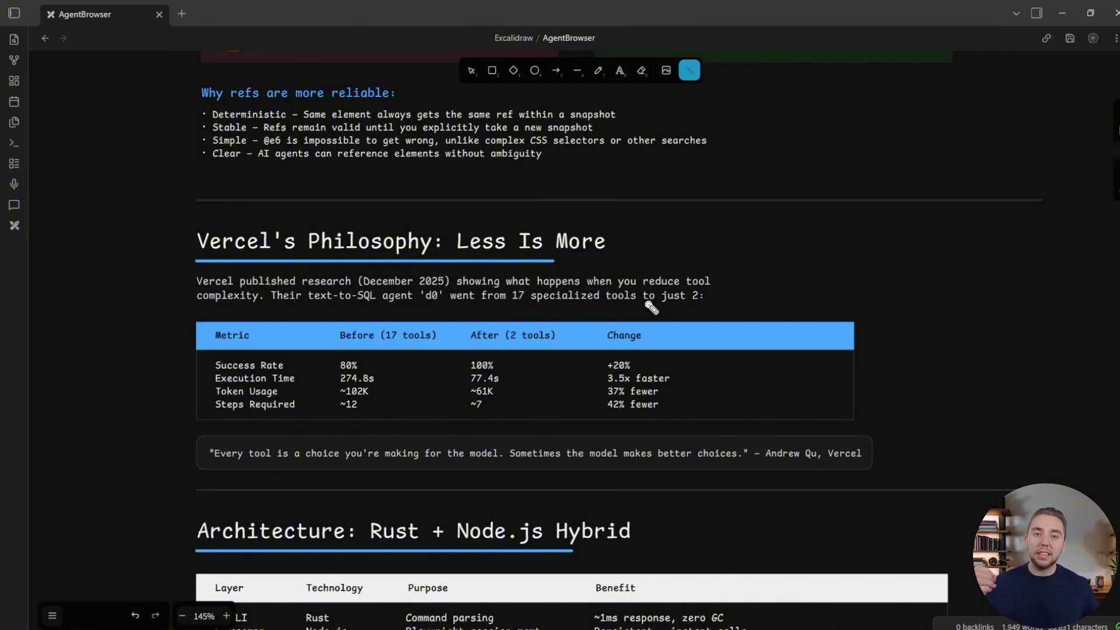
mouse_move(504, 281)
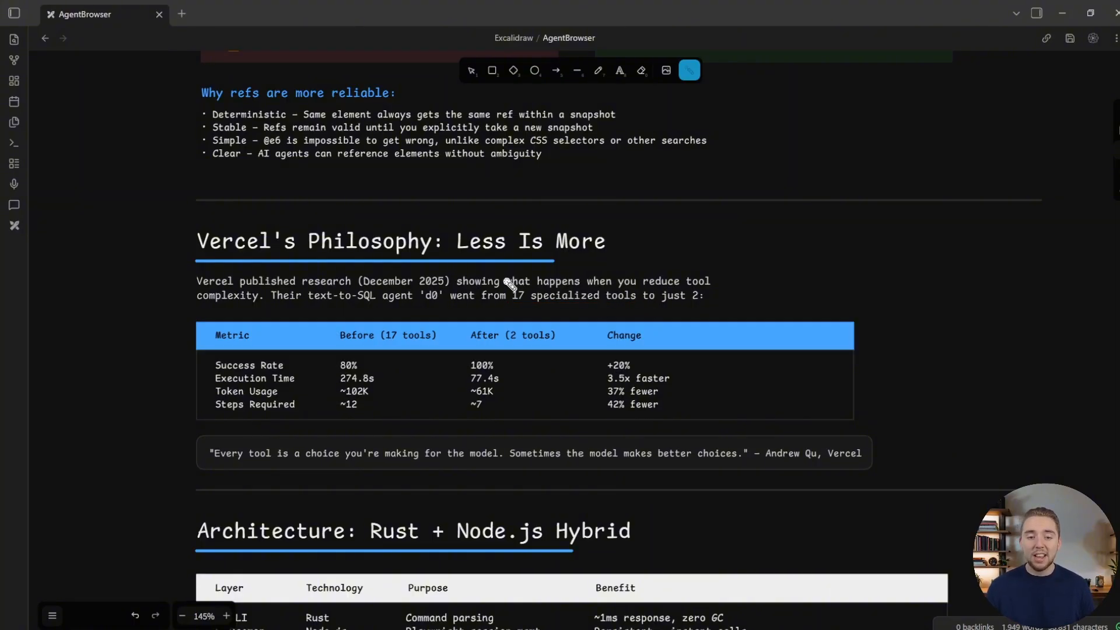
drag(456, 258, 606, 258)
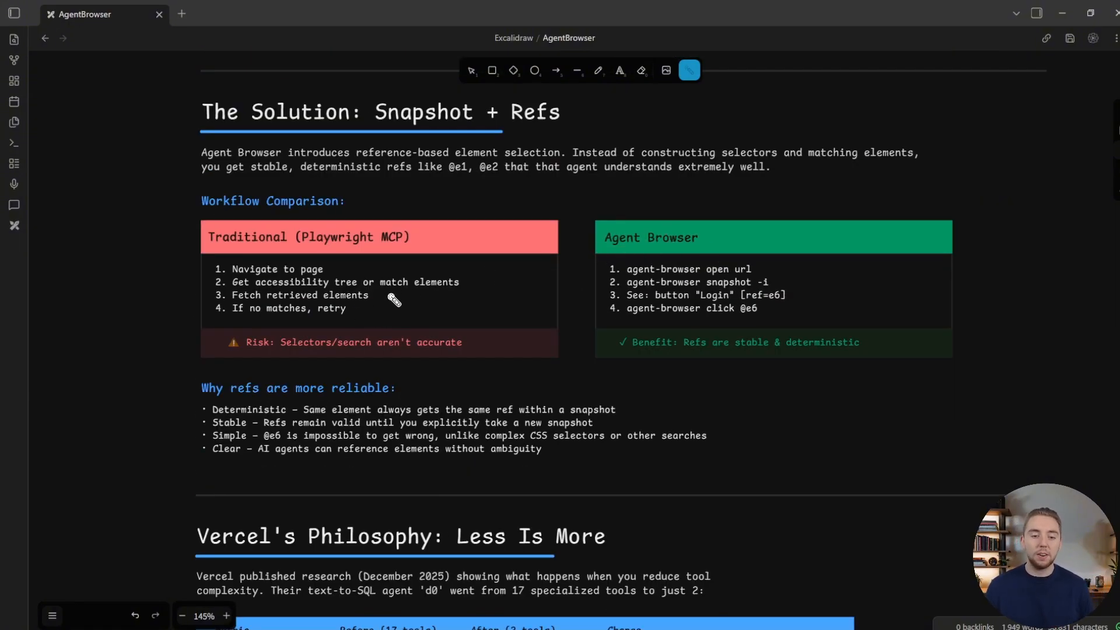
mouse_move(269, 295)
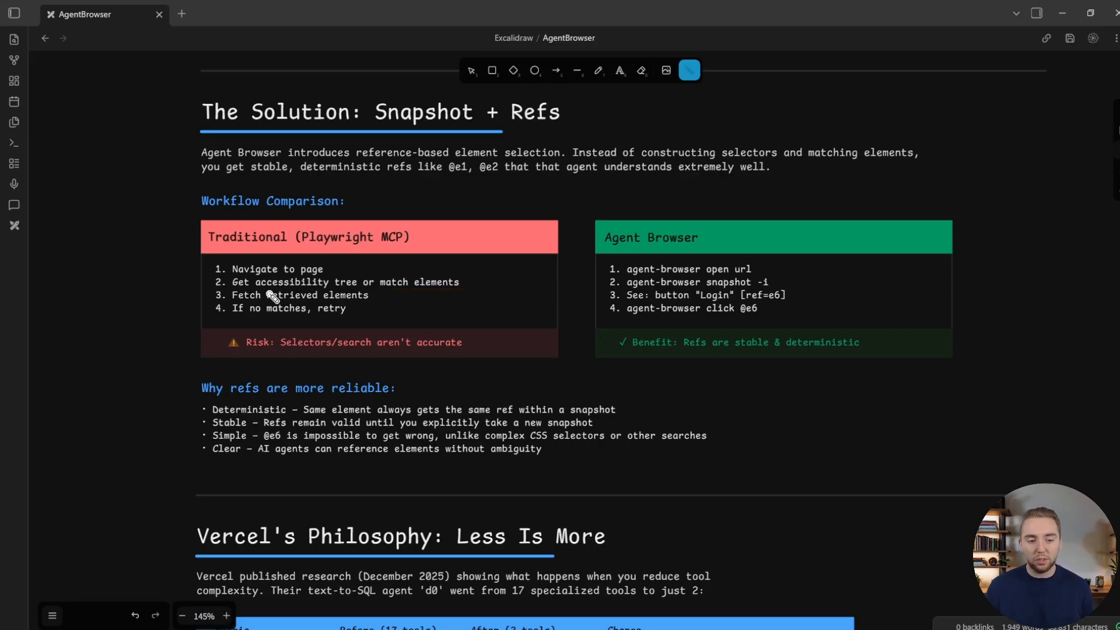
mouse_move(493, 264)
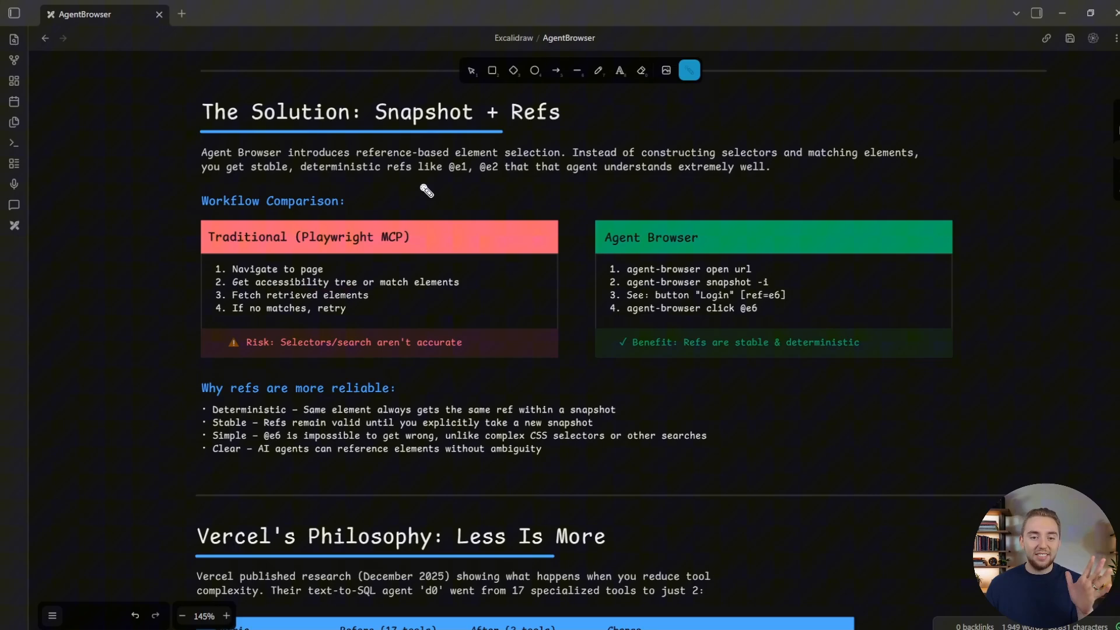
mouse_move(494, 185)
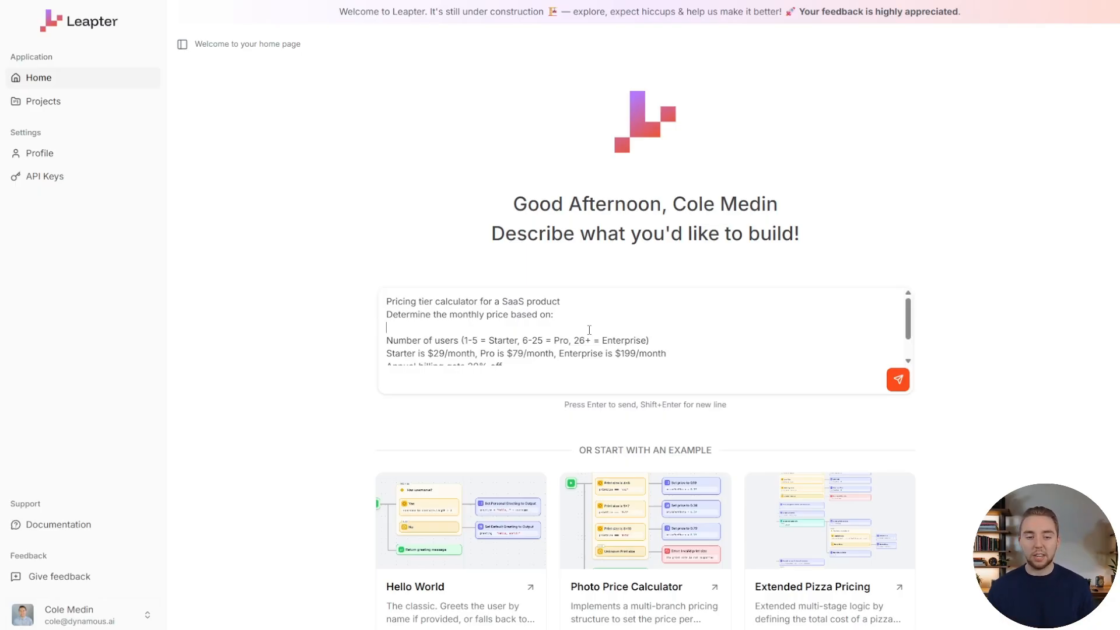
Step: Send the SaaS pricing description for a requirement document, then create its visual blueprint
click(898, 380)
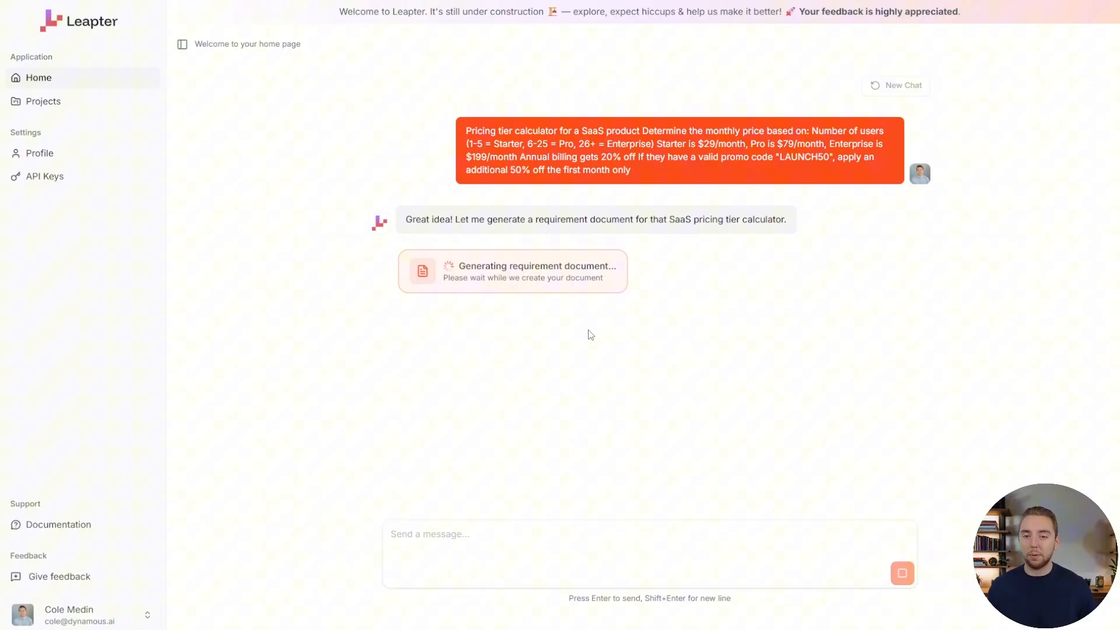
mouse_move(646, 188)
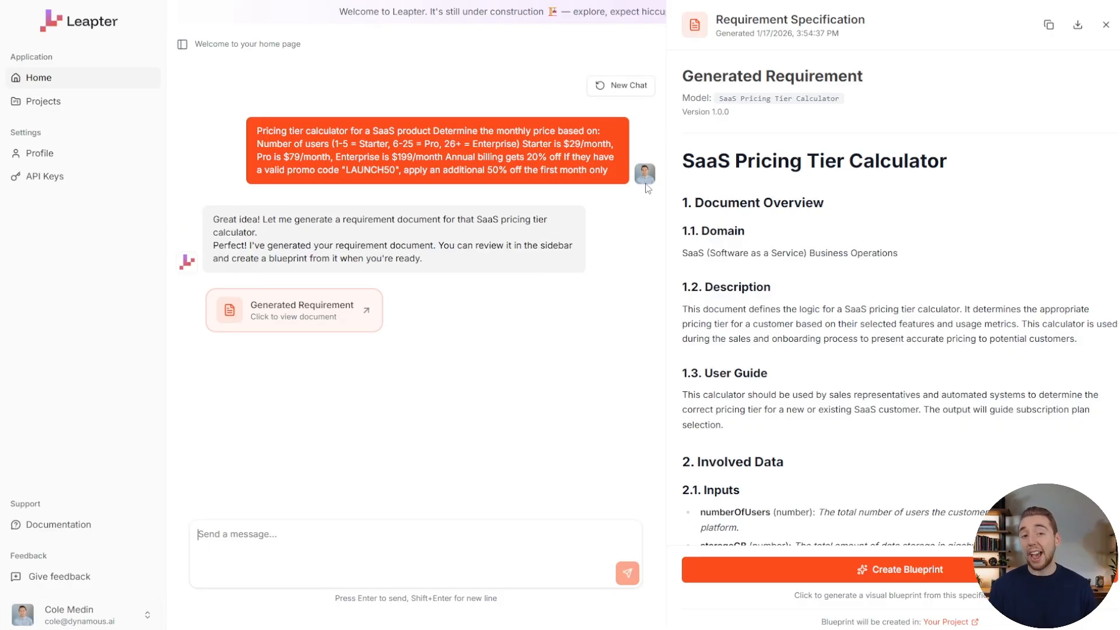
click(898, 570)
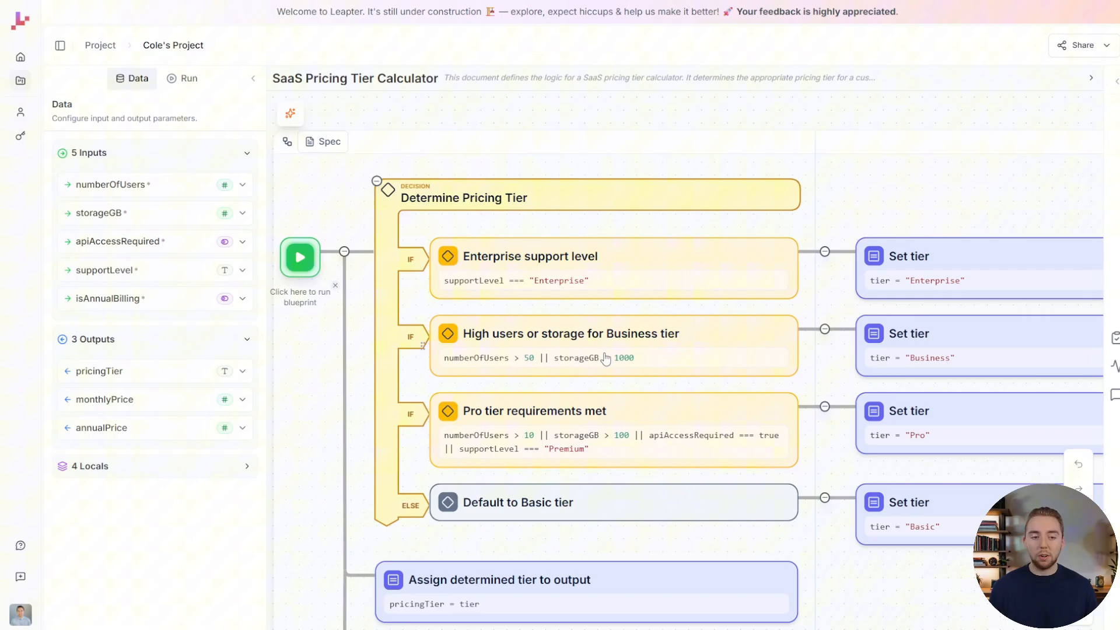
Step: Run the pricing blueprint with test inputs (numberOfUsers etc.), returning the Pro tier at 79 monthly
click(298, 257)
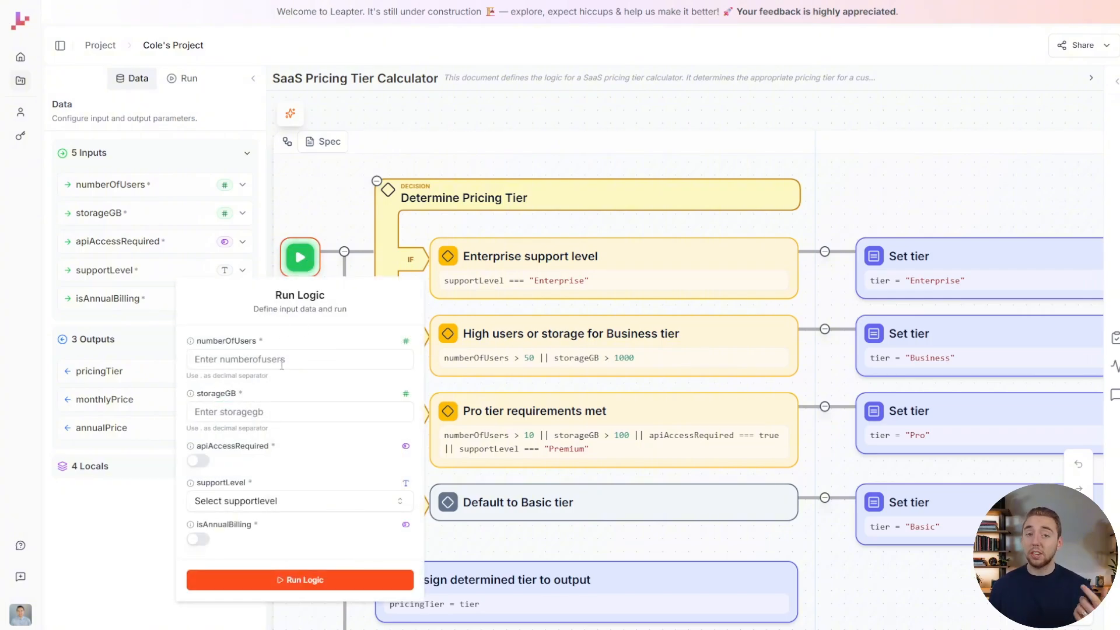
click(298, 359)
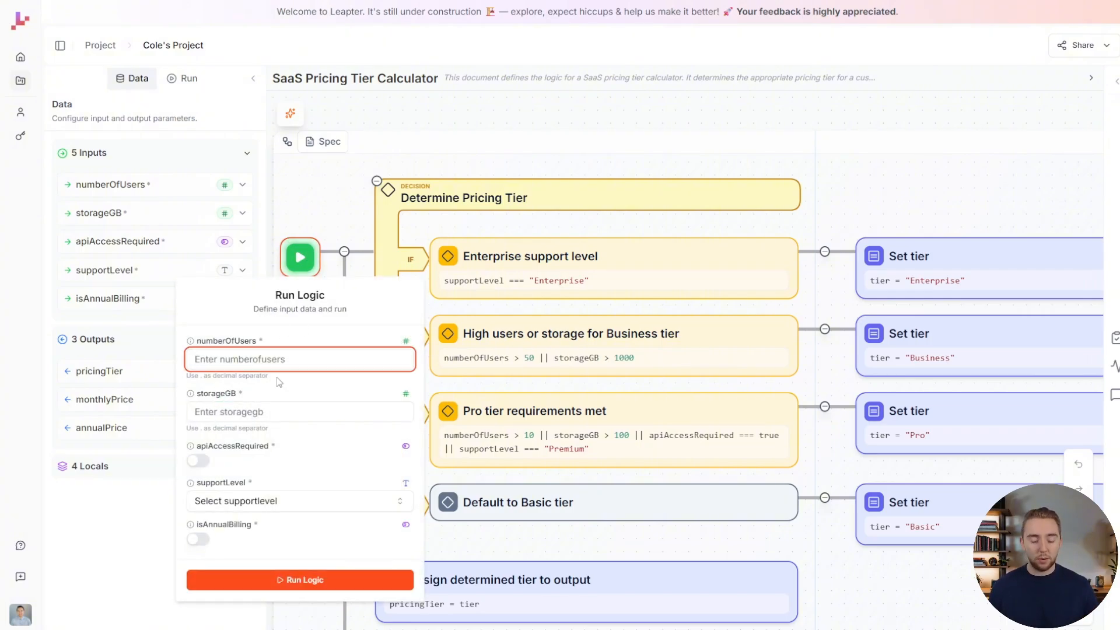
text(1)
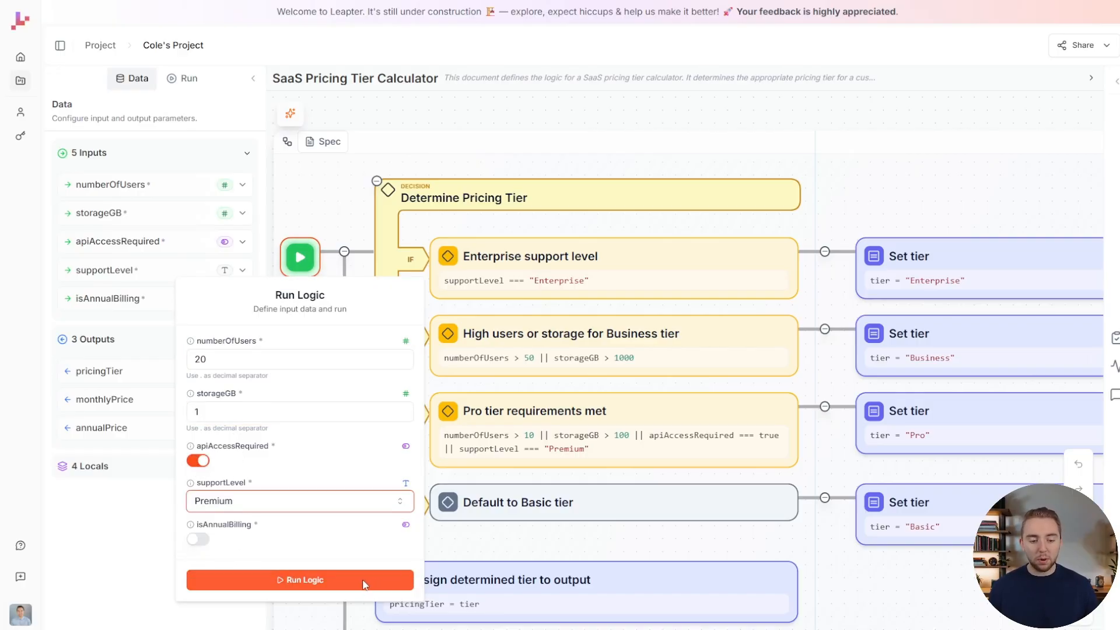
click(300, 580)
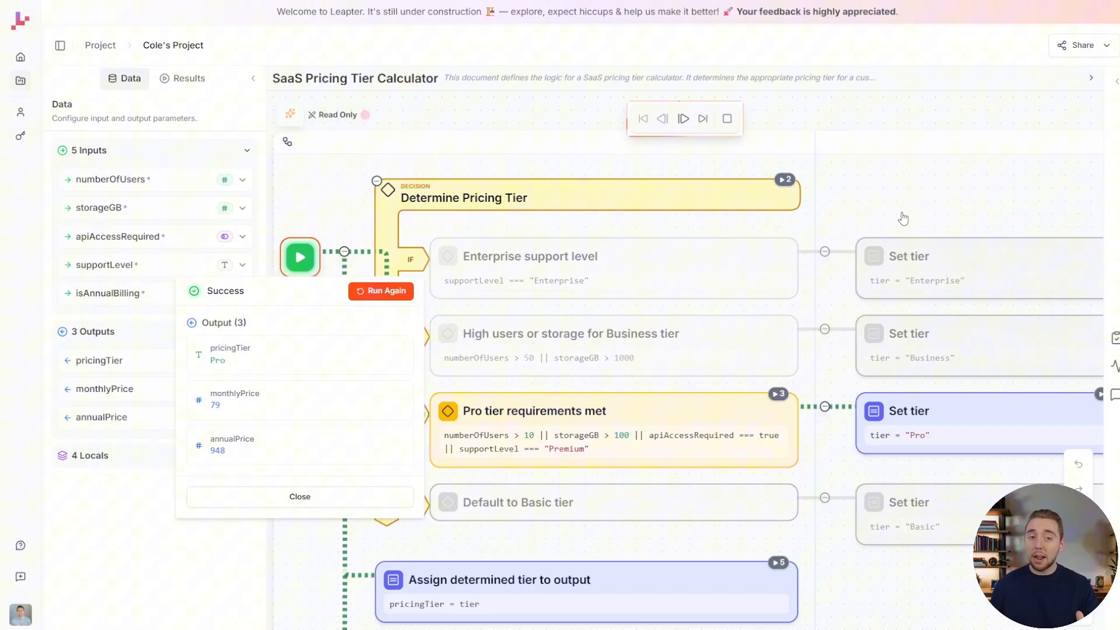
mouse_move(399, 303)
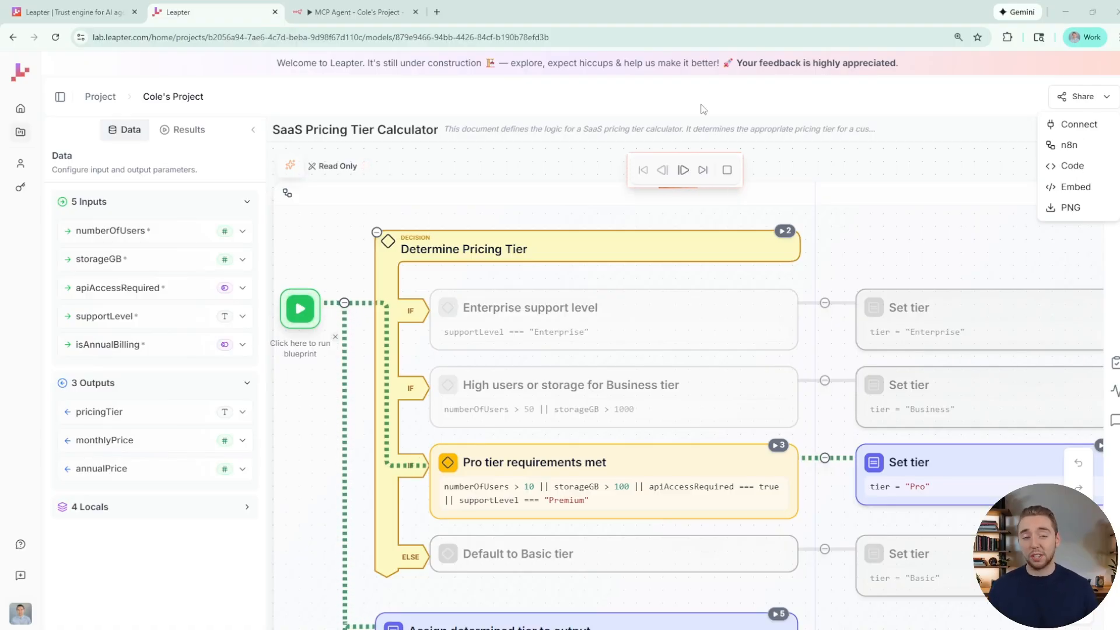
Step: Review the n8n MCP Agent chat quoting the Pro plan at $67.15 monthly, then return to the explainer
click(355, 12)
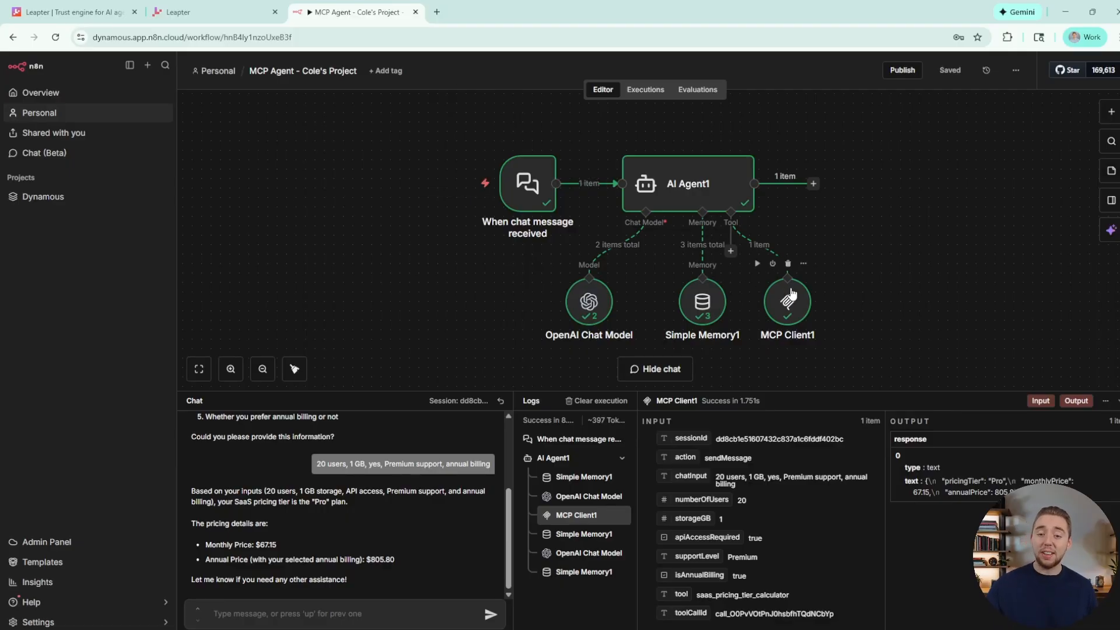
mouse_move(679, 334)
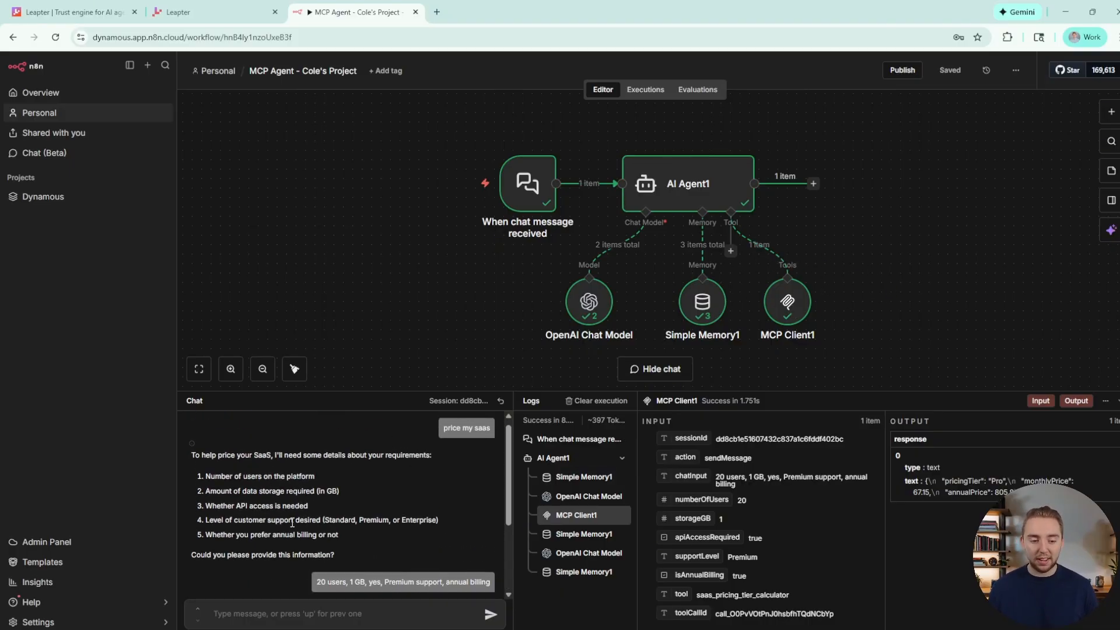
drag(243, 475, 357, 534)
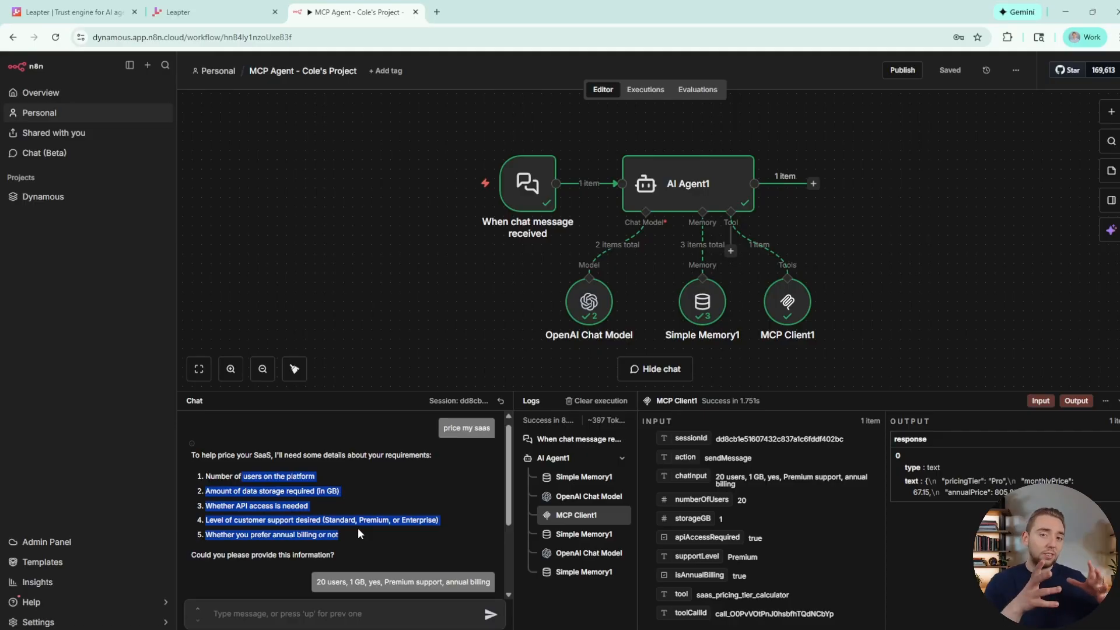
scroll(down, 3)
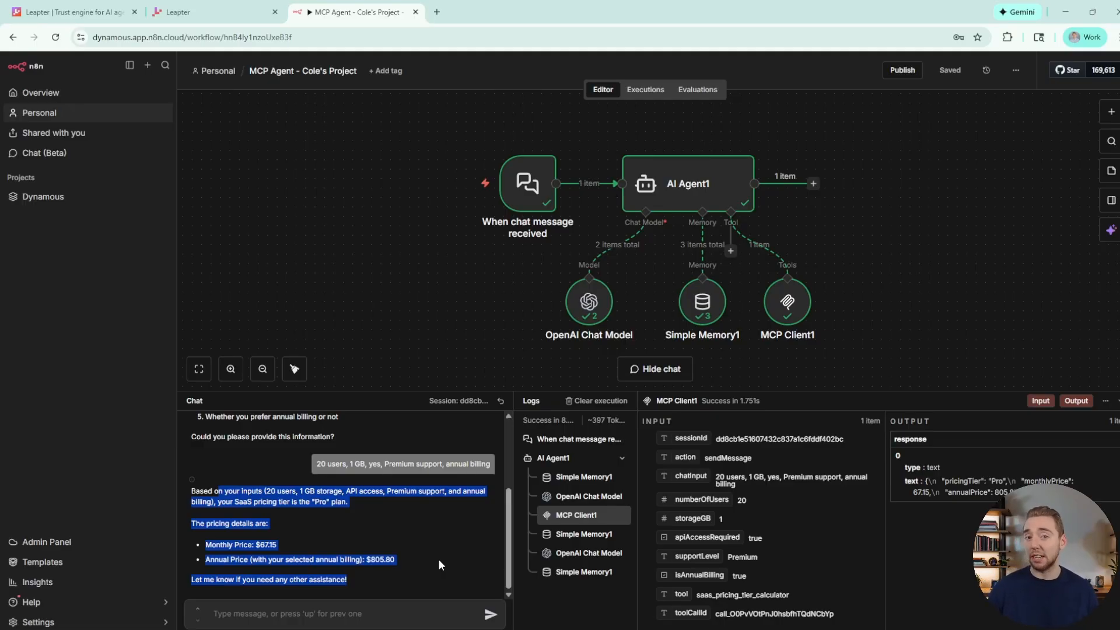
click(181, 12)
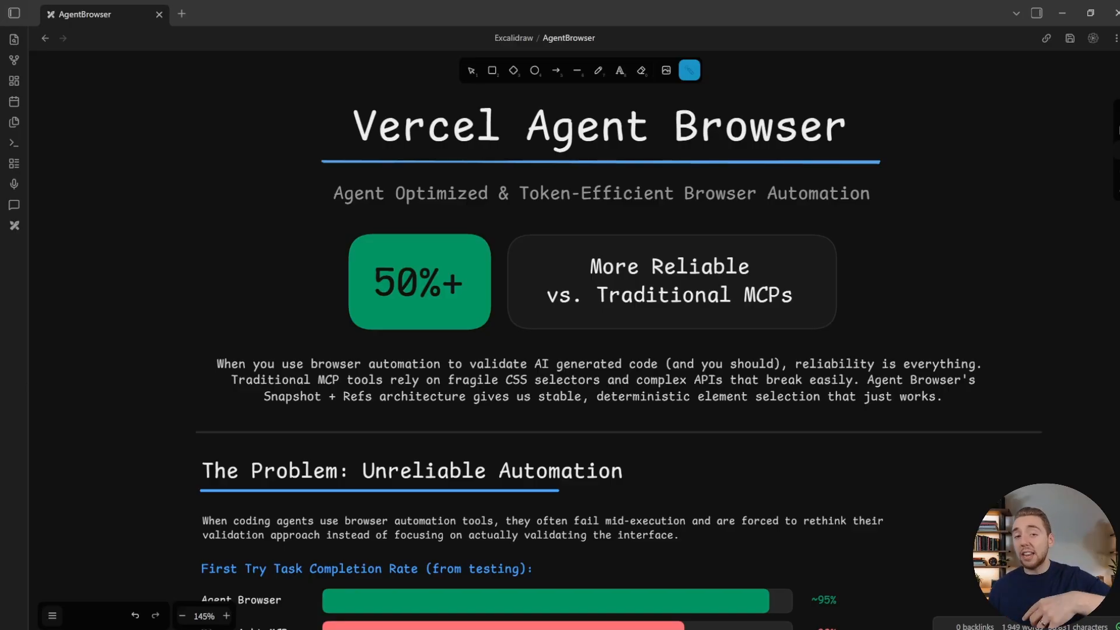
scroll(down, 3)
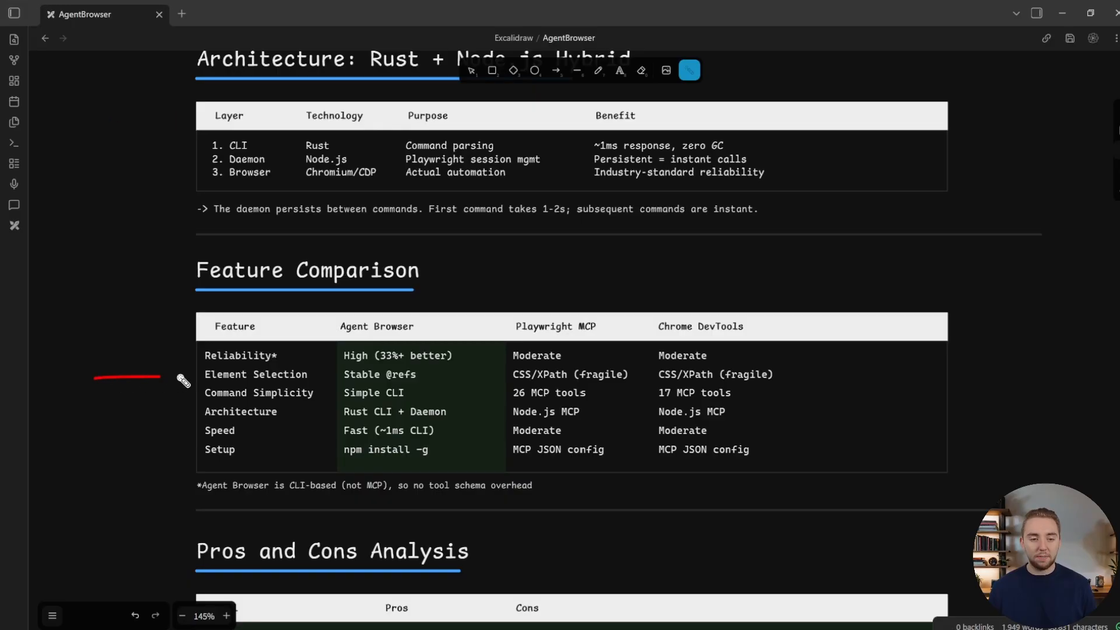
scroll(down, 3)
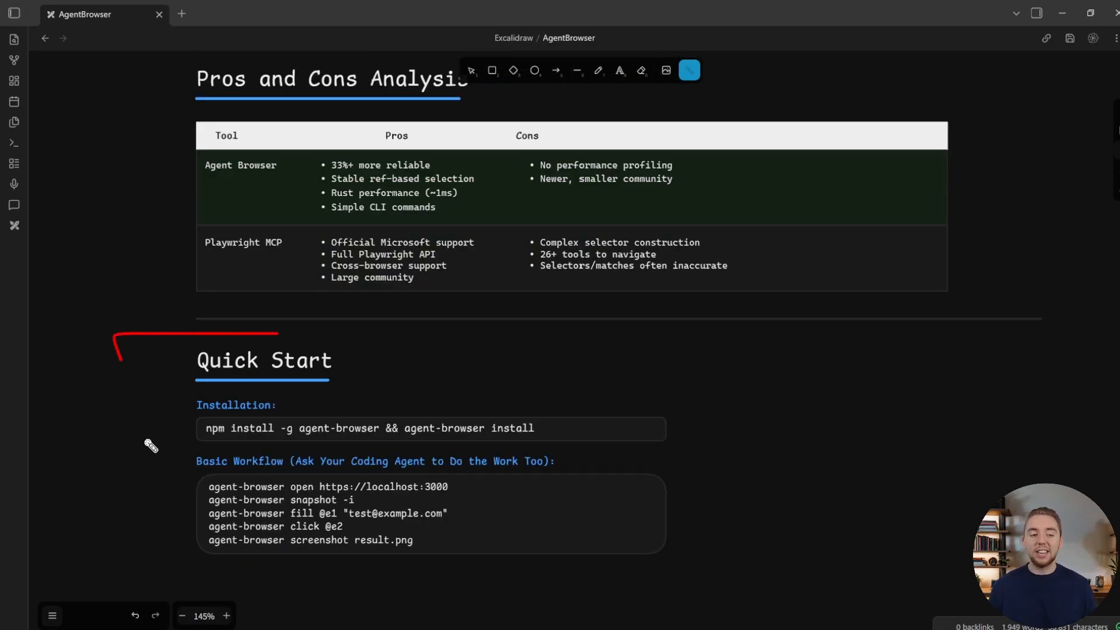
scroll(down, 3)
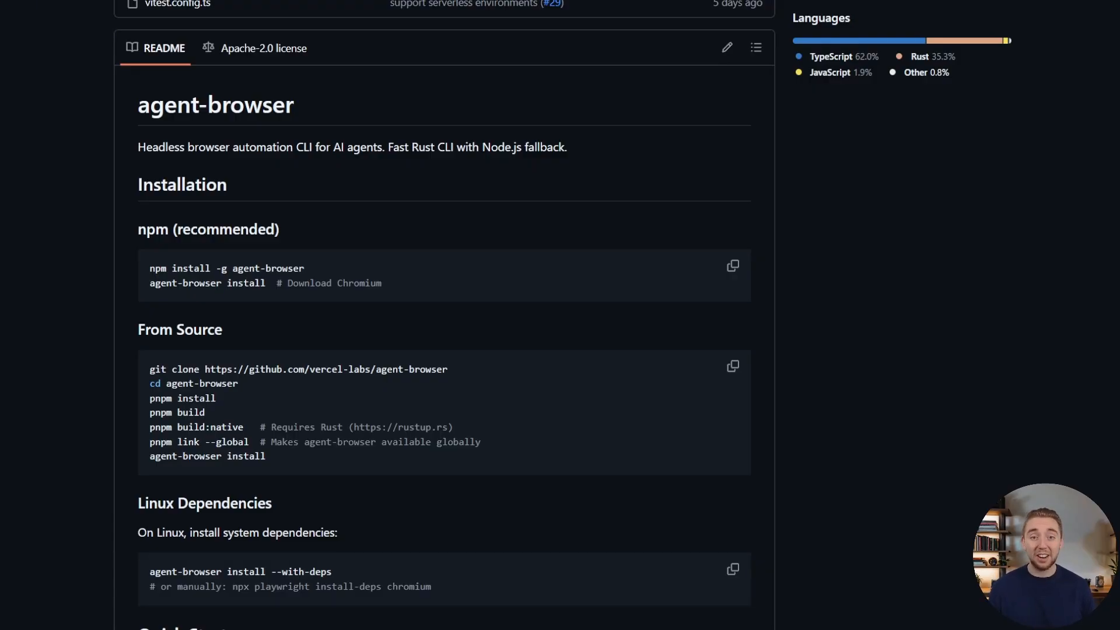
scroll(down, 3)
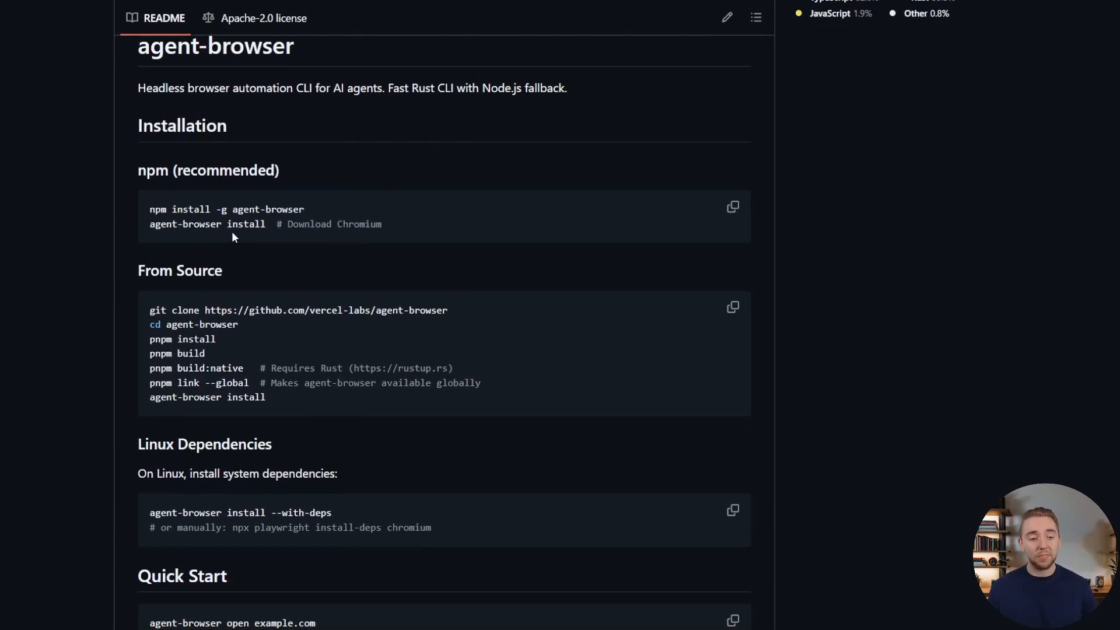
drag(149, 208, 322, 224)
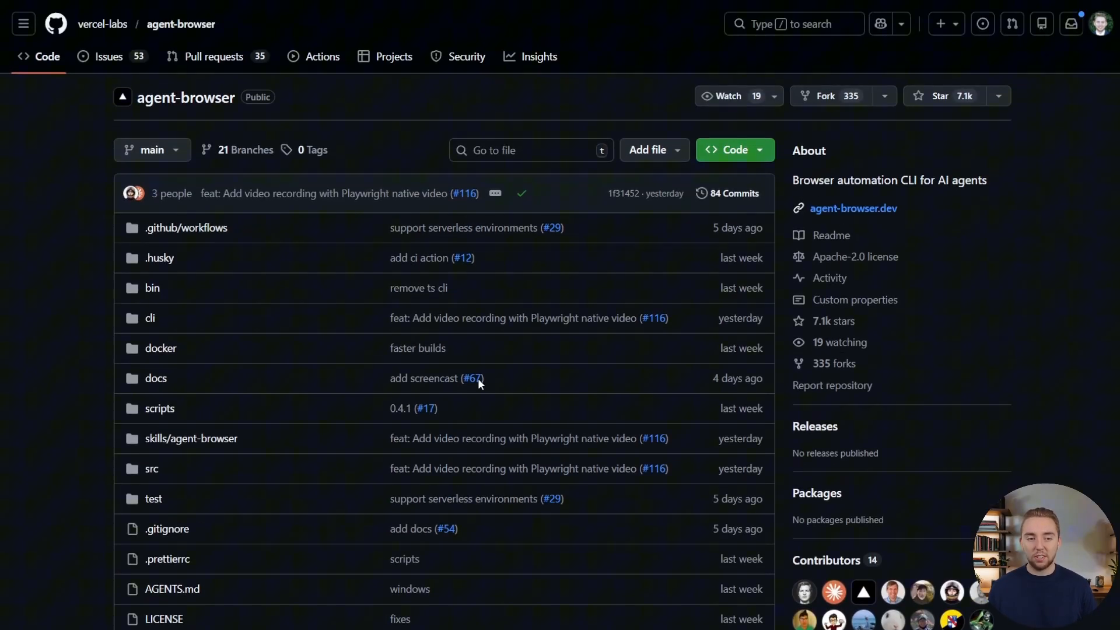
mouse_move(185, 397)
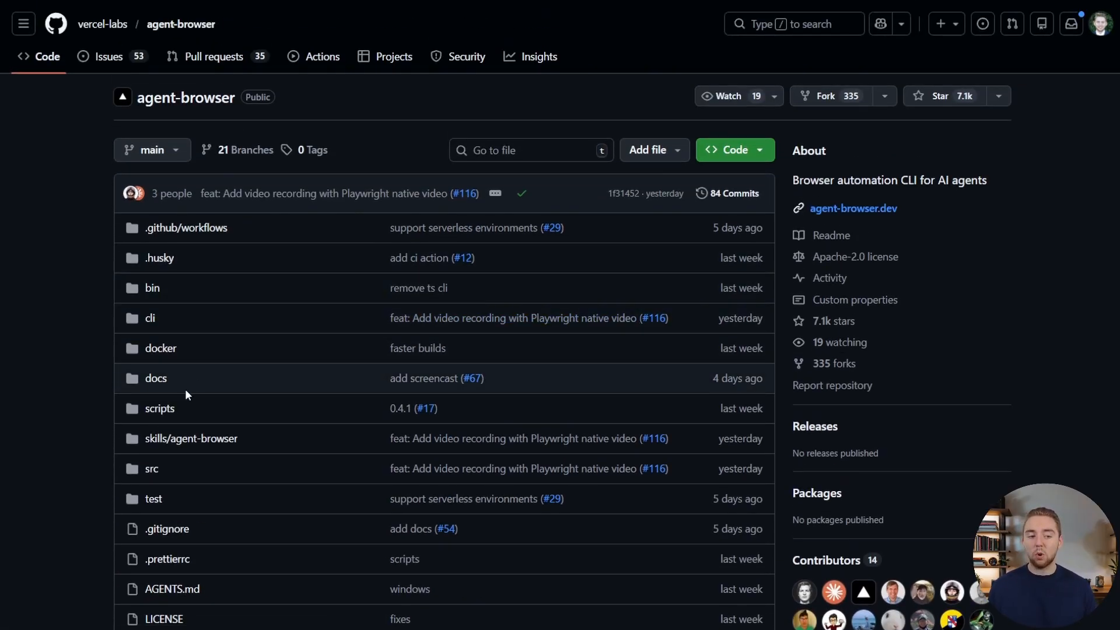
mouse_move(192, 442)
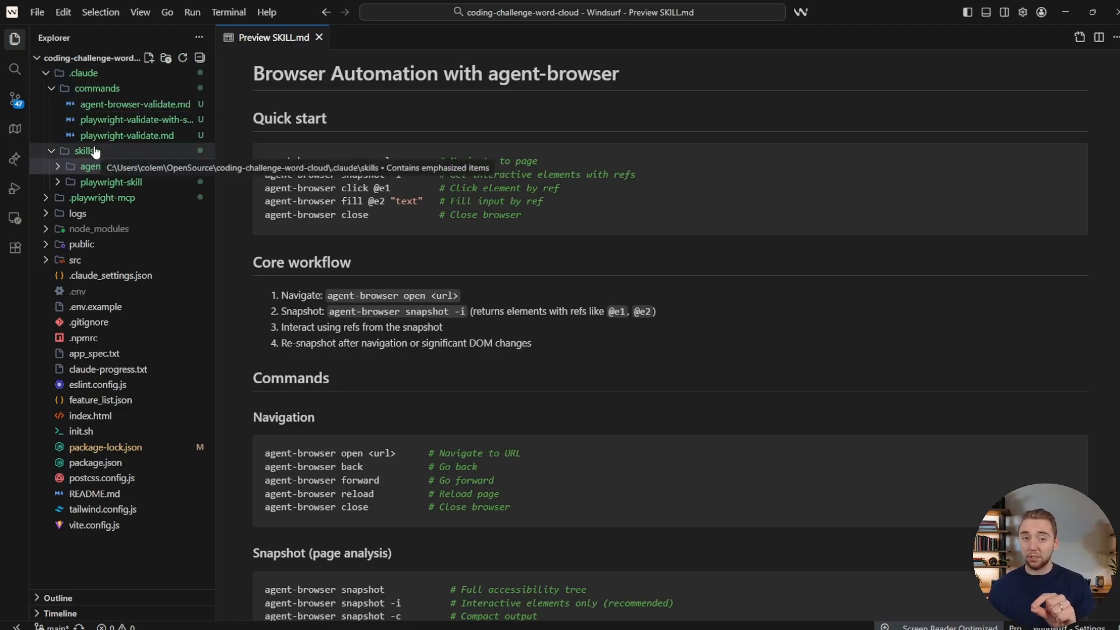
Step: Select the agent-browser-skill folder and scroll through its SKILL.md quick start and command reference
click(89, 167)
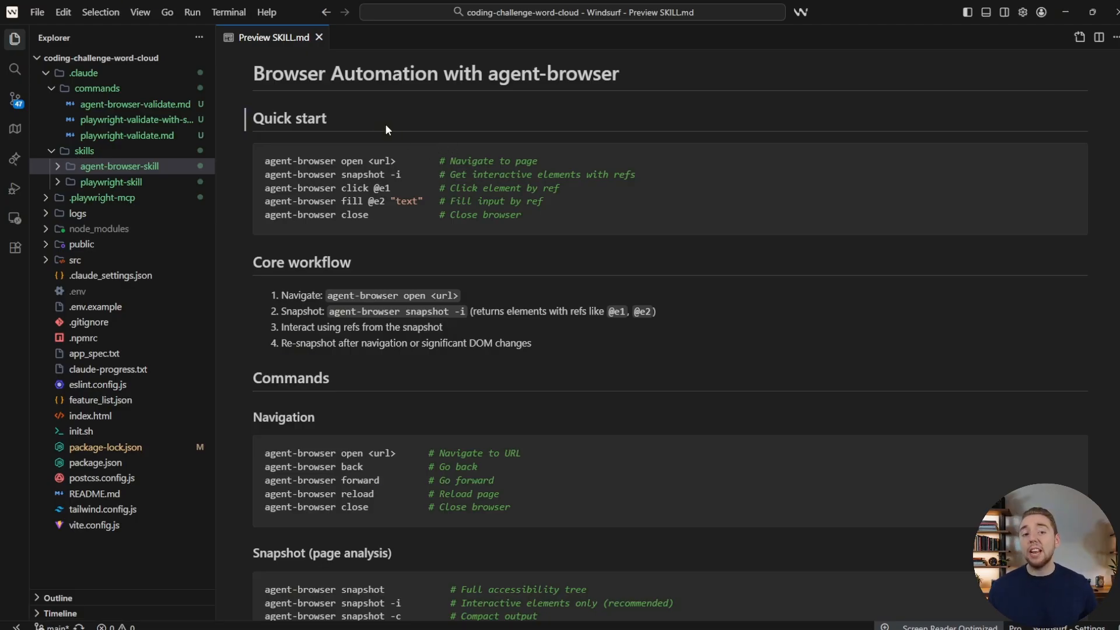
scroll(down, 3)
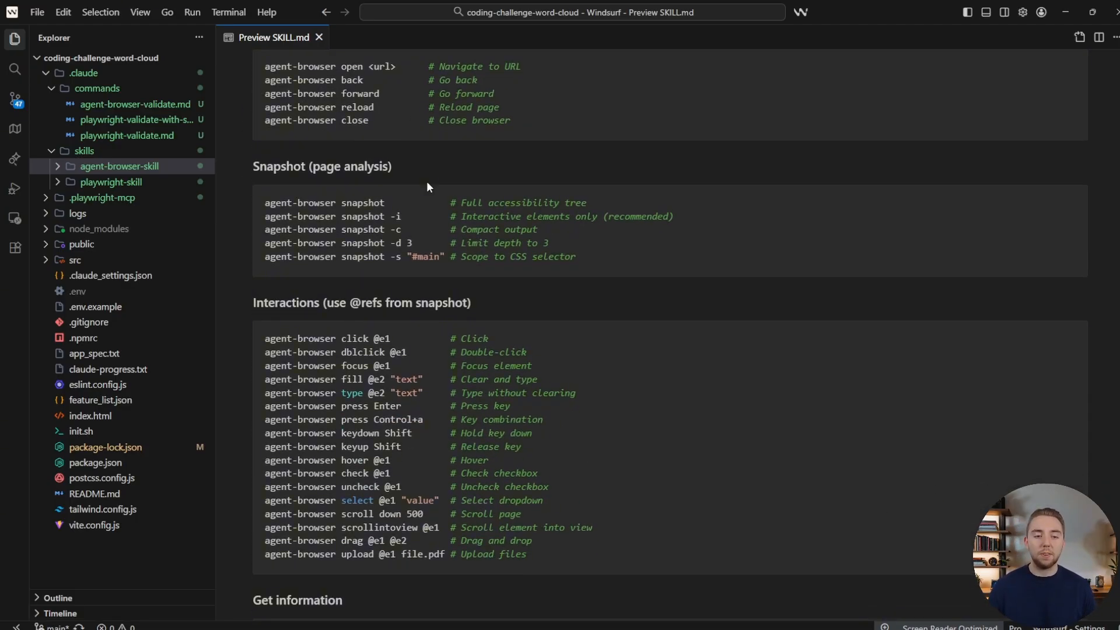
scroll(down, 3)
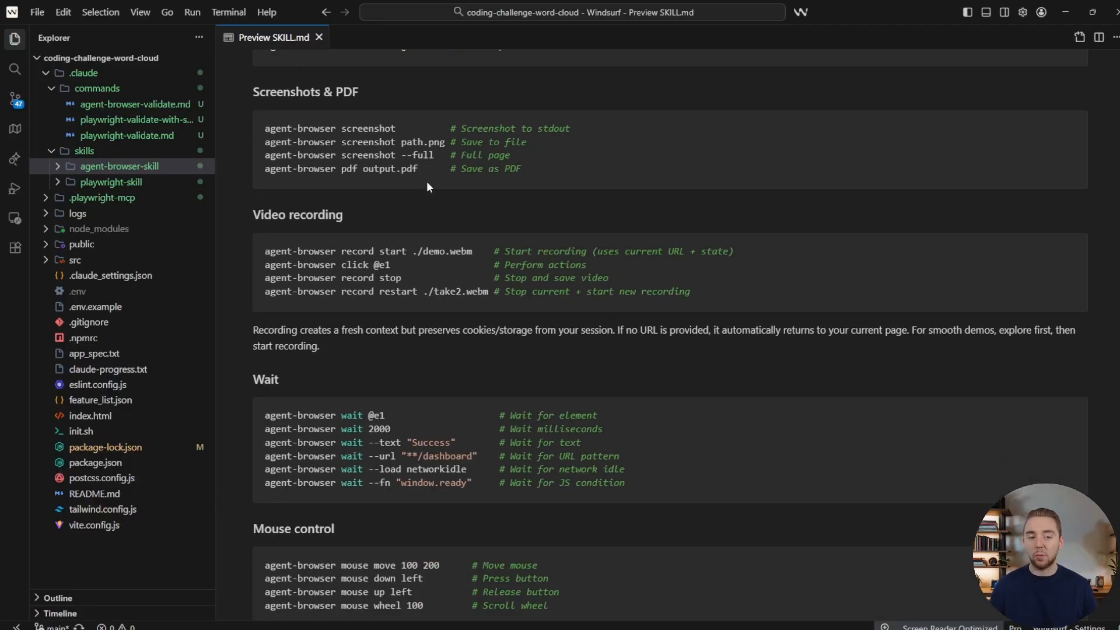
scroll(down, 3)
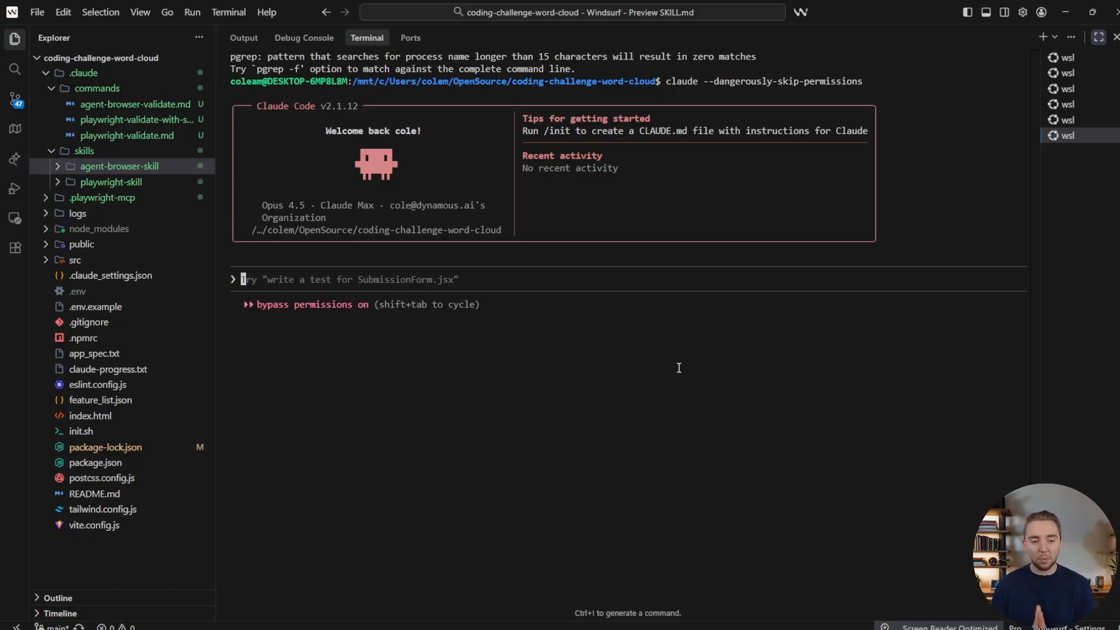
Step: Submit the prompt asking Claude Code to run the frontend and test it with agent-browser, then follow its log
key(Enter)
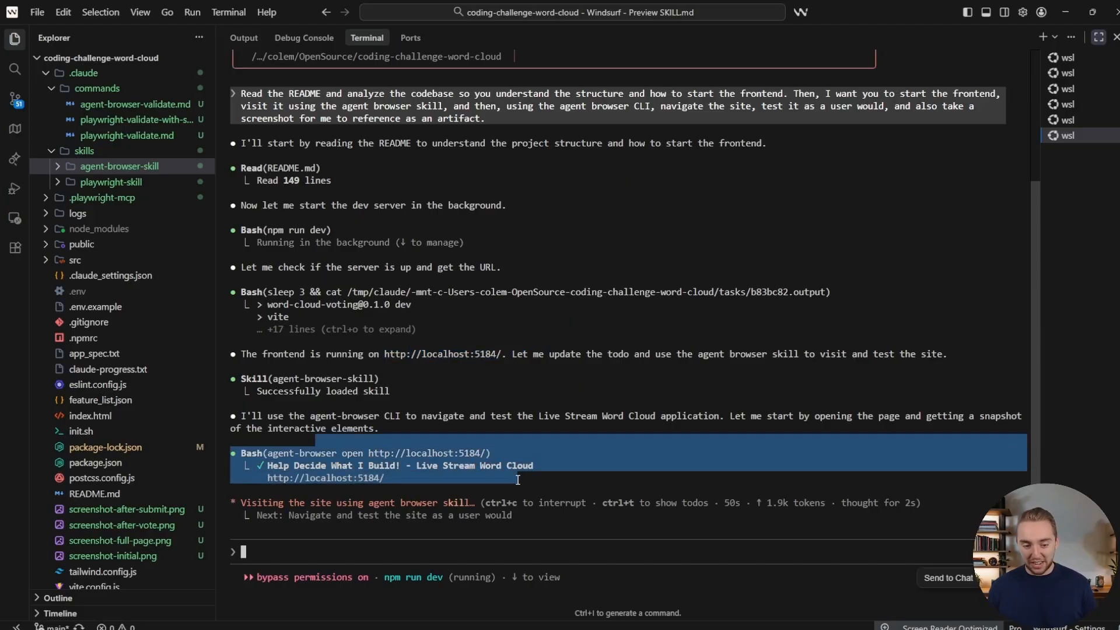
scroll(down, 3)
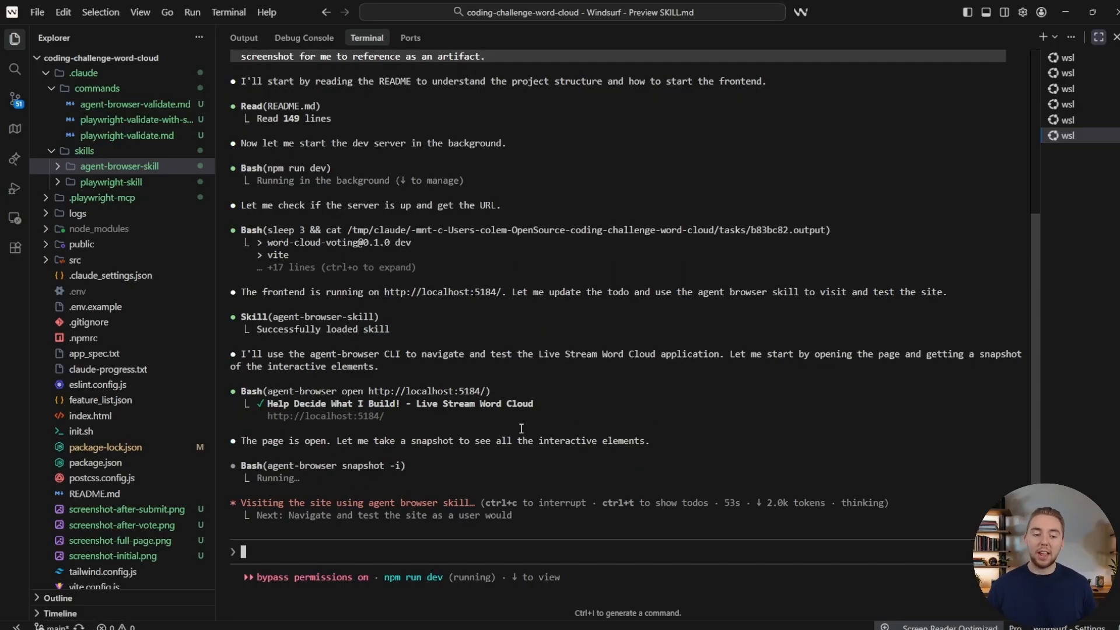
scroll(down, 3)
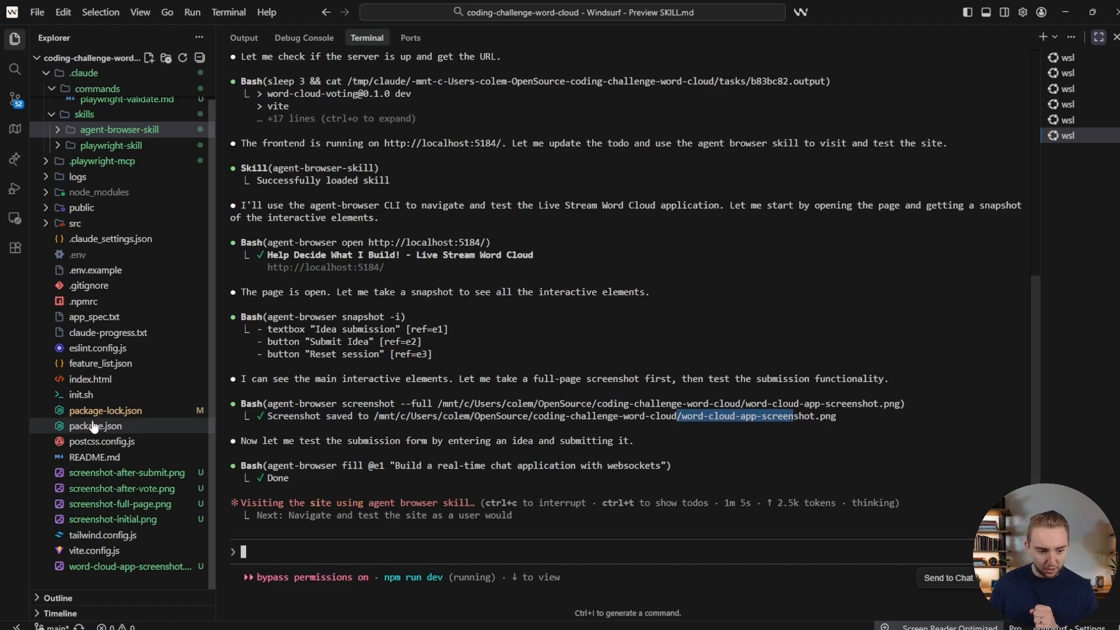
Step: Open word-cloud-app-screenshot.png to view the app screenshot the agent saved
click(128, 566)
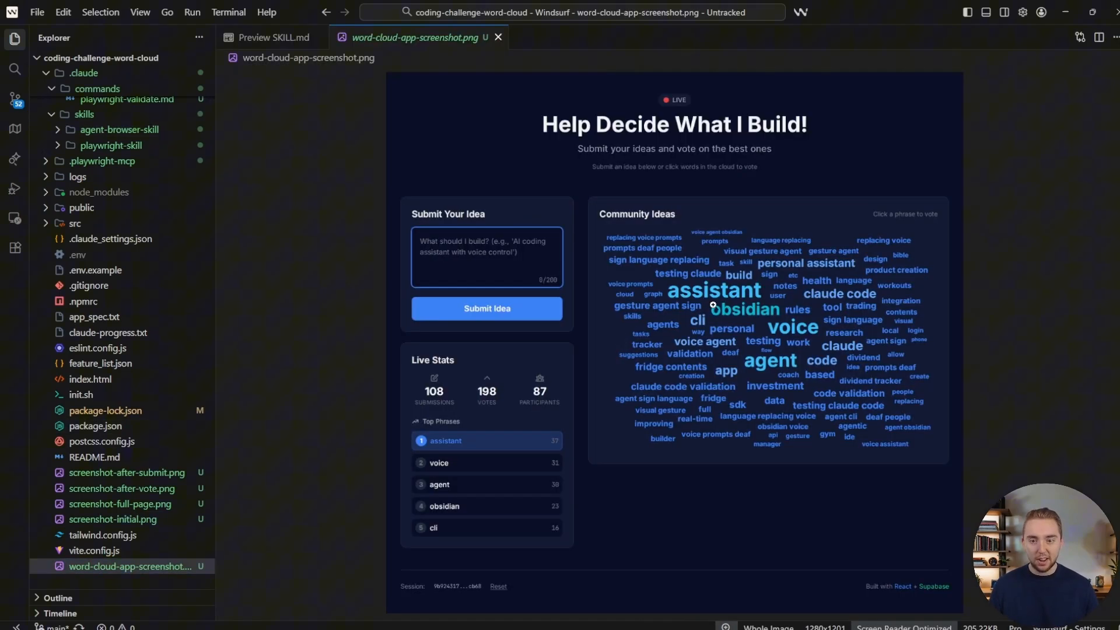
mouse_move(994, 271)
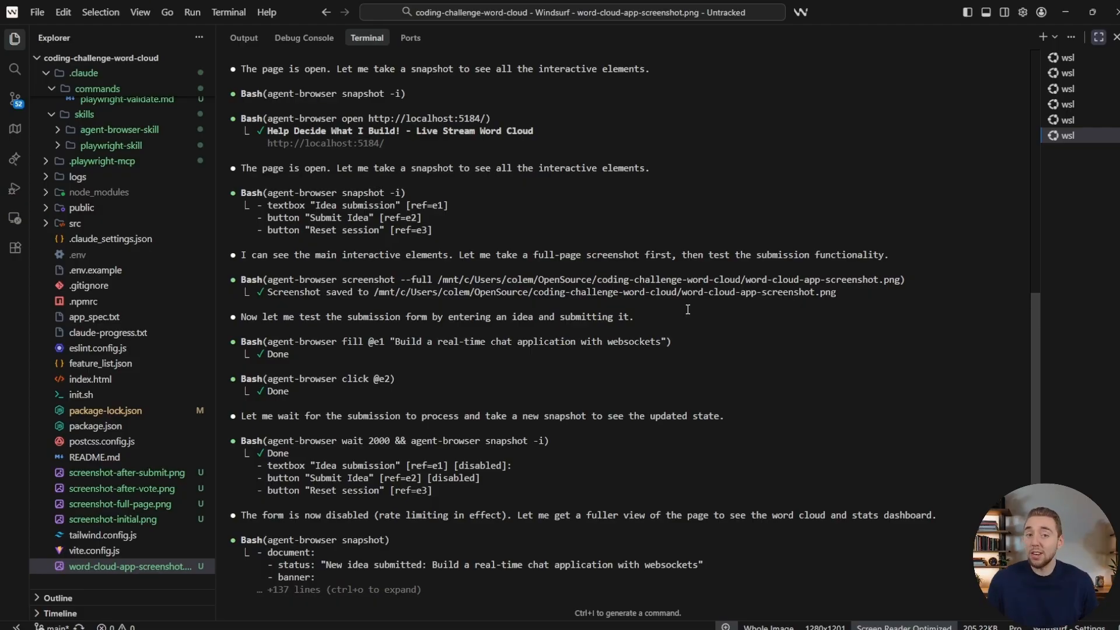
Step: Scroll the terminal log of the agent-browser-validate run
scroll(down, 3)
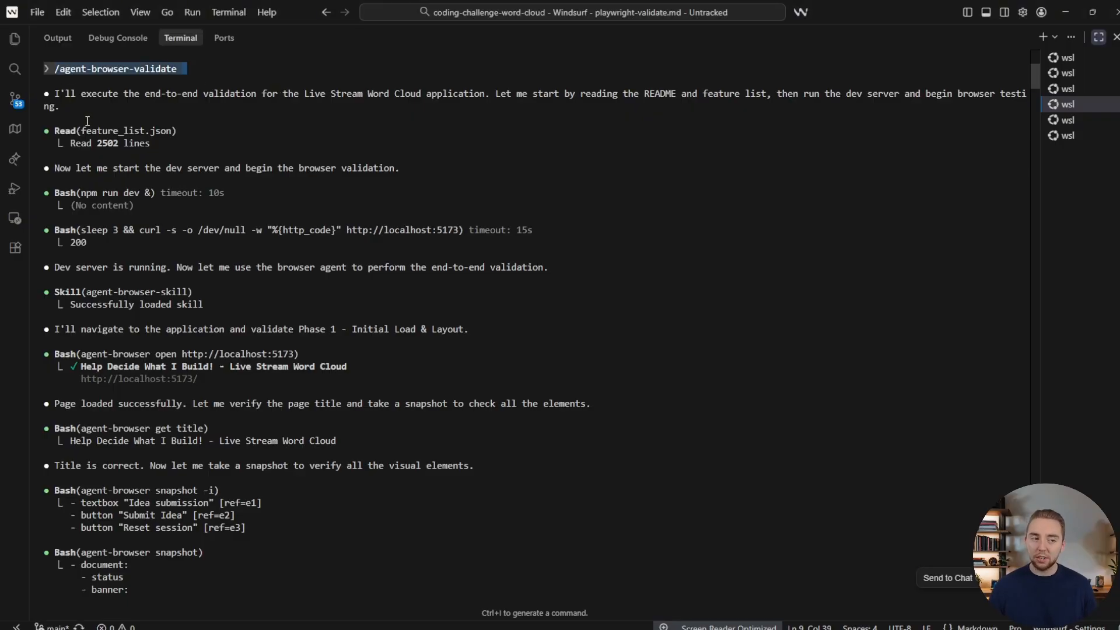
Step: Open .claude/commands/agent-browser-validate.md and scroll through its rate-limiting, word-cloud, voting and stats phases
drag(86, 125, 323, 532)
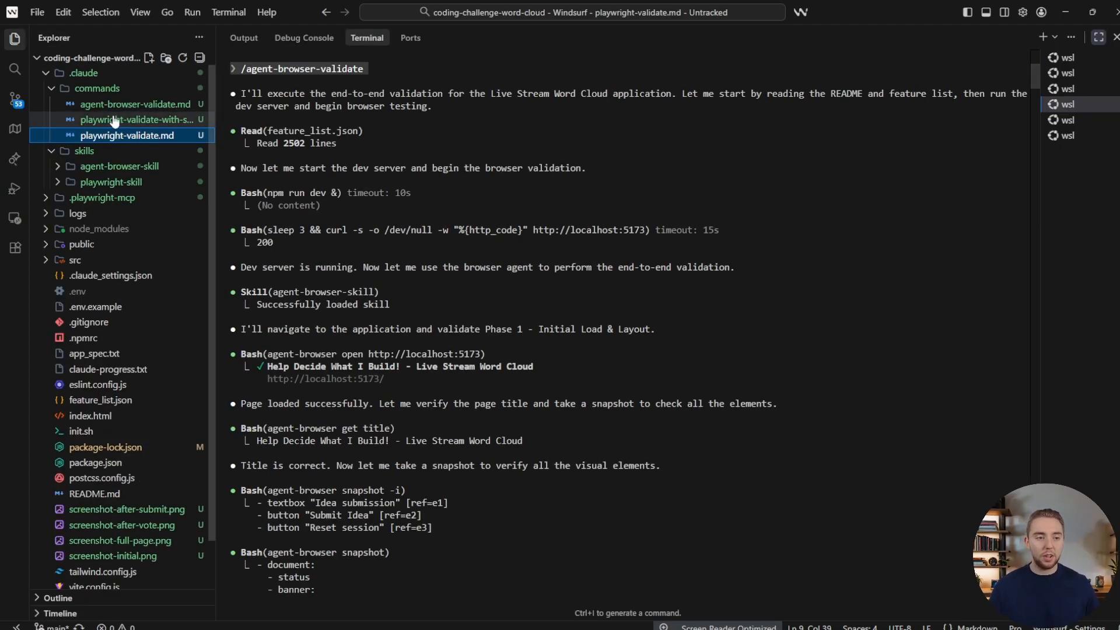
click(135, 104)
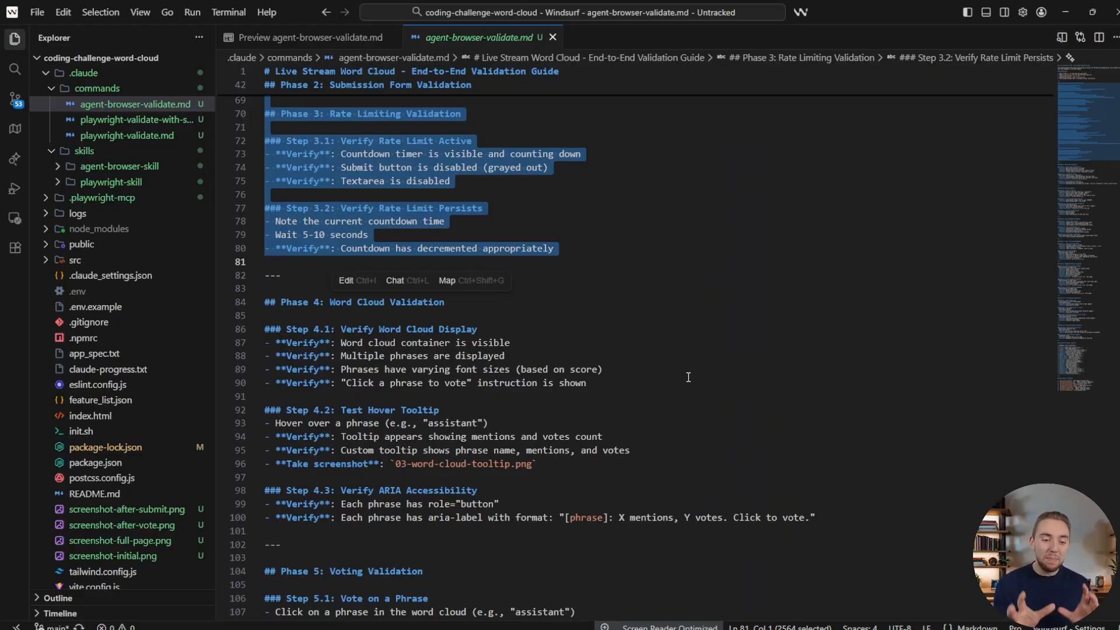
scroll(down, 3)
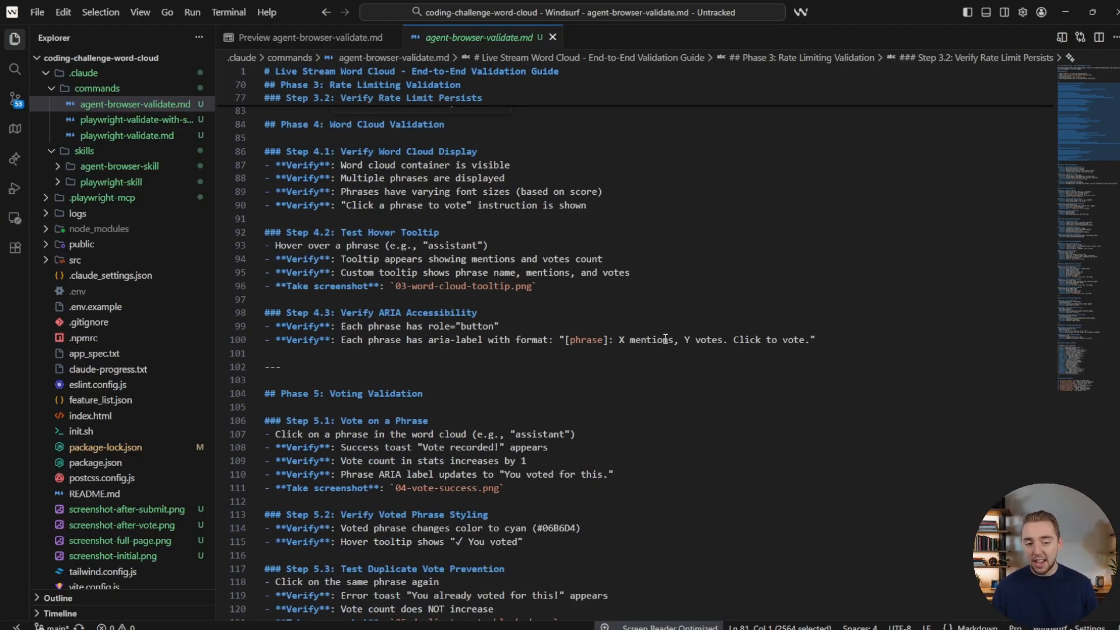
scroll(down, 3)
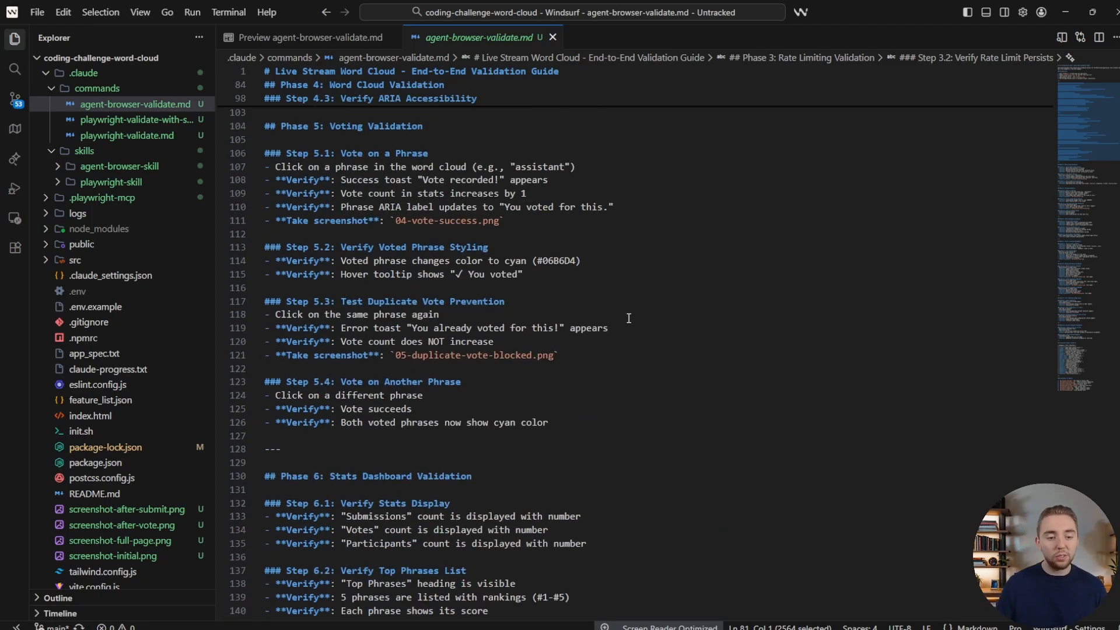
scroll(down, 3)
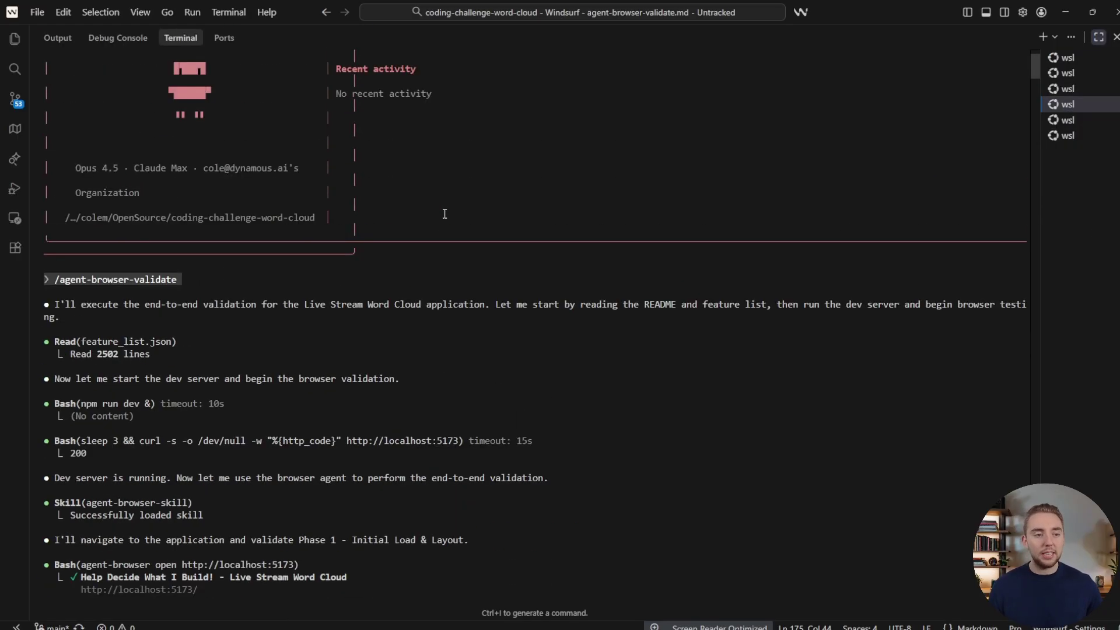
Step: Scroll through the agent-browser validation log showing phases 1 through 6 passed
scroll(down, 3)
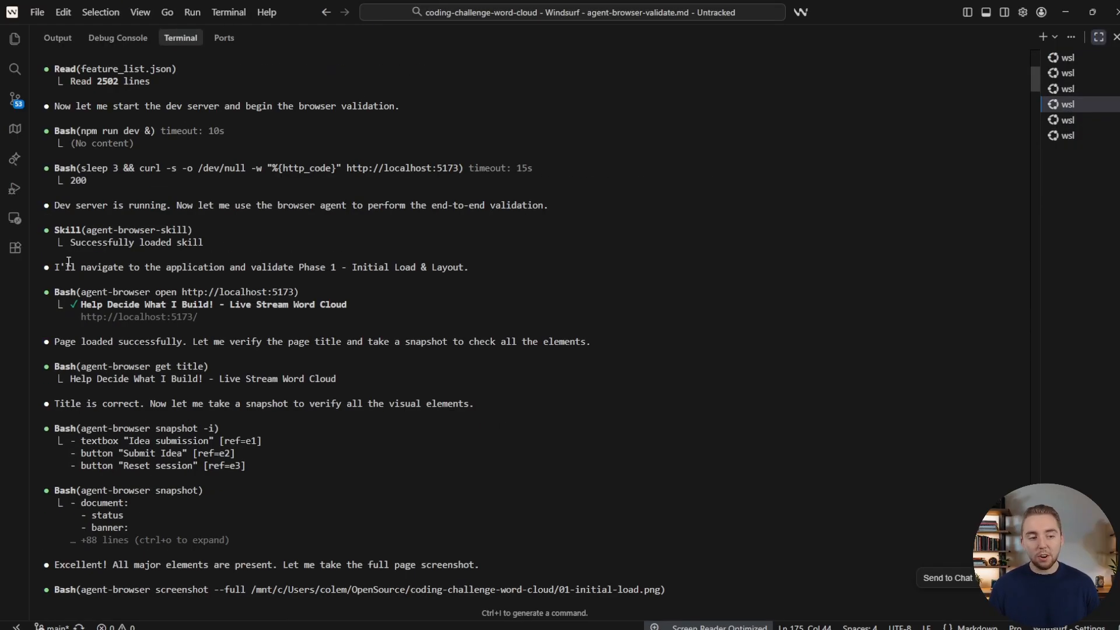
scroll(down, 3)
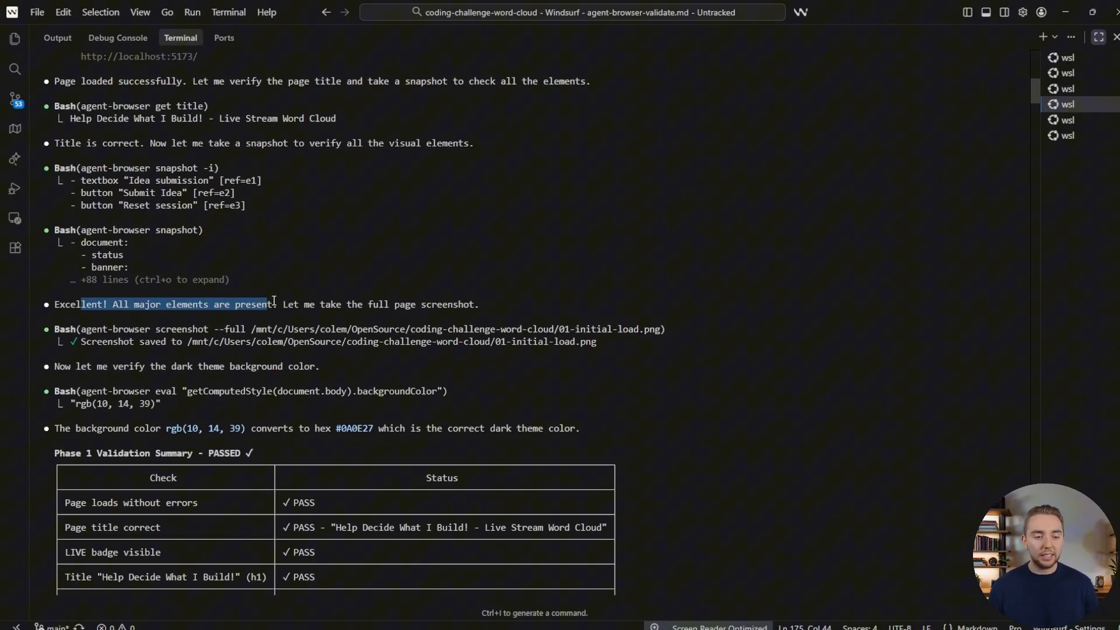
scroll(down, 3)
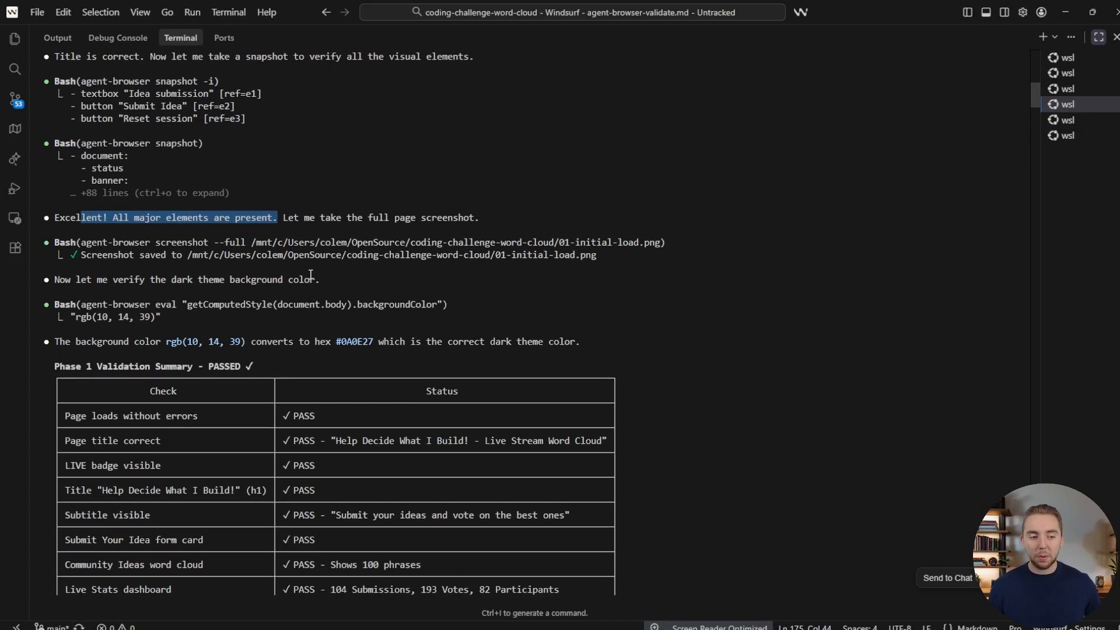
scroll(down, 3)
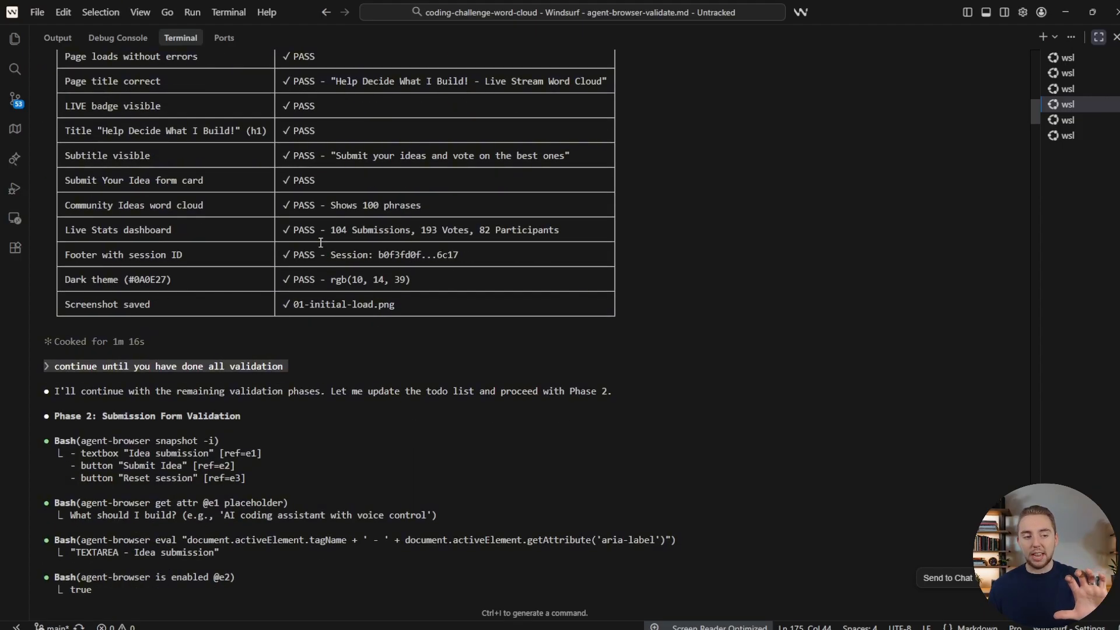
scroll(down, 3)
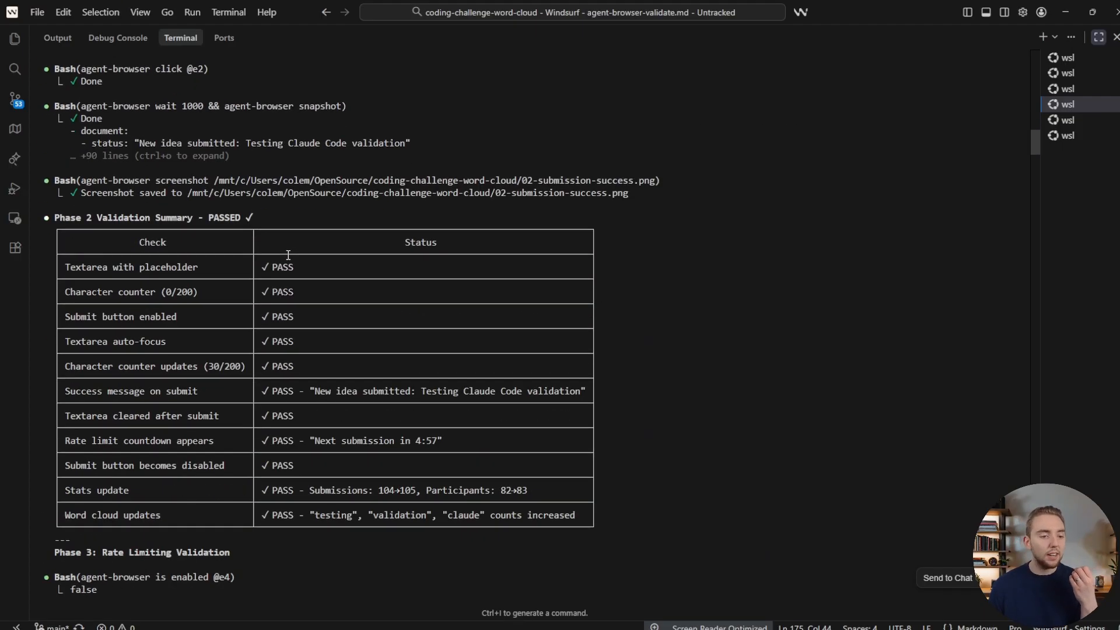
scroll(down, 3)
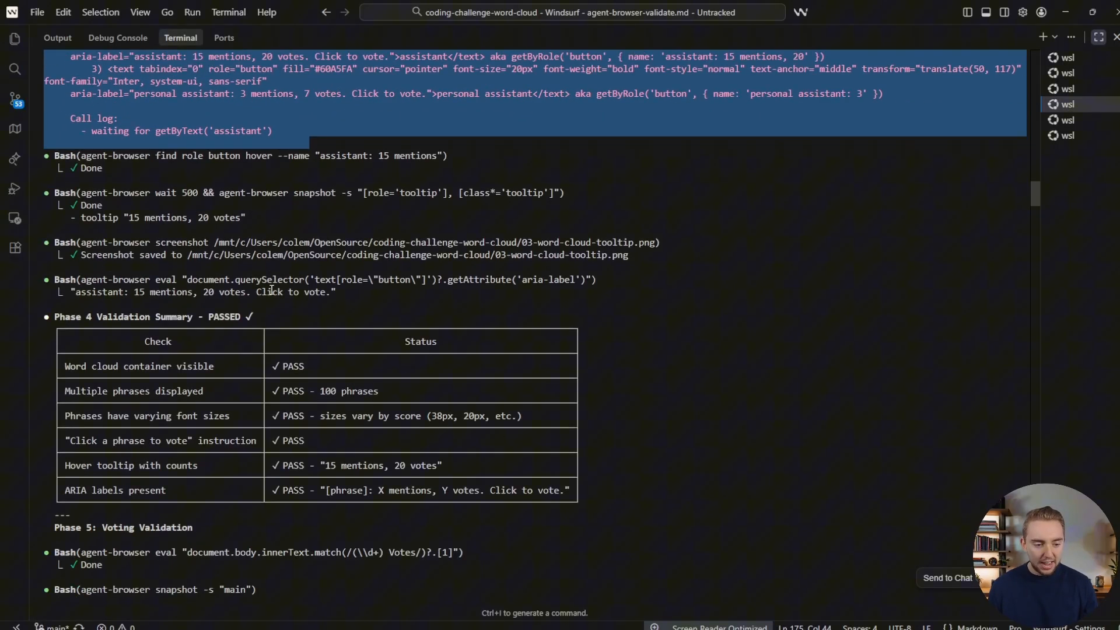
scroll(down, 3)
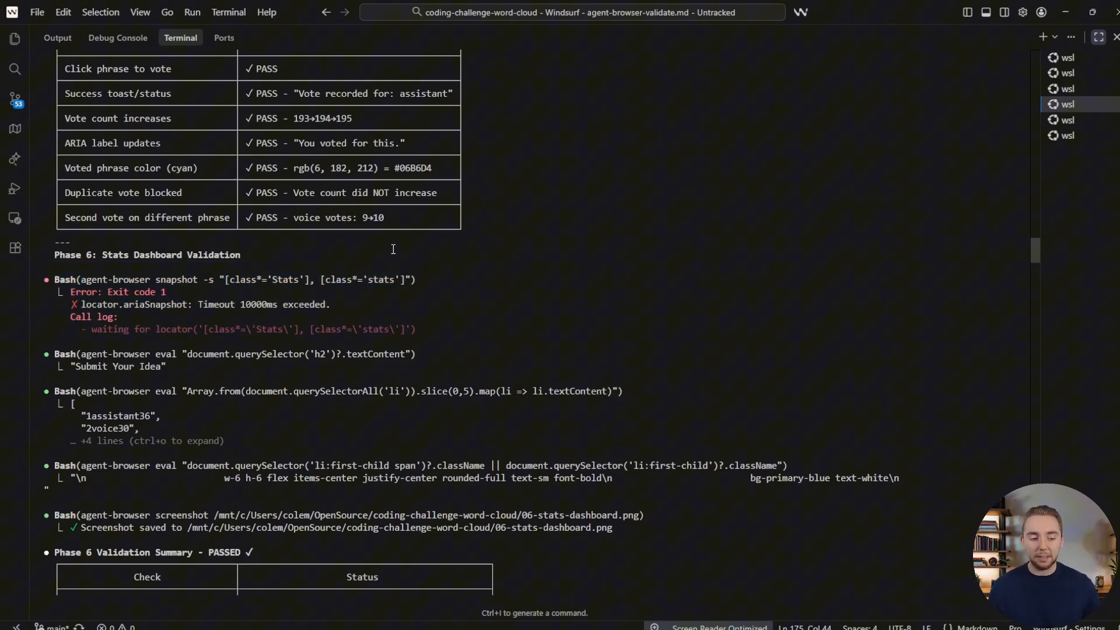
mouse_move(988, 137)
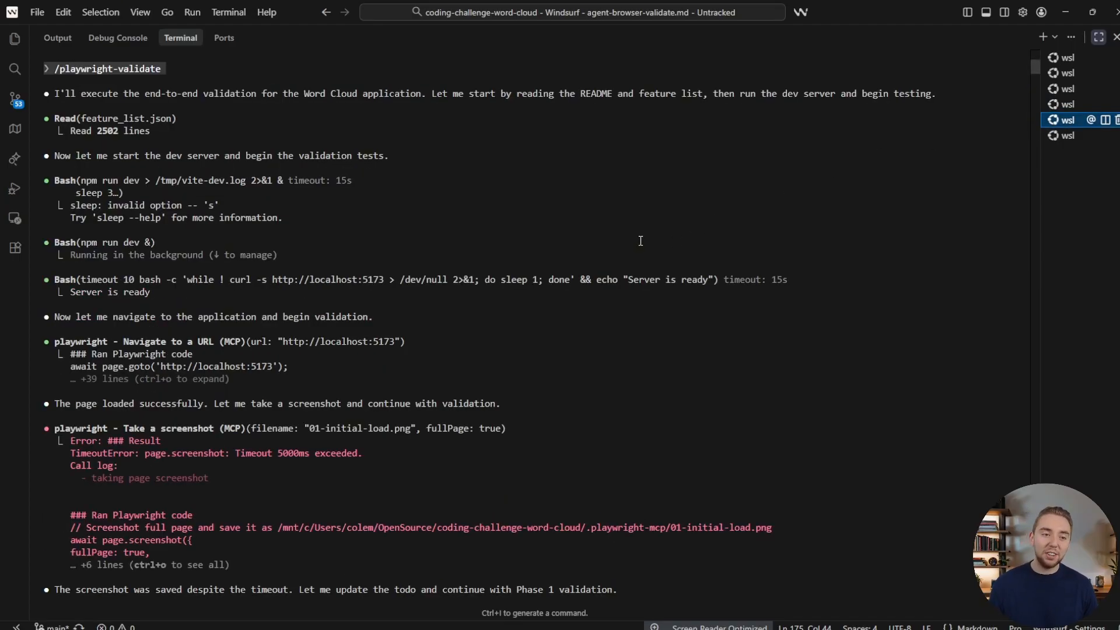
Step: Scroll through the /playwright-validate MCP run output before moving to the skill-based run
scroll(down, 3)
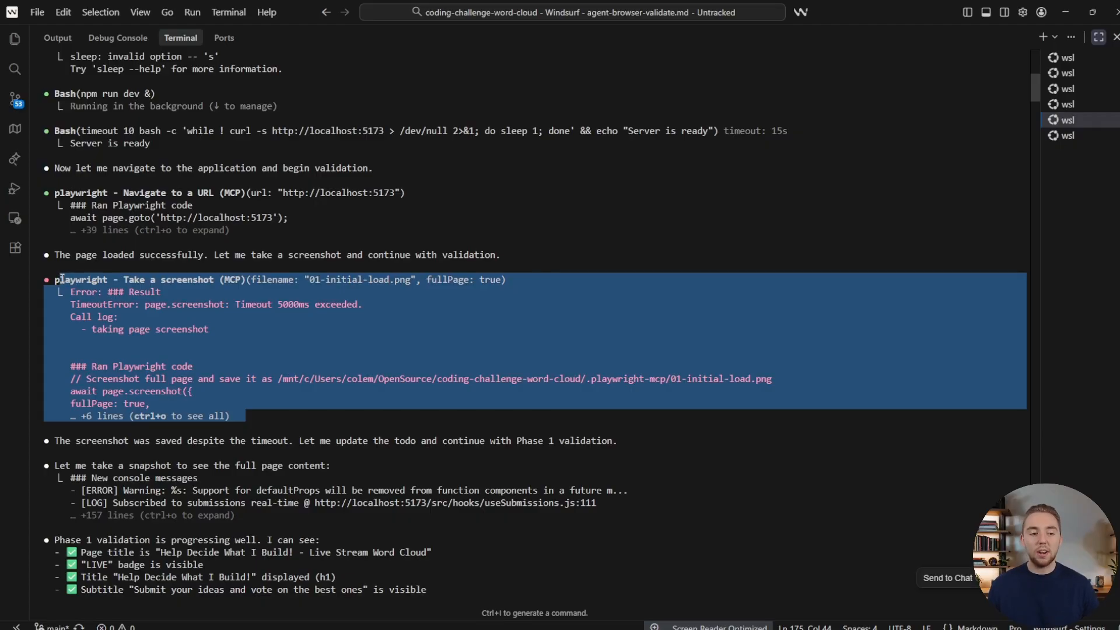
scroll(down, 3)
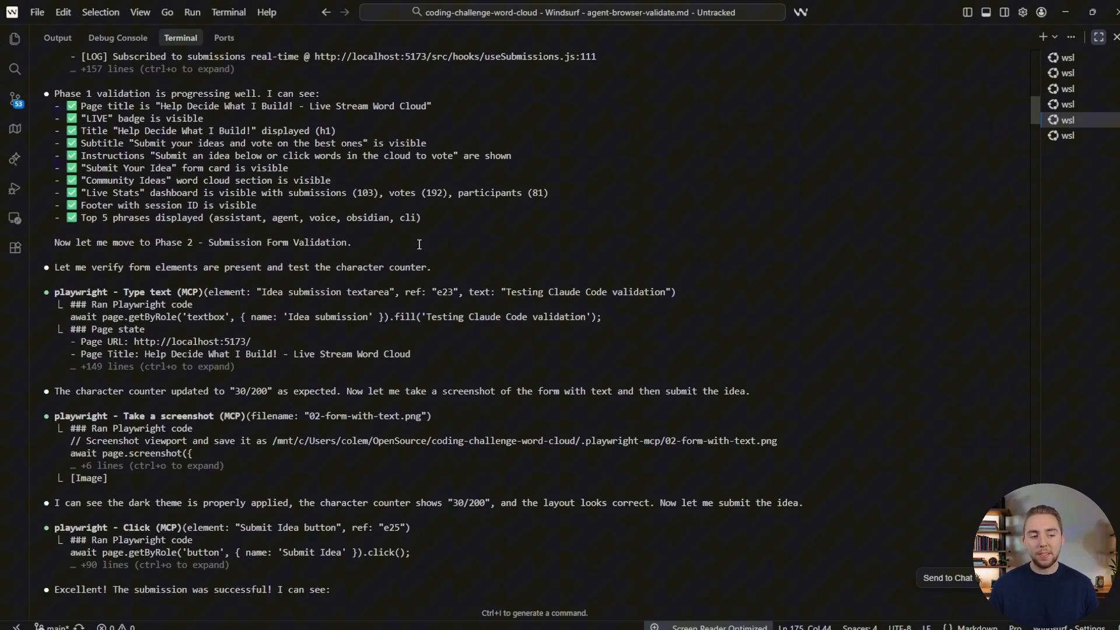
scroll(down, 3)
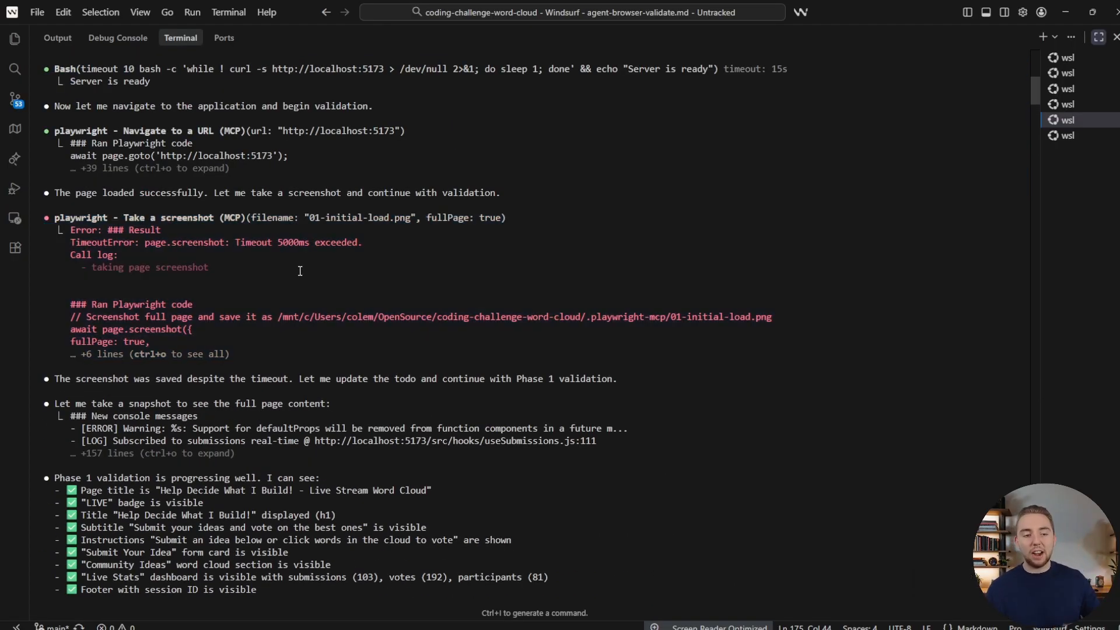
scroll(down, 3)
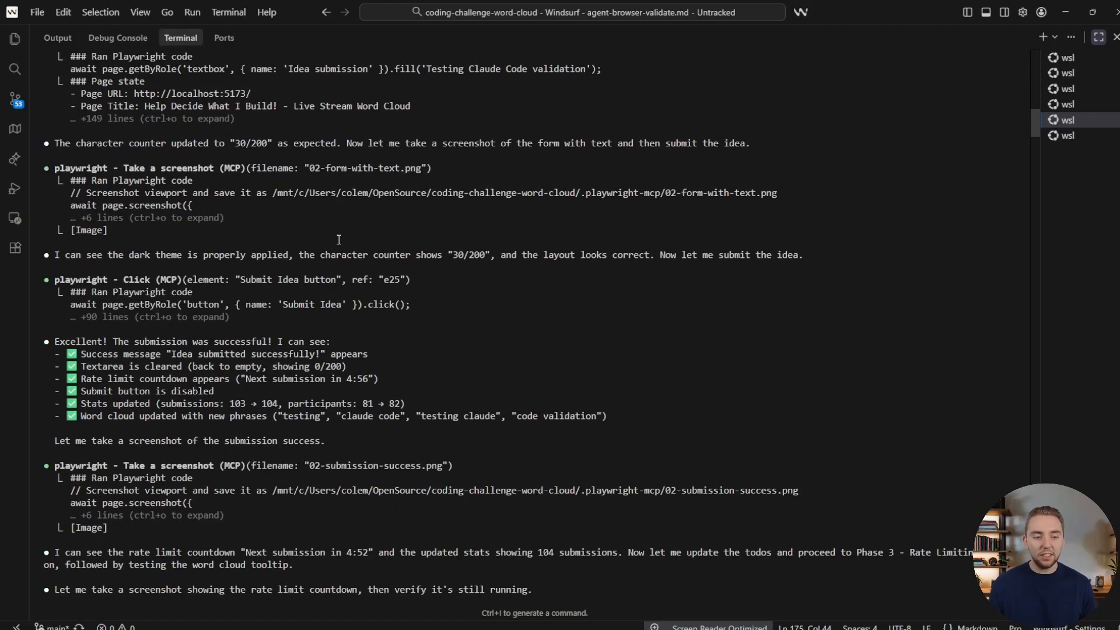
scroll(down, 3)
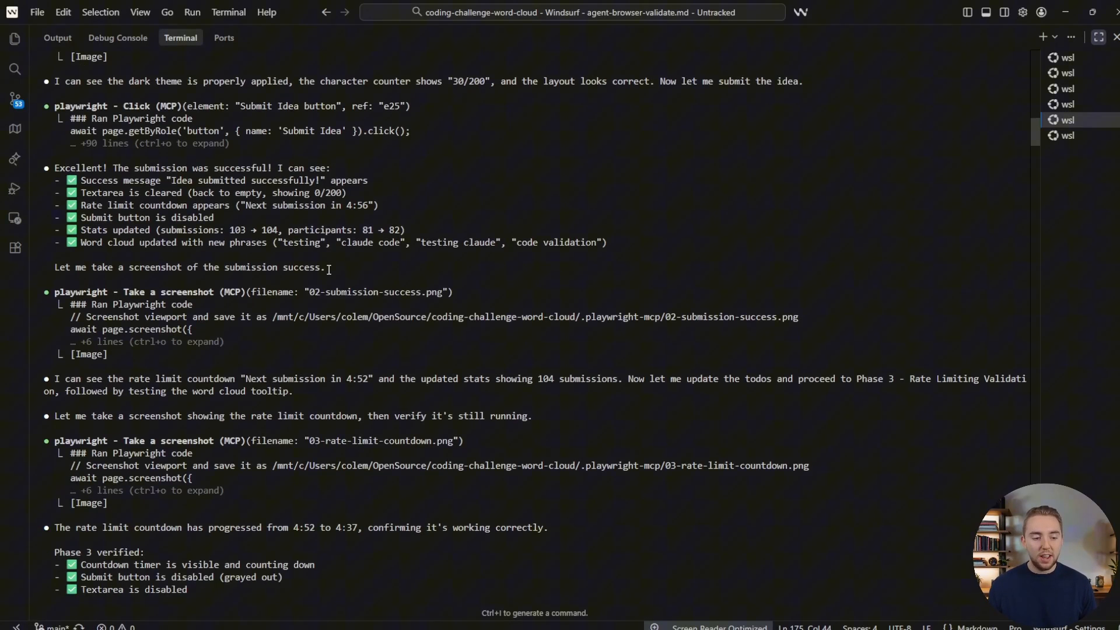
scroll(down, 3)
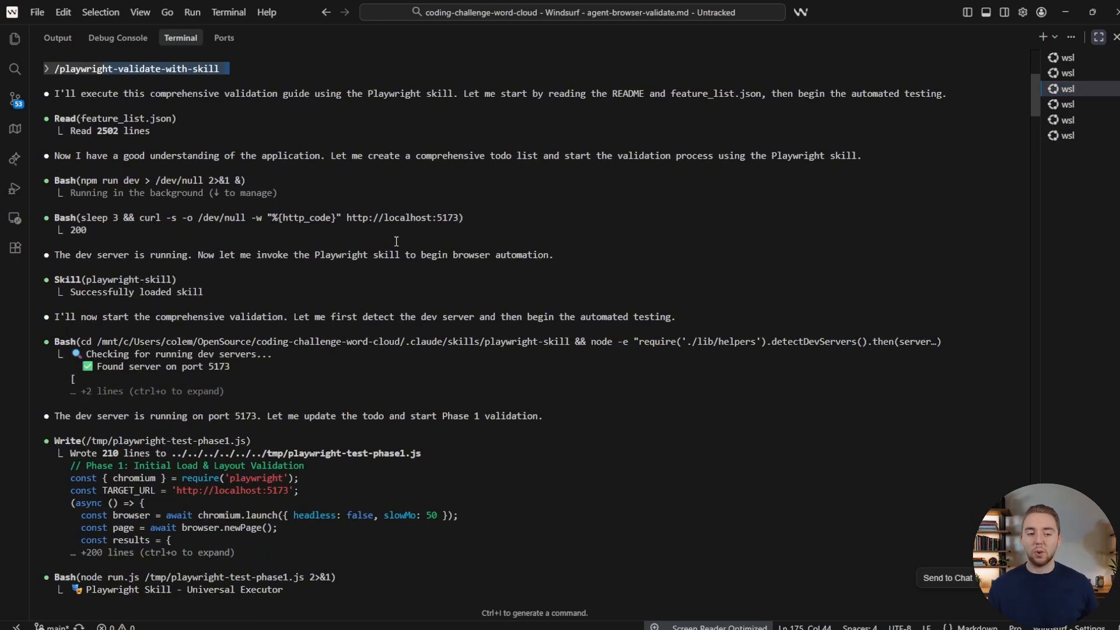
Step: Scroll through the Playwright skill phase outputs ahead of the agent-browser Amazon session
scroll(down, 3)
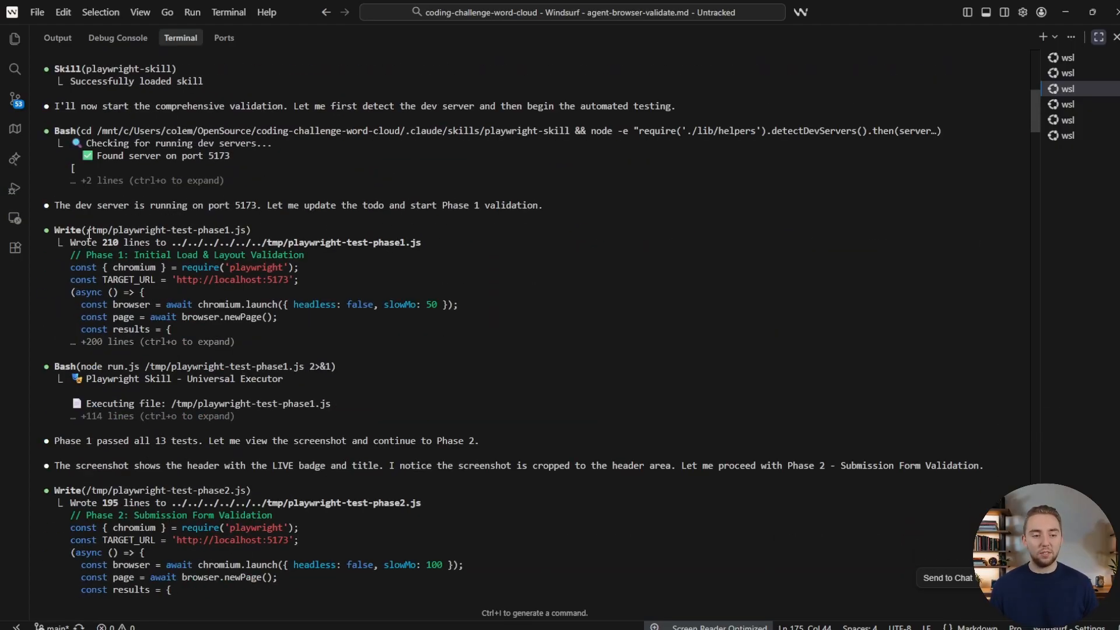
scroll(down, 3)
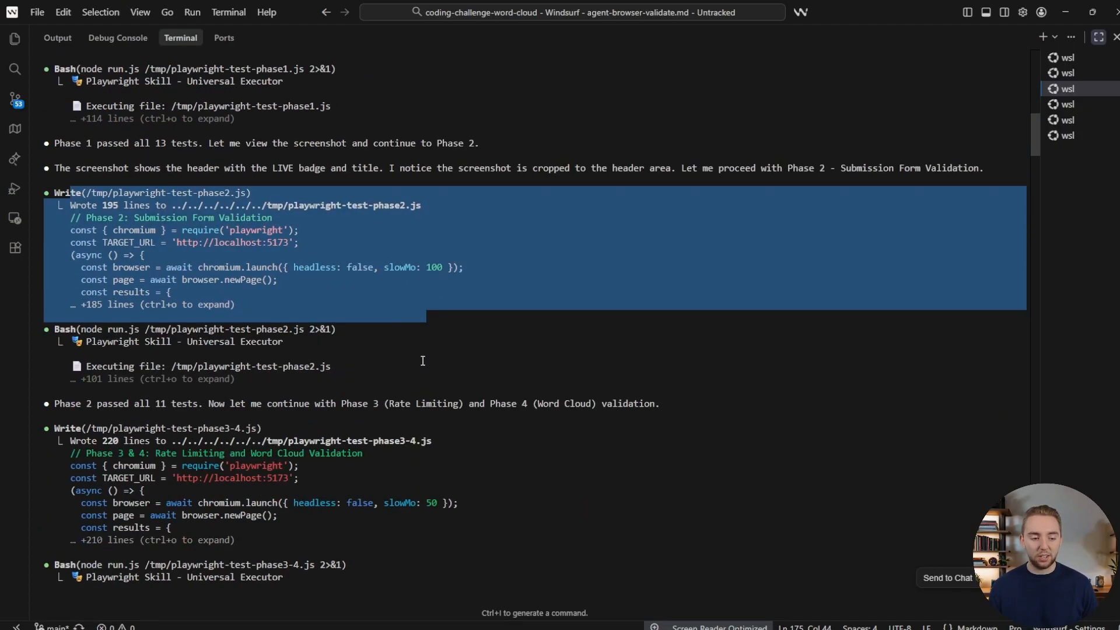
scroll(down, 3)
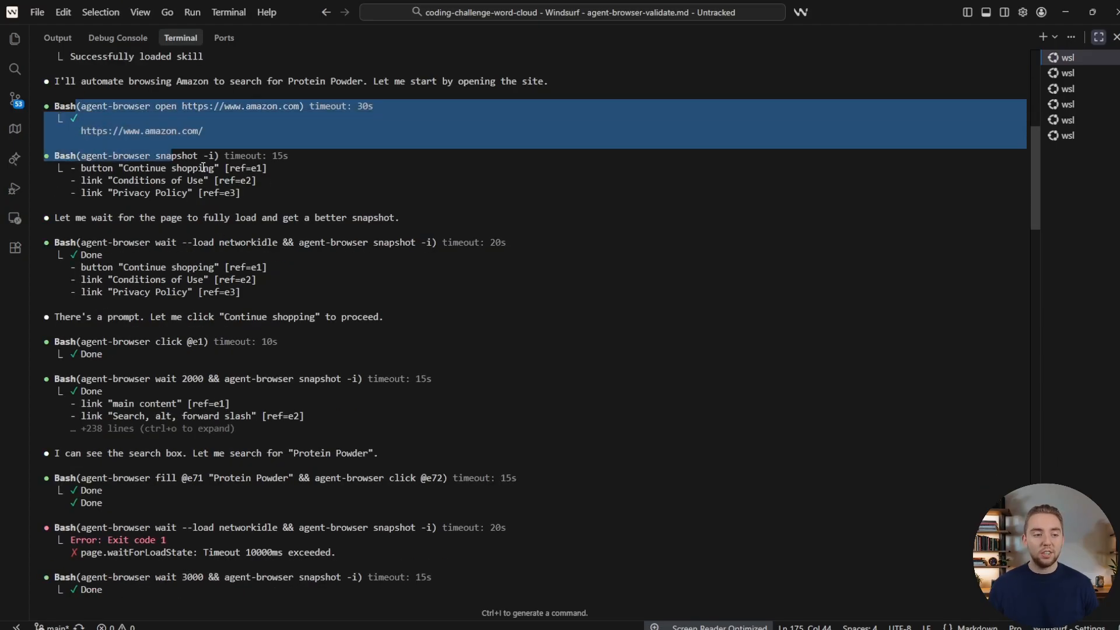
Step: Scroll the agent-browser Amazon log and the Playwright MCP Amazon run output with its errors and retries
scroll(down, 3)
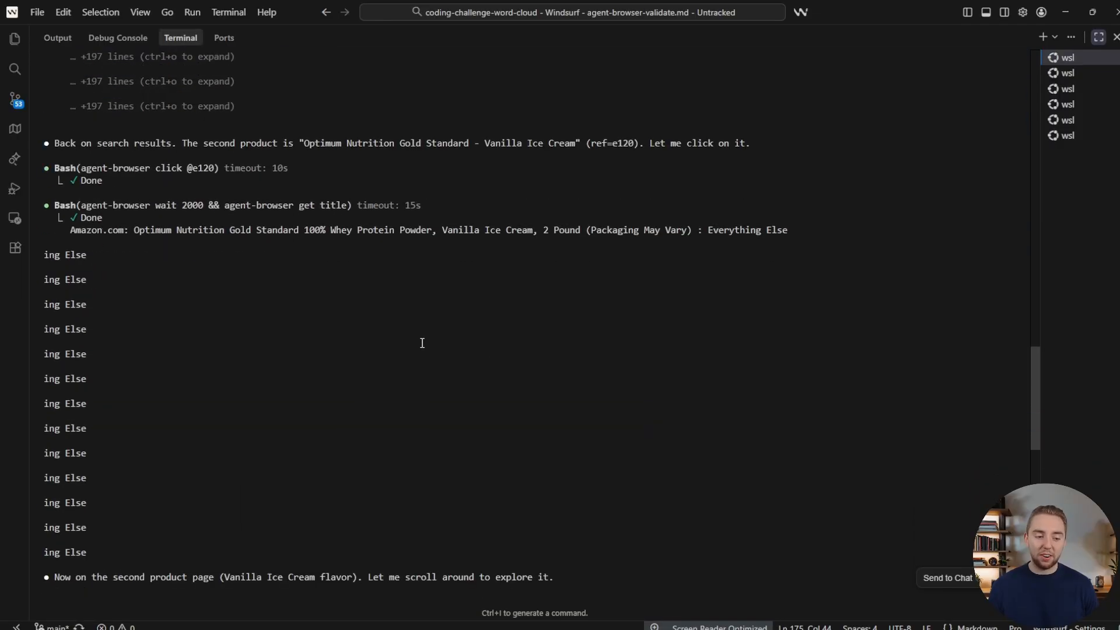
scroll(down, 3)
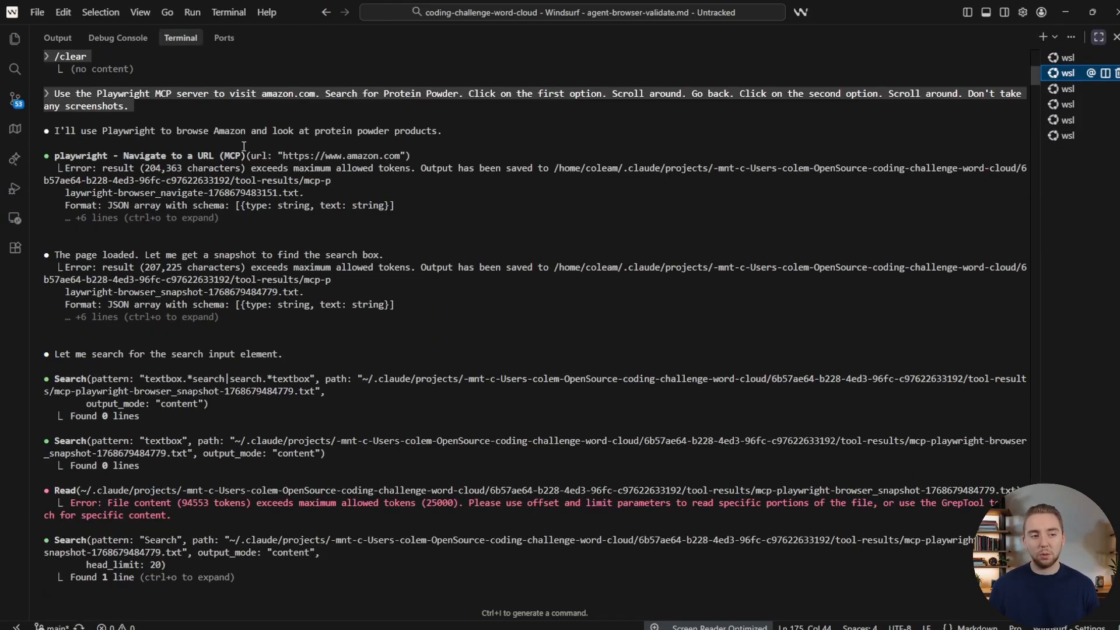
scroll(down, 3)
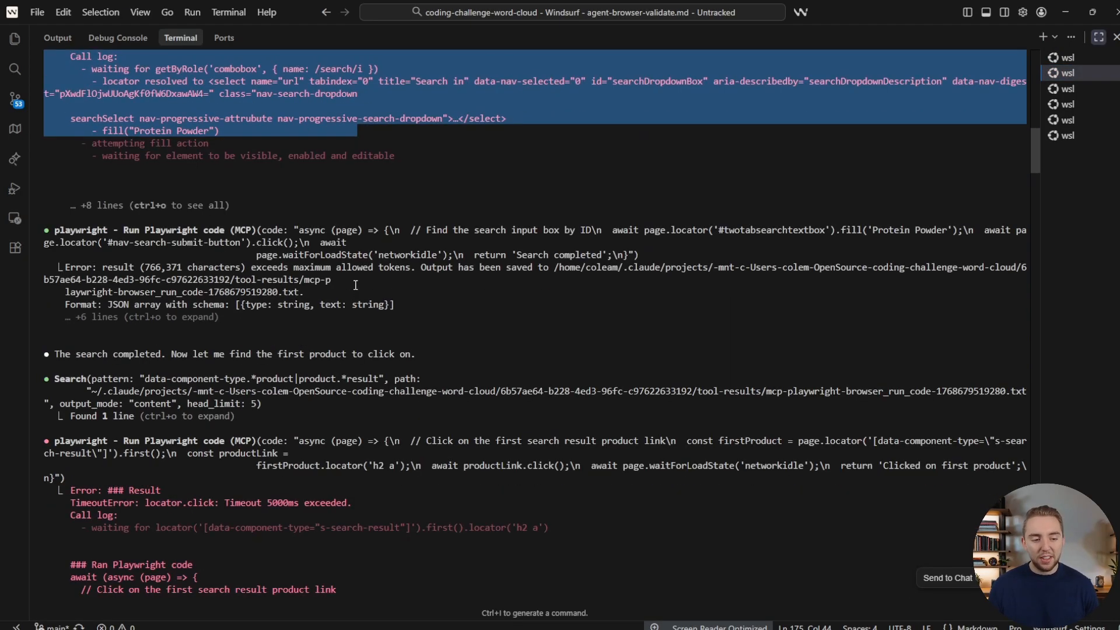
scroll(down, 3)
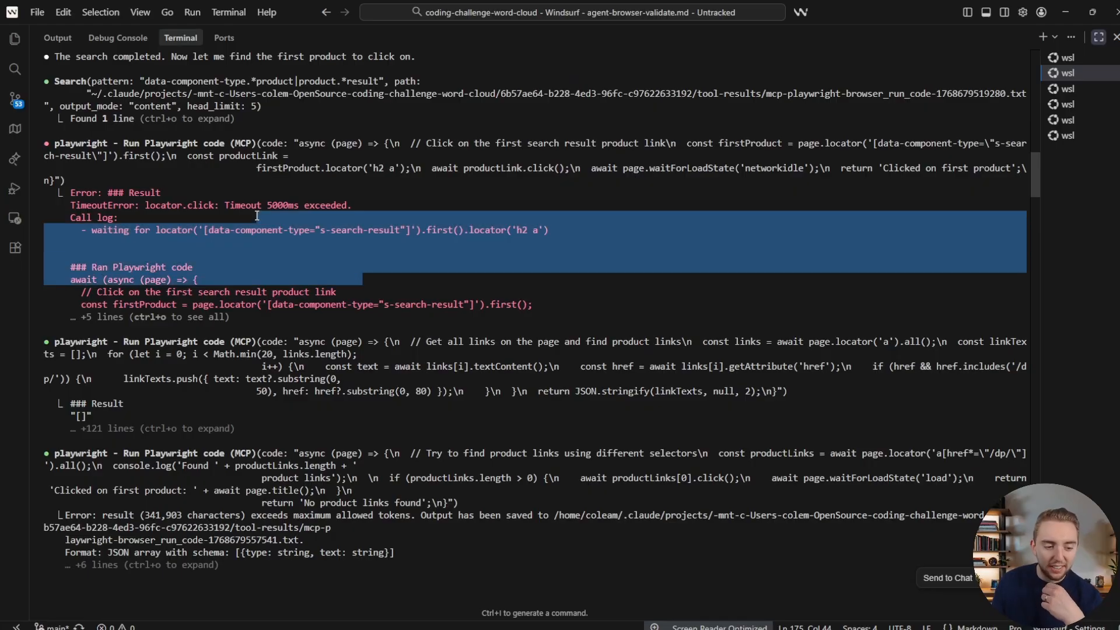
scroll(down, 3)
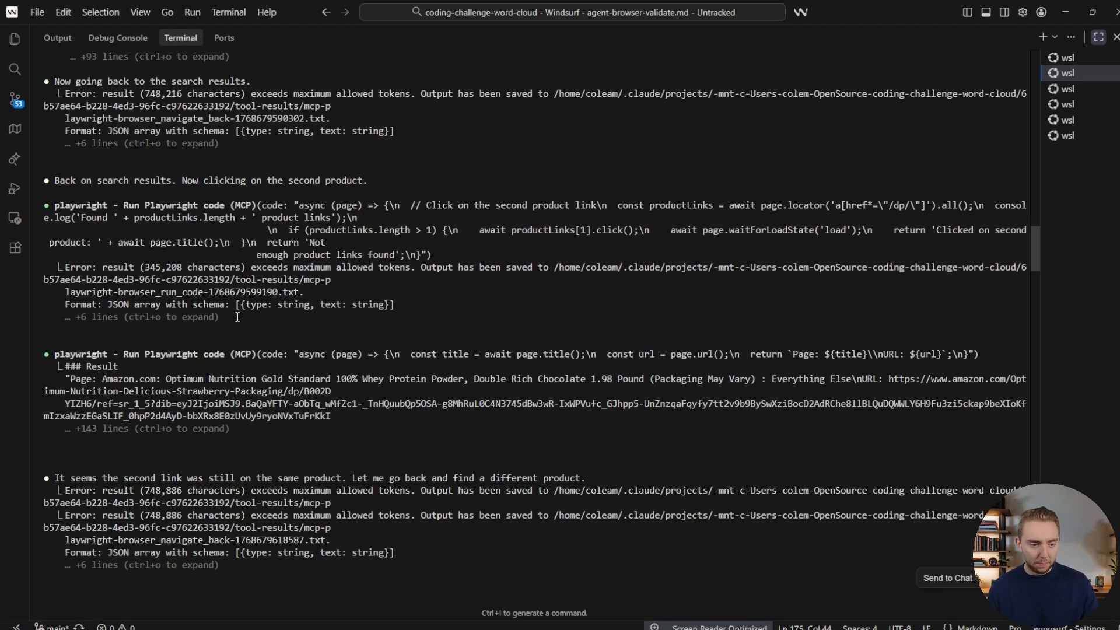
scroll(down, 3)
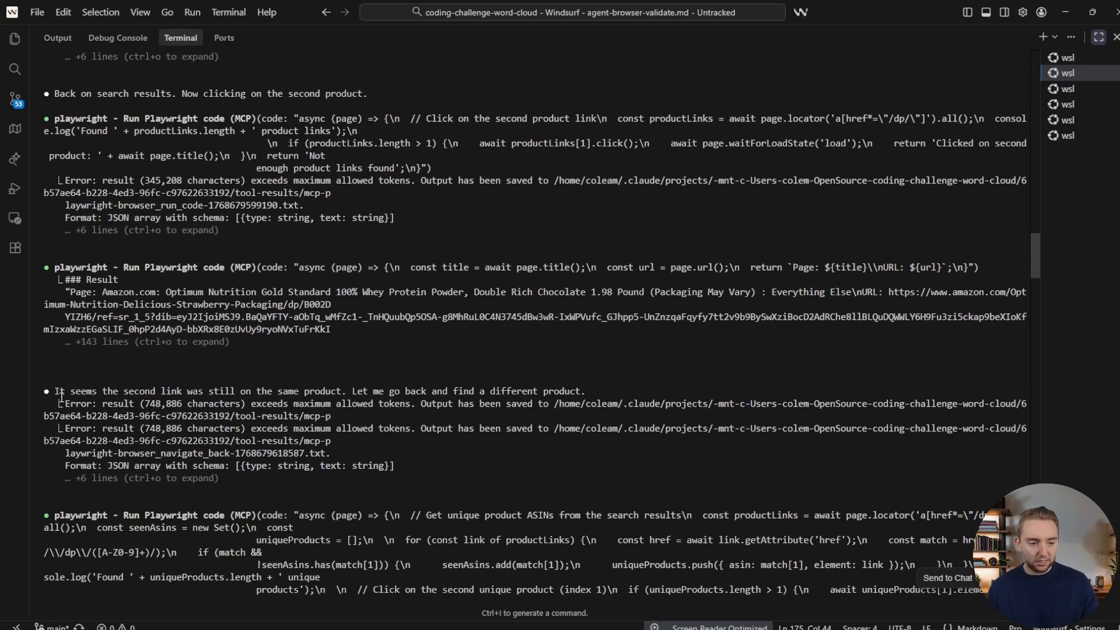
Step: Highlight the note about going back for a different product and scroll to the second protein product page
drag(279, 391, 536, 391)
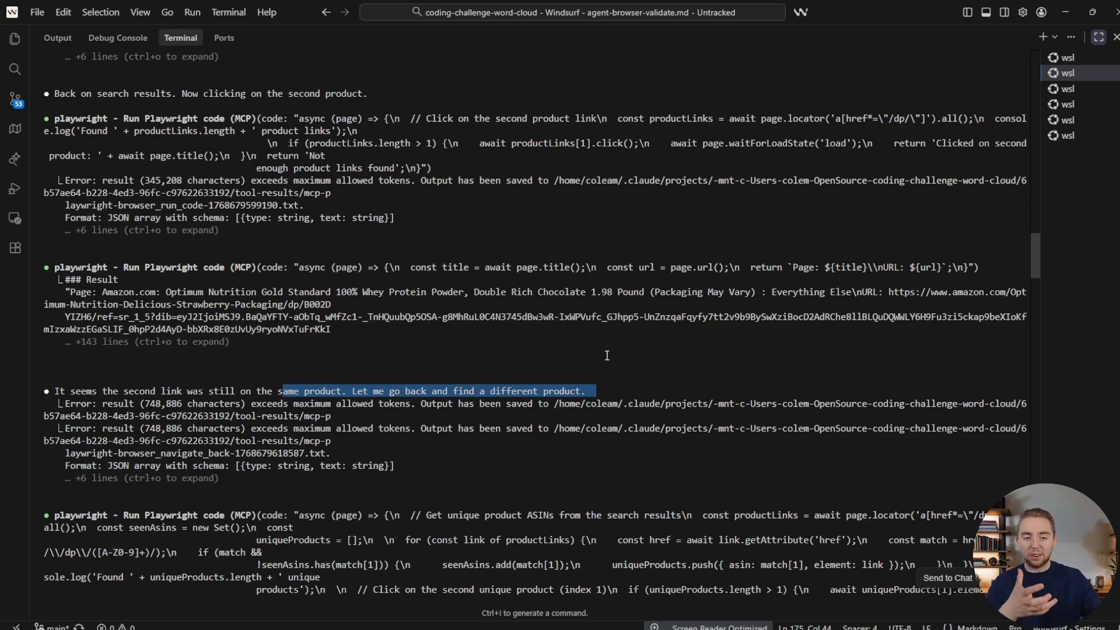
scroll(down, 3)
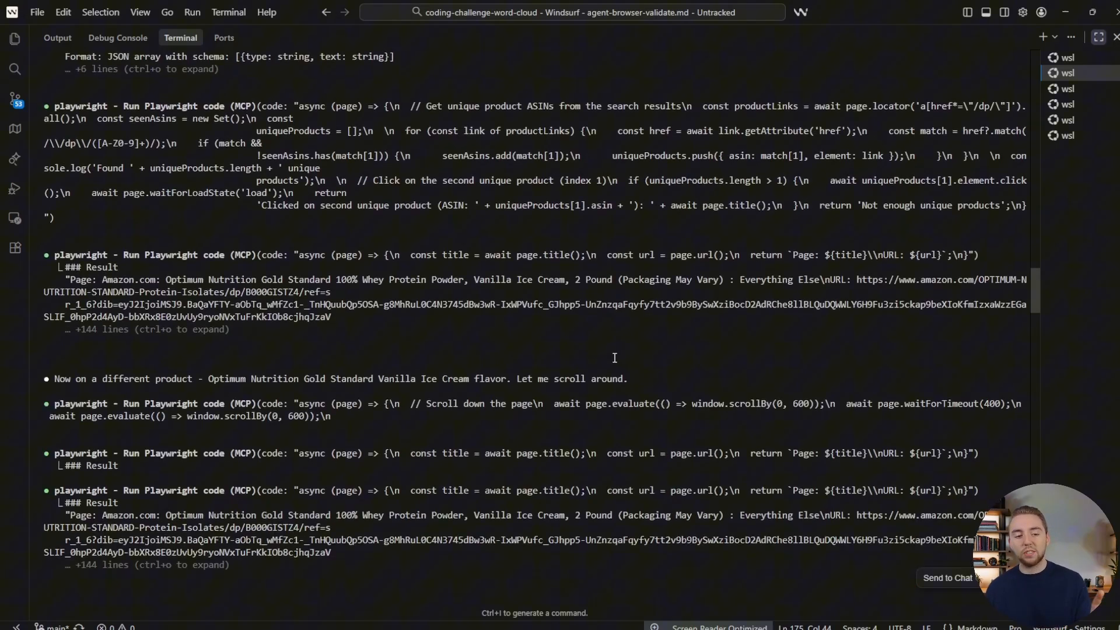
scroll(down, 3)
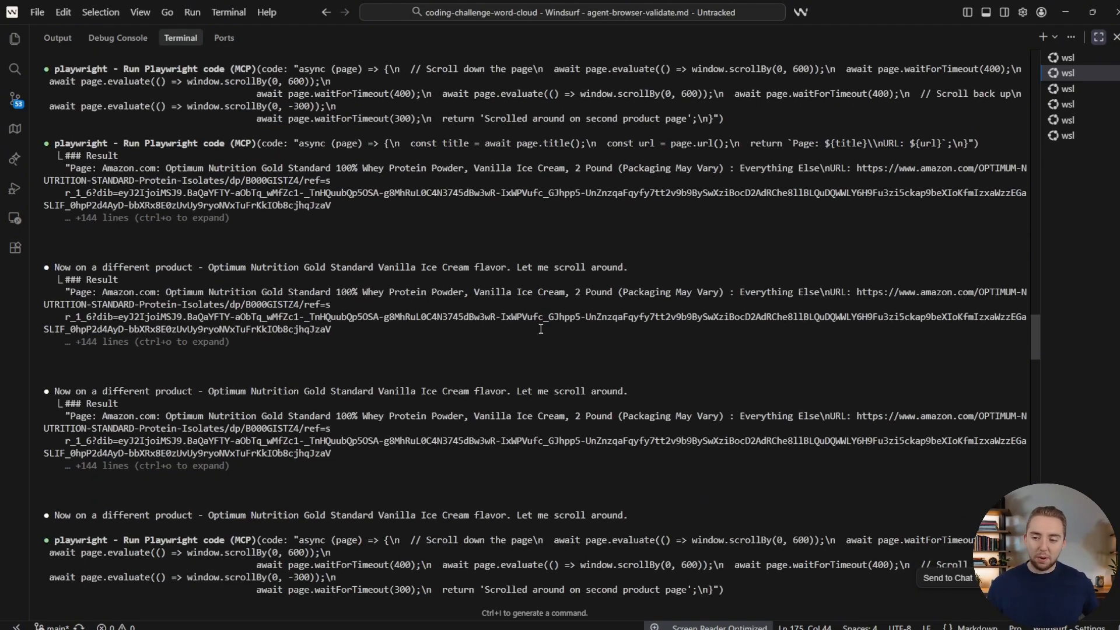
scroll(down, 3)
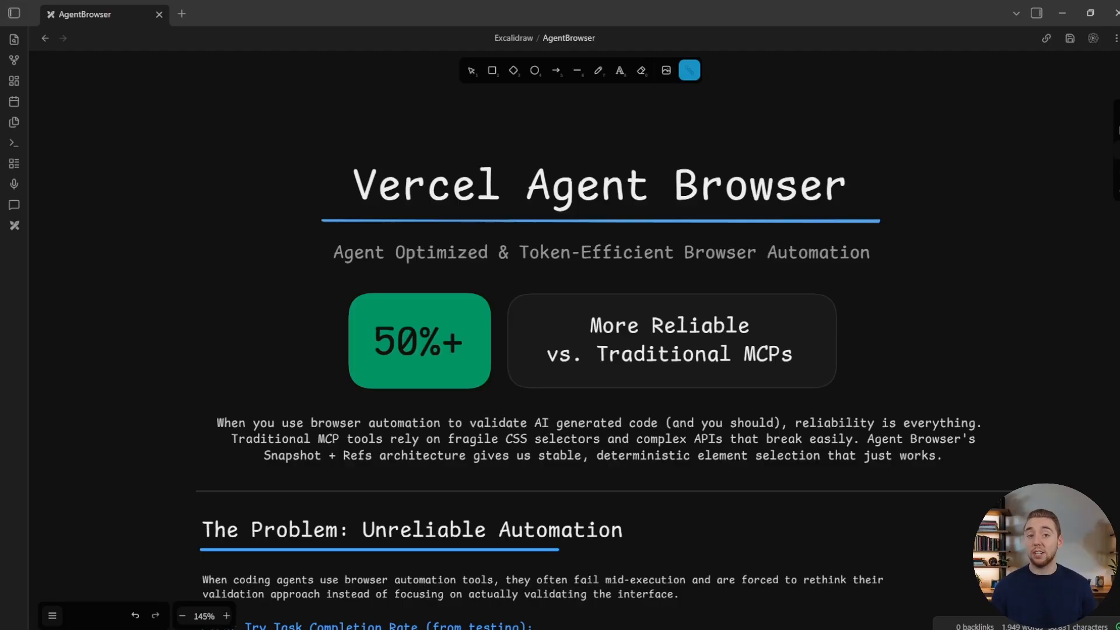
Step: Scroll the AgentBrowser note down to the feature comparison and Pros and Cons tables
scroll(down, 3)
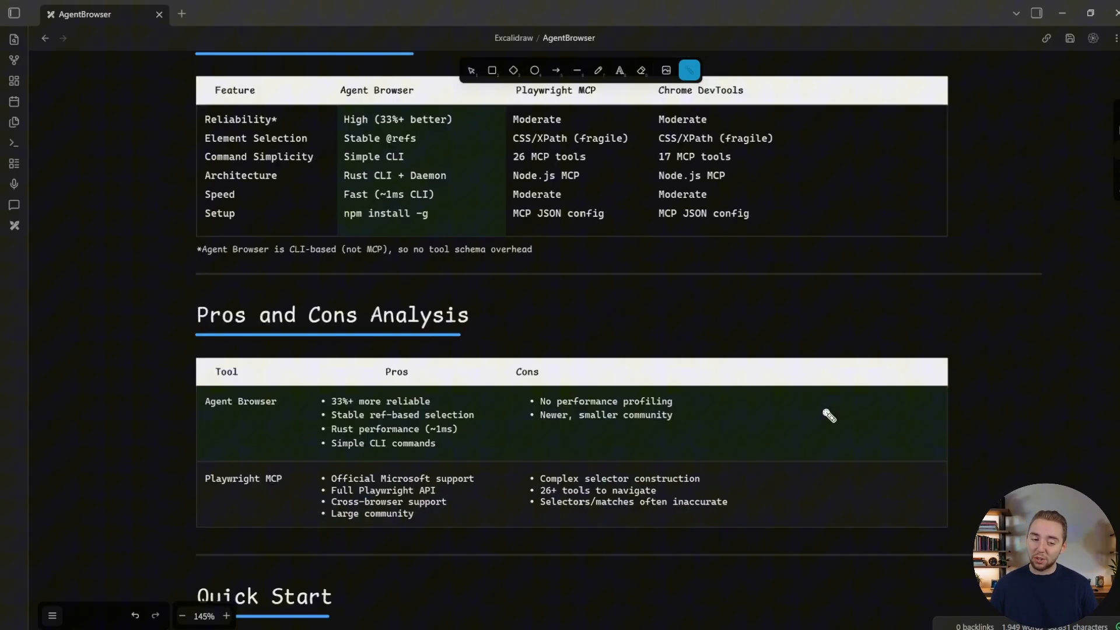